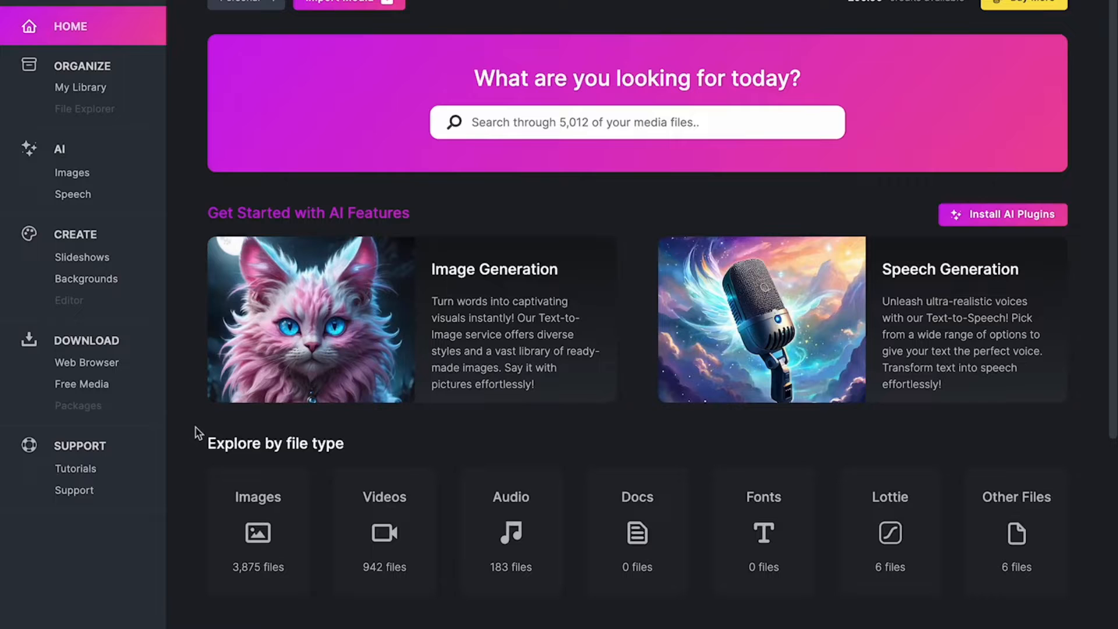
pyautogui.moveTo(198, 402)
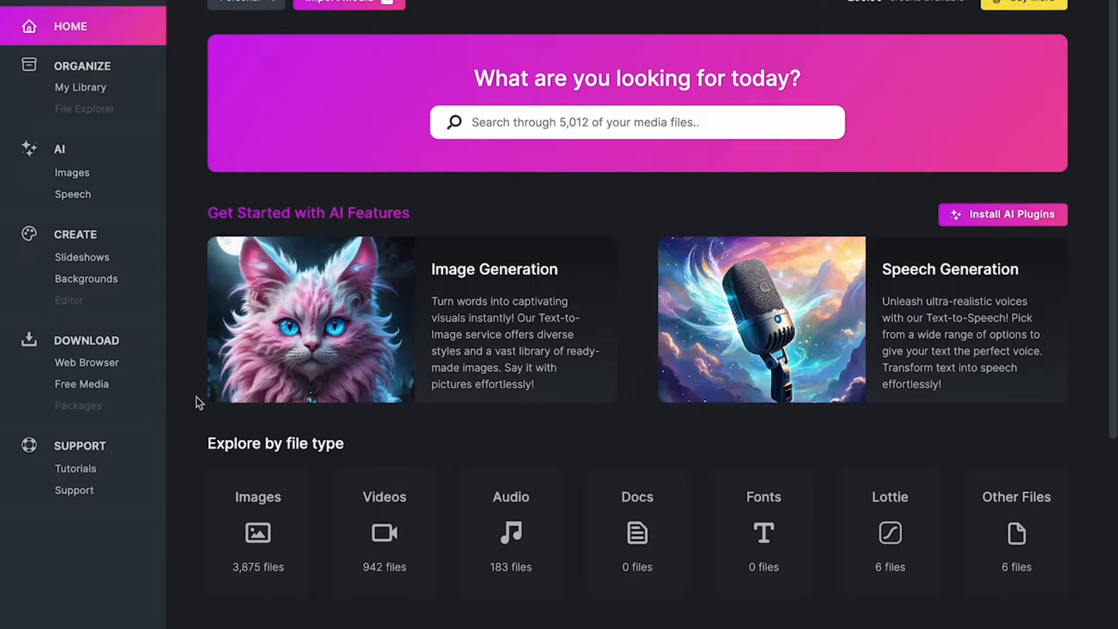
# Browse the library's audio files, return home and check which AI features are installed
pyautogui.scroll(-3)
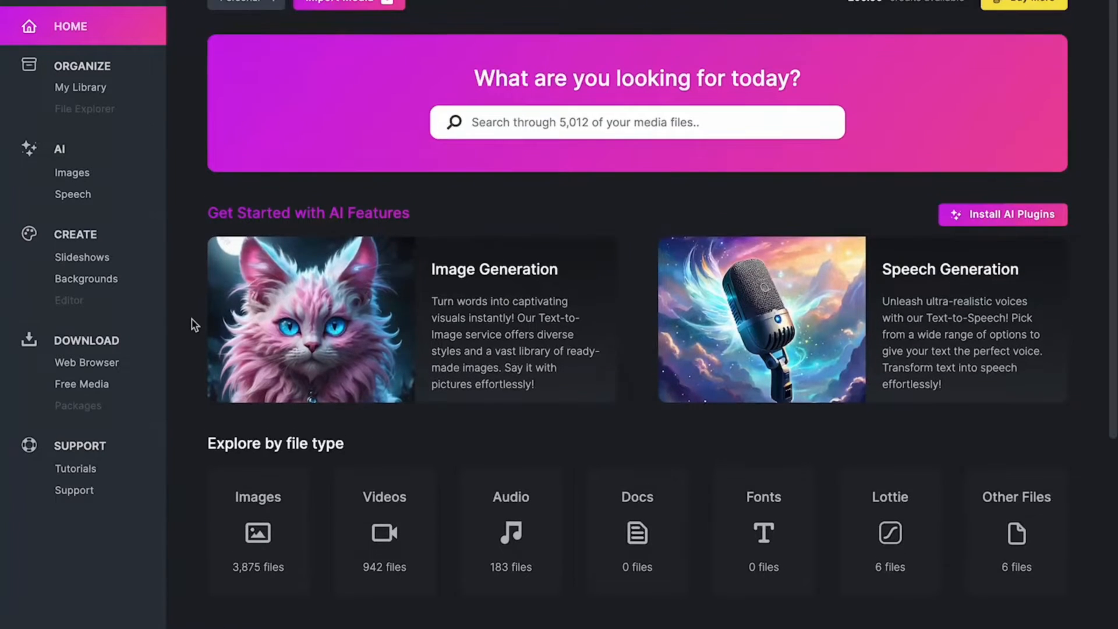
pyautogui.moveTo(510, 532)
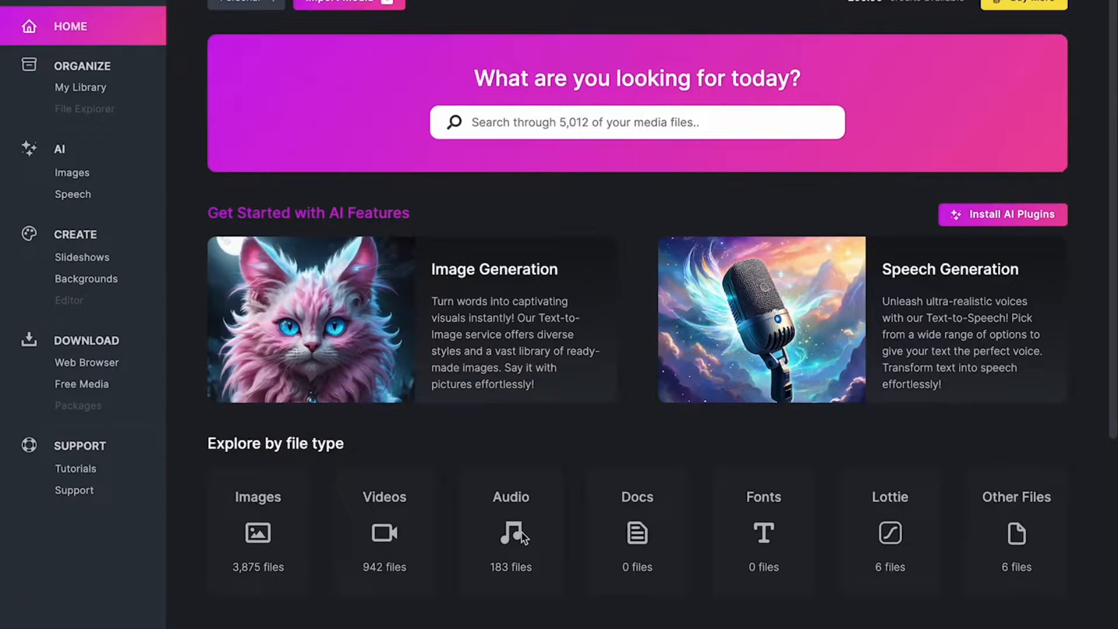
pyautogui.click(511, 531)
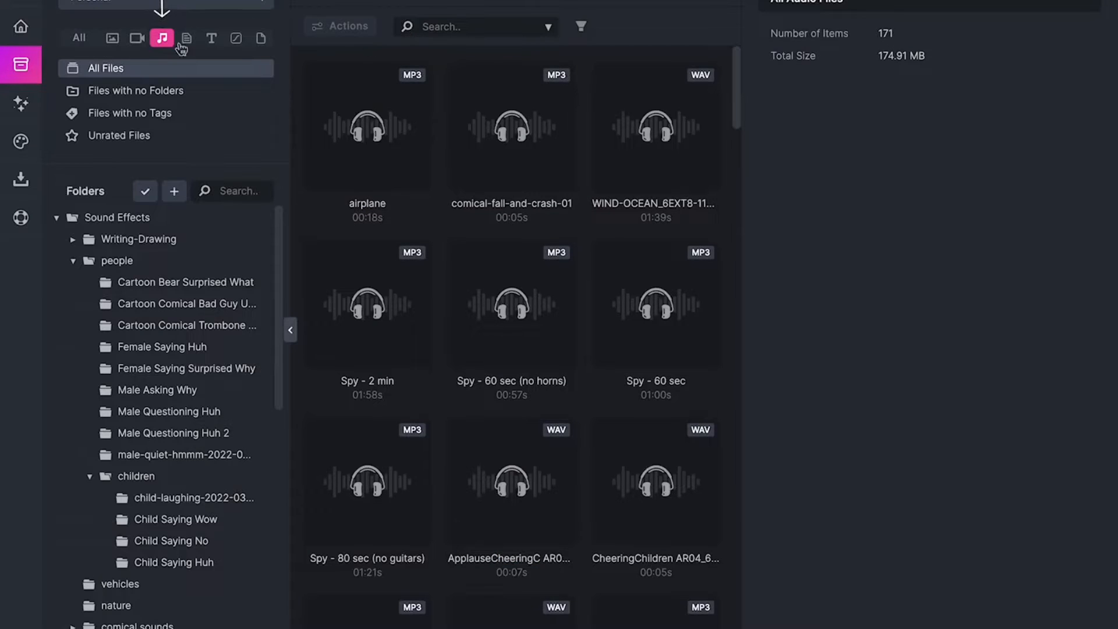
pyautogui.click(28, 27)
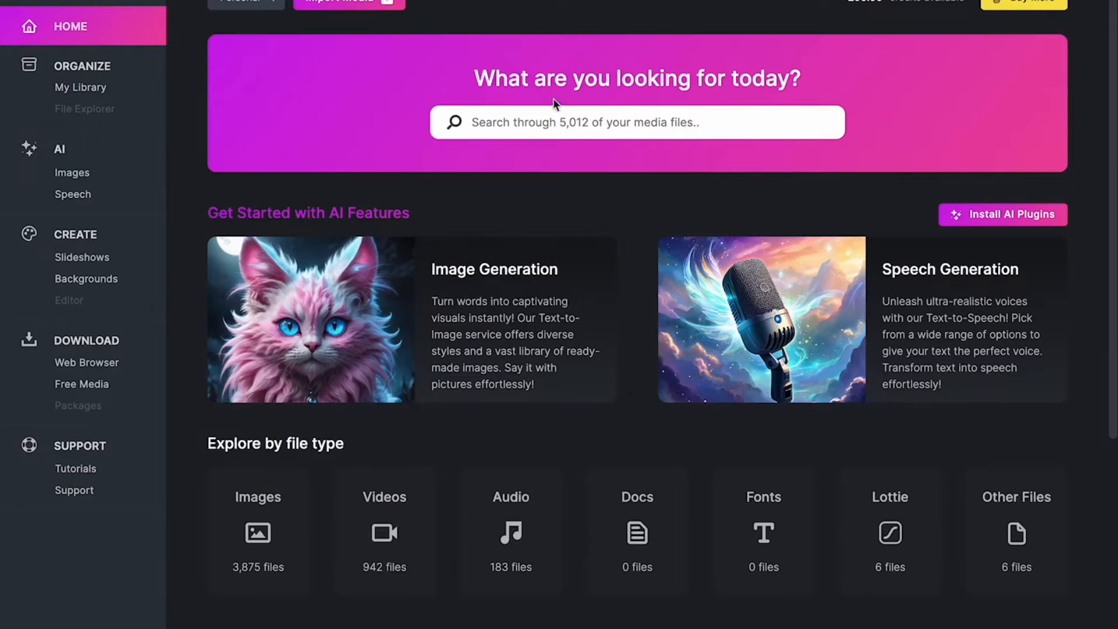
pyautogui.moveTo(539, 183)
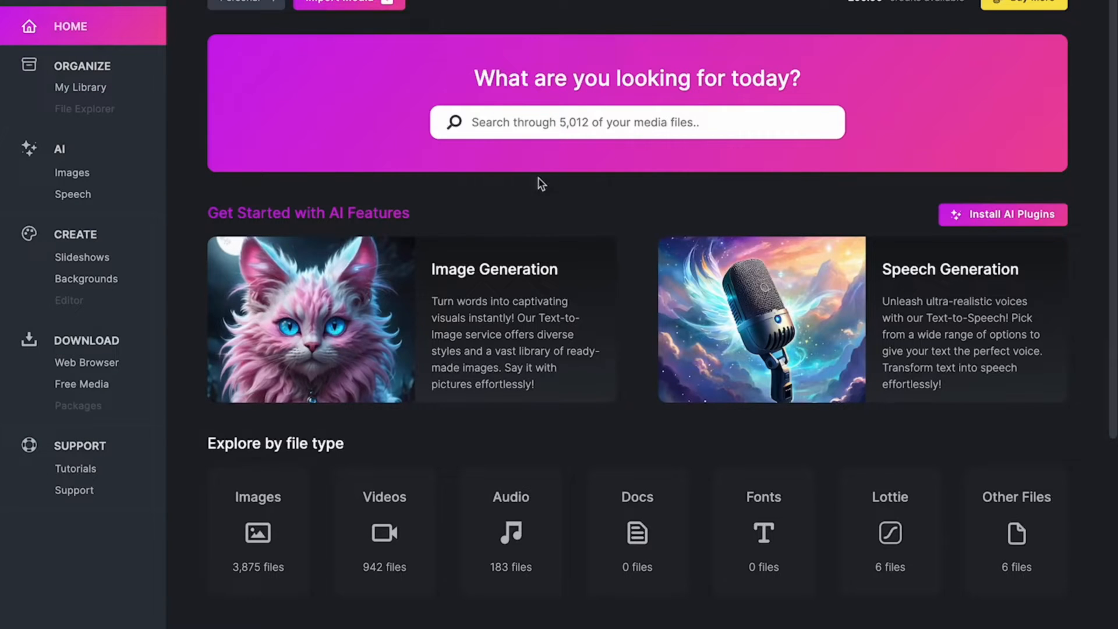
pyautogui.scroll(-3)
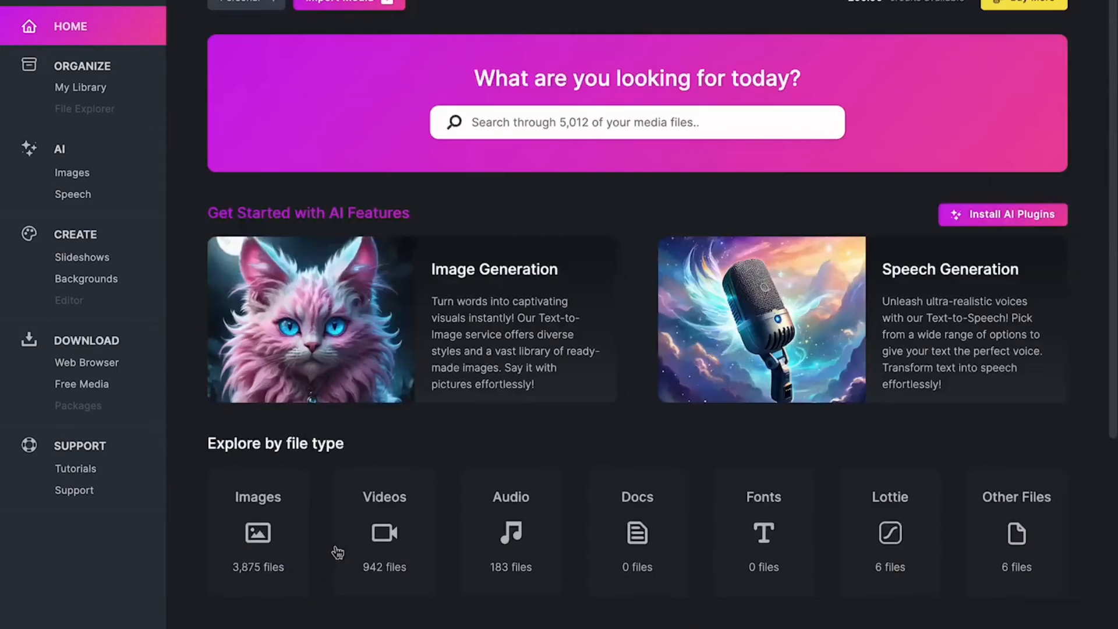
pyautogui.moveTo(376, 455)
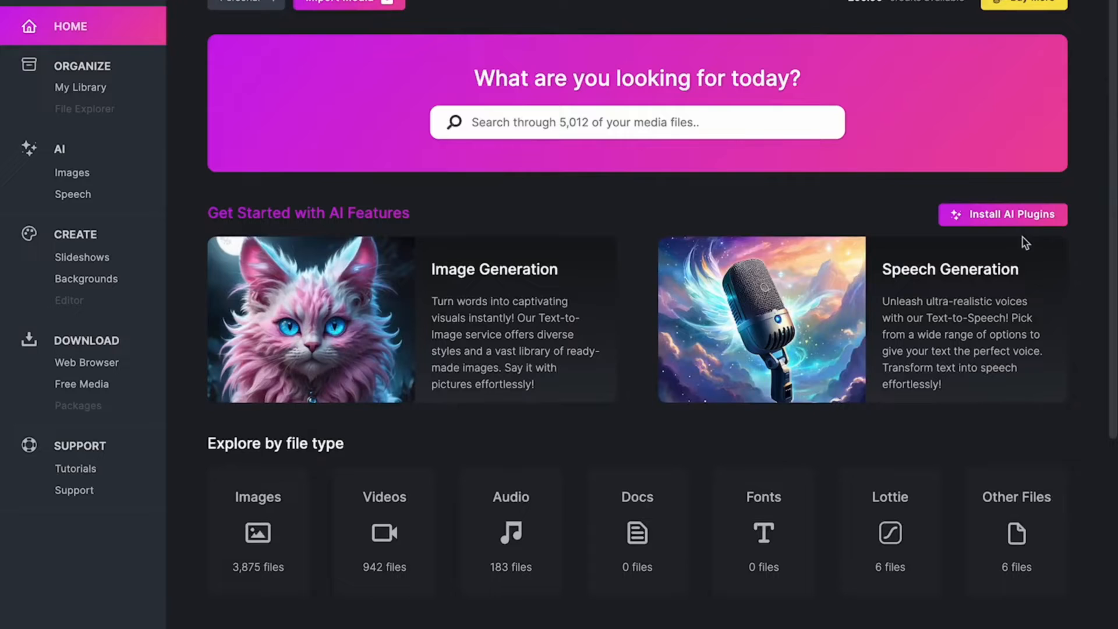
pyautogui.click(1002, 215)
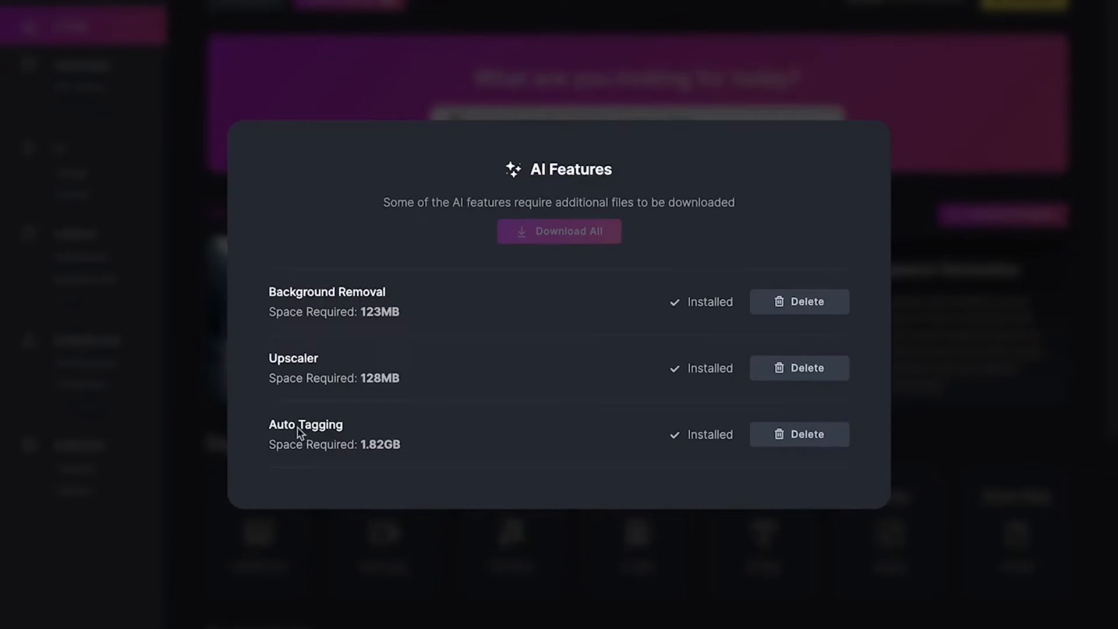
pyautogui.moveTo(301, 369)
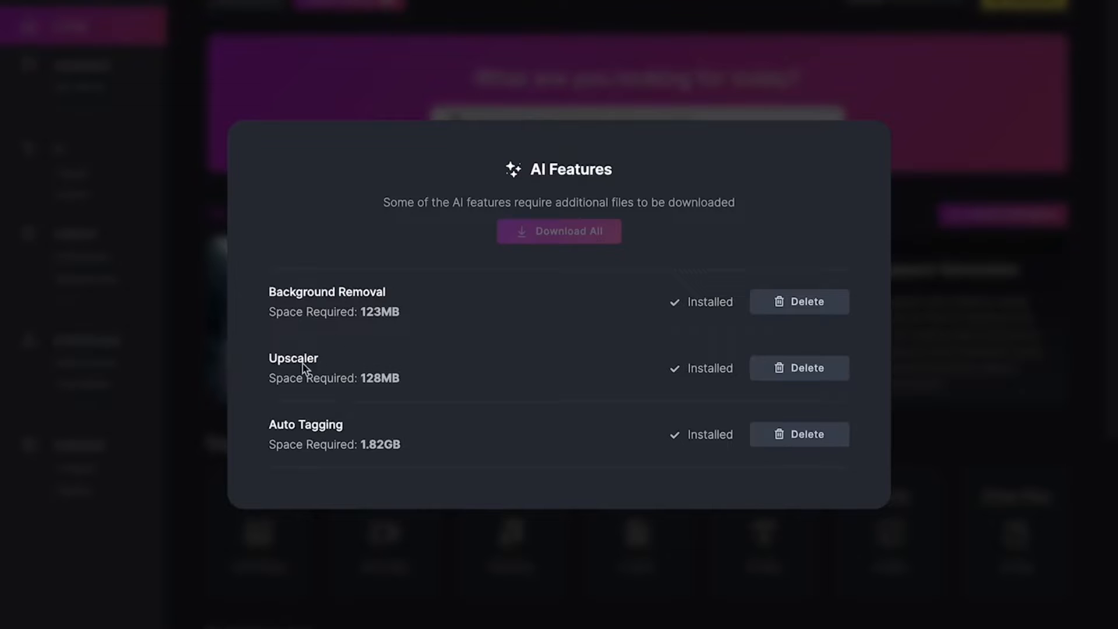
pyautogui.moveTo(320, 276)
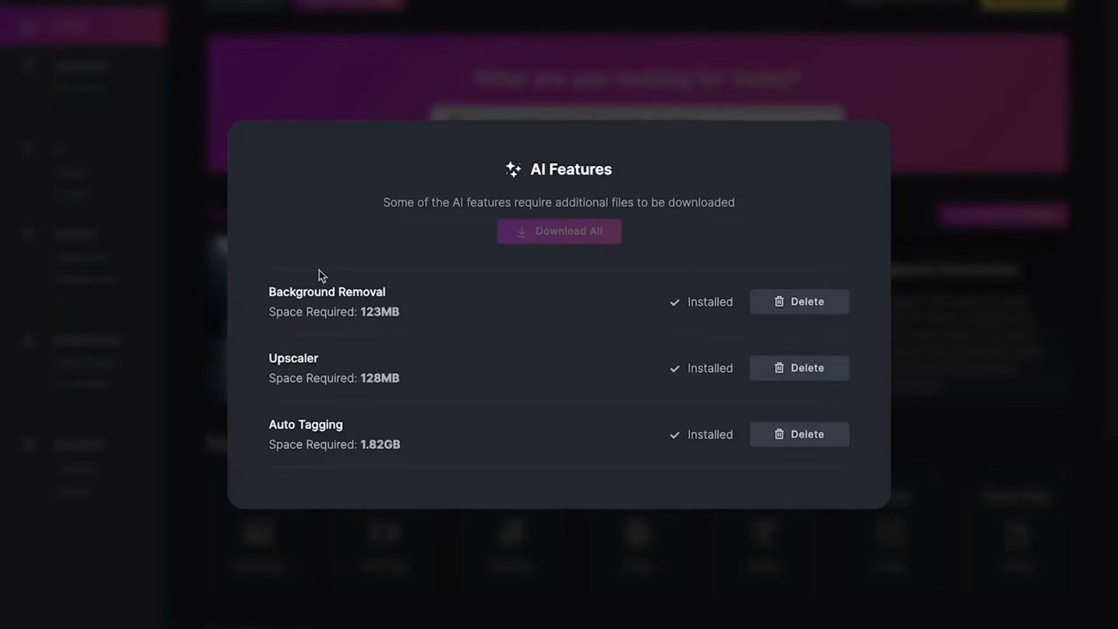
pyautogui.moveTo(307, 360)
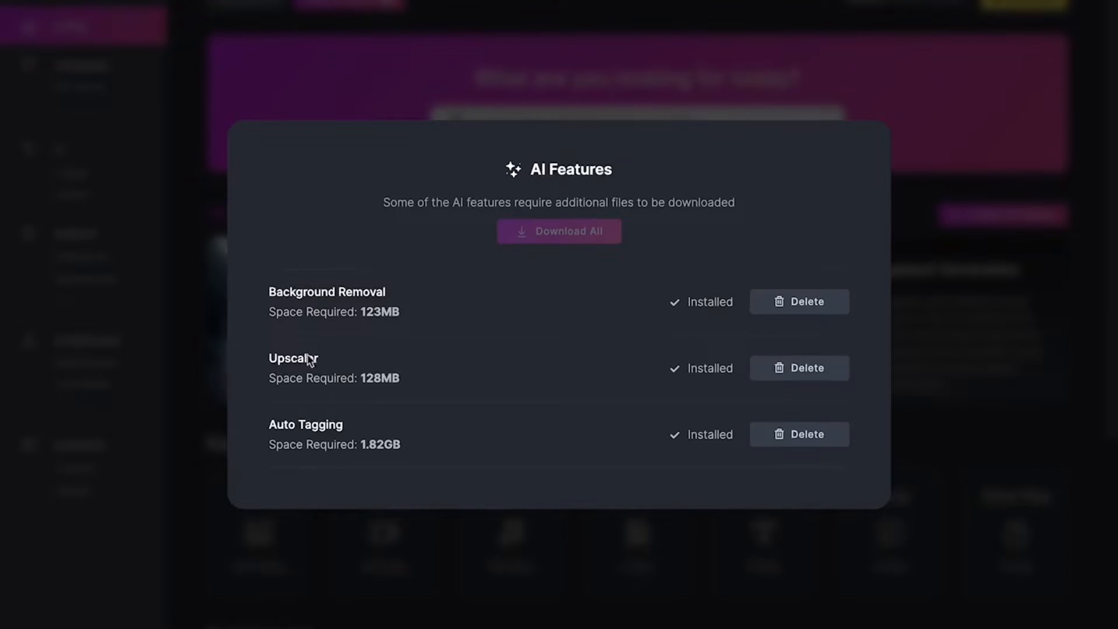
pyautogui.moveTo(531, 462)
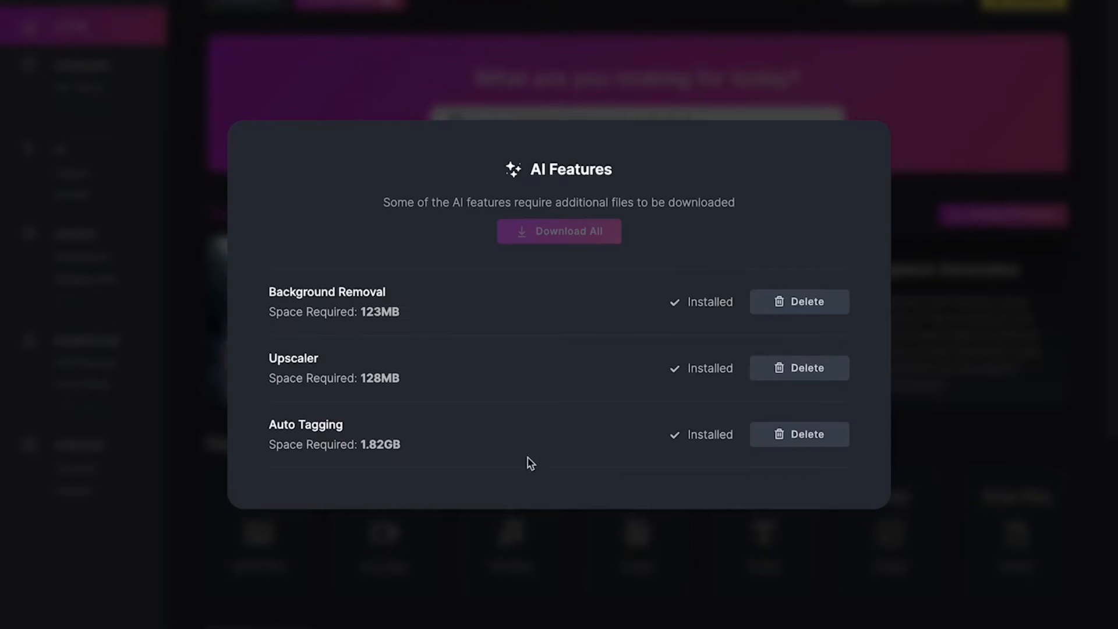
pyautogui.moveTo(360, 446)
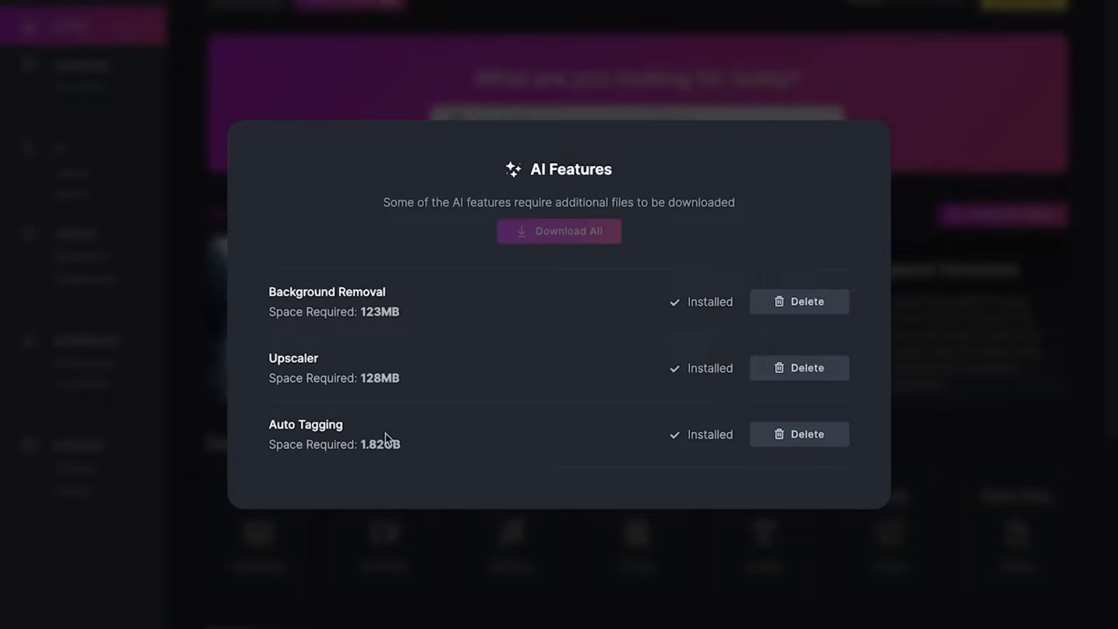
pyautogui.moveTo(399, 447)
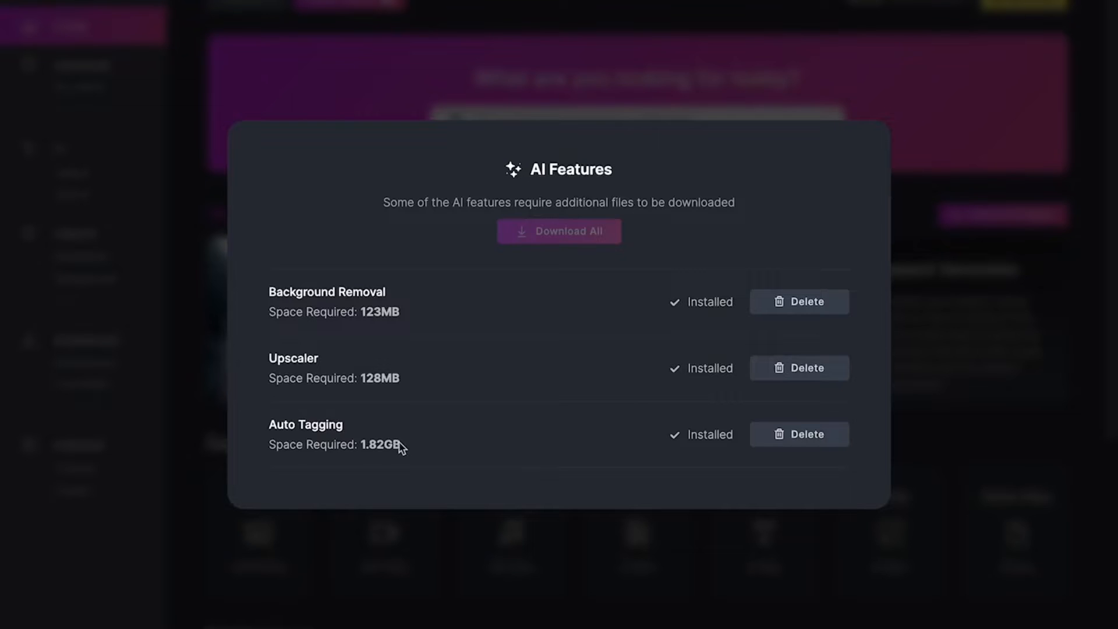
pyautogui.moveTo(479, 439)
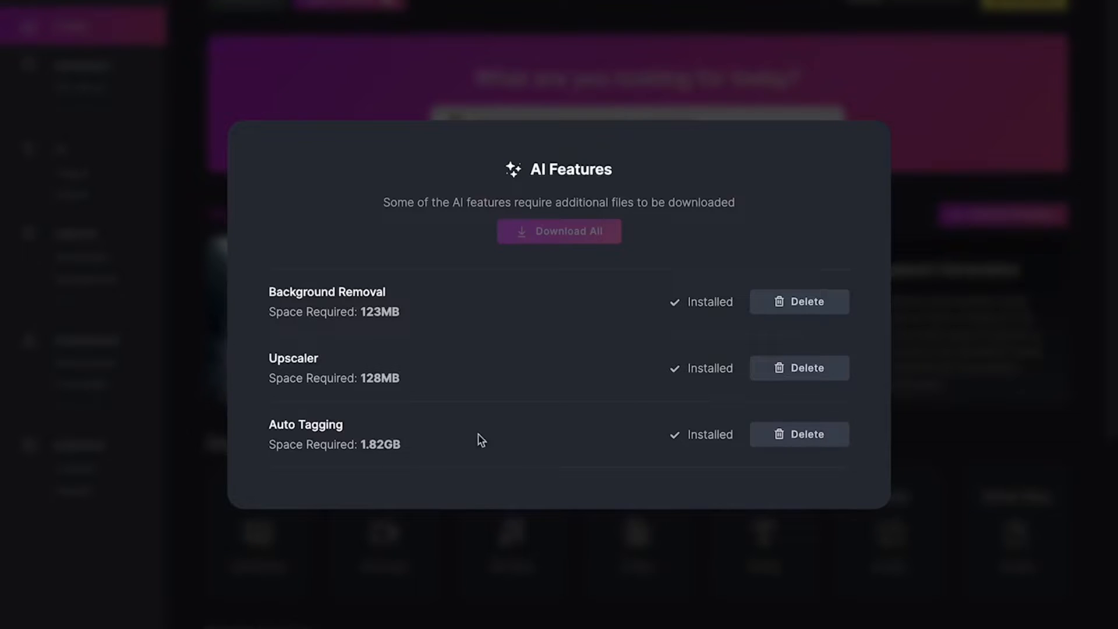
pyautogui.moveTo(808, 443)
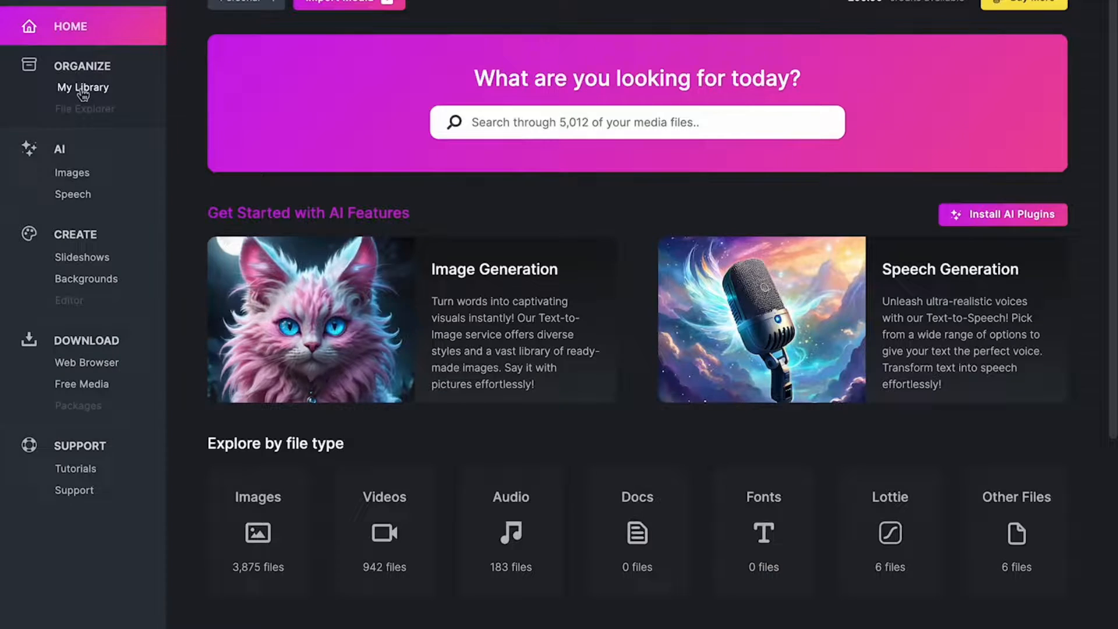
# Open My Library's generated images folder and show the shih-tzu puppy image's details
pyautogui.click(83, 87)
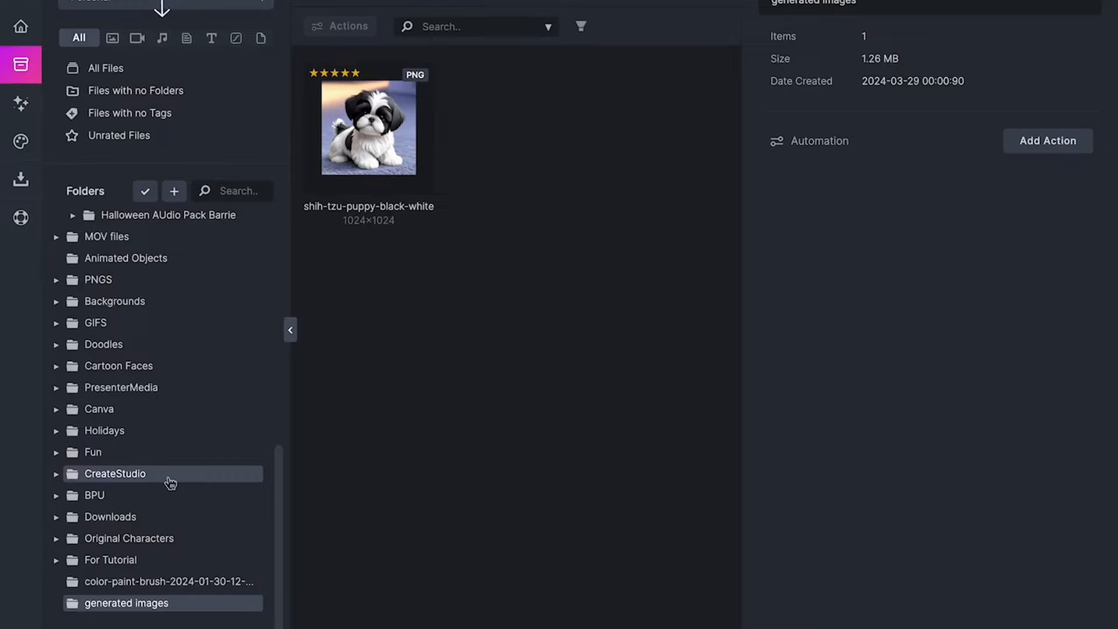
pyautogui.moveTo(370, 127)
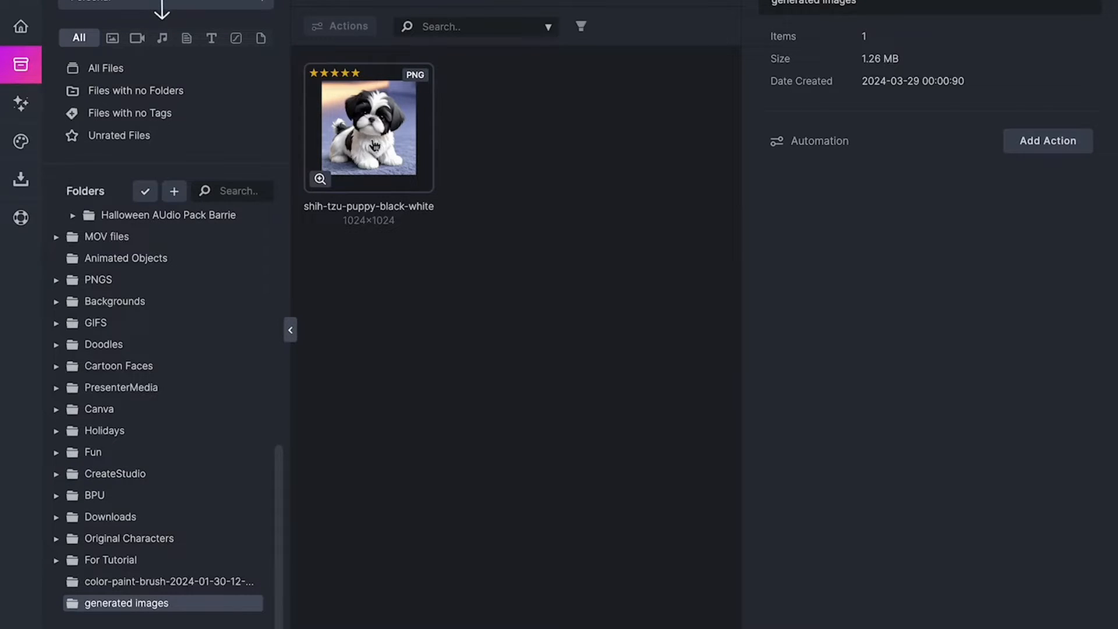
pyautogui.click(369, 127)
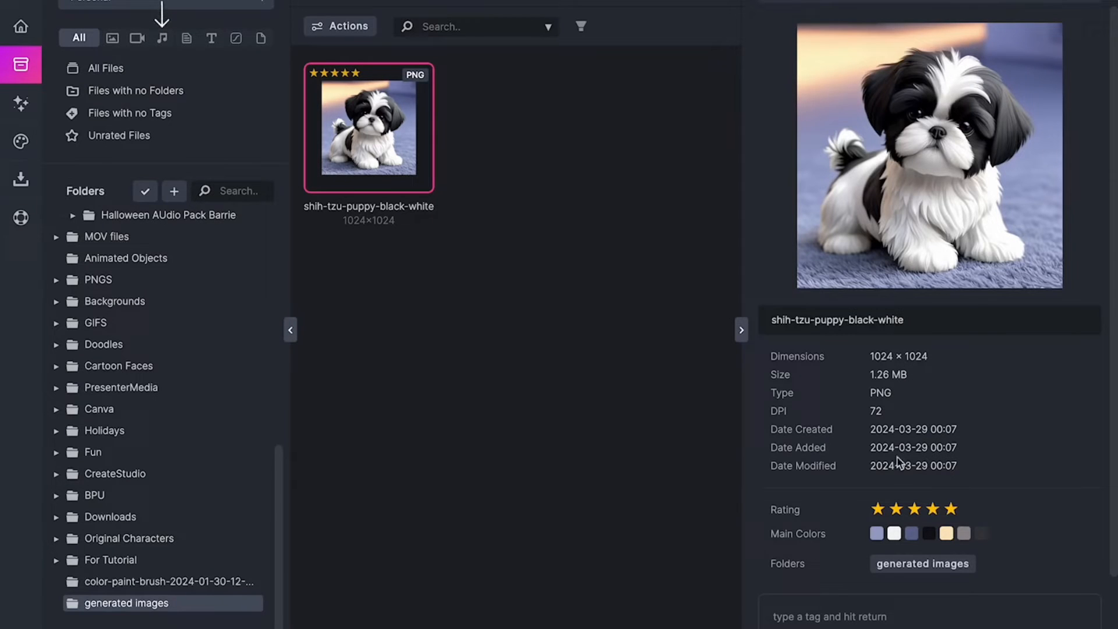
pyautogui.moveTo(913, 426)
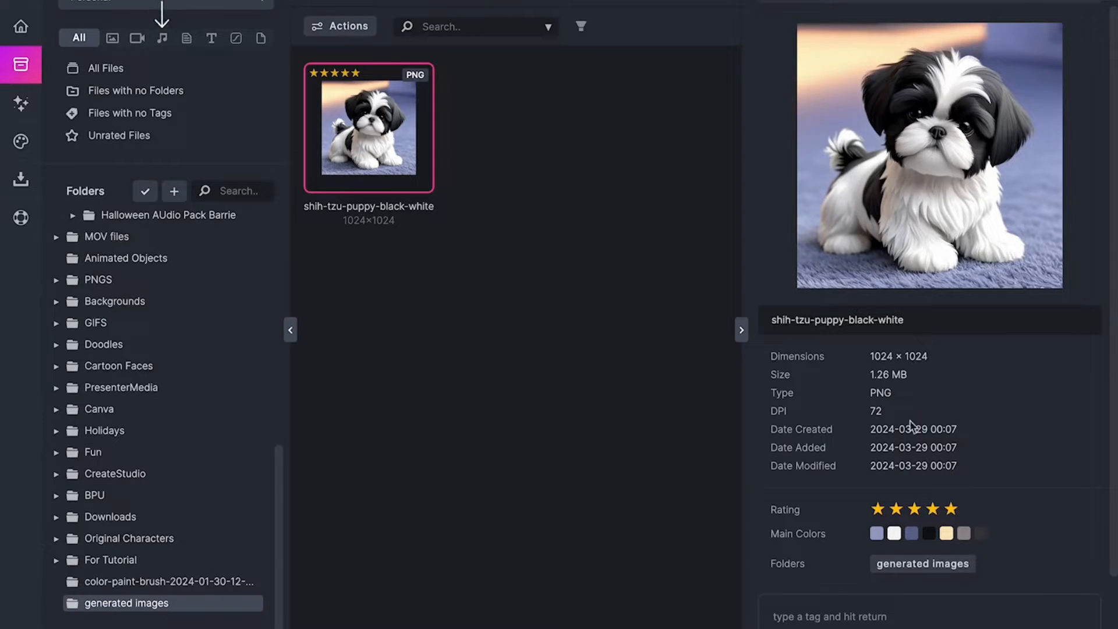
pyautogui.moveTo(990, 512)
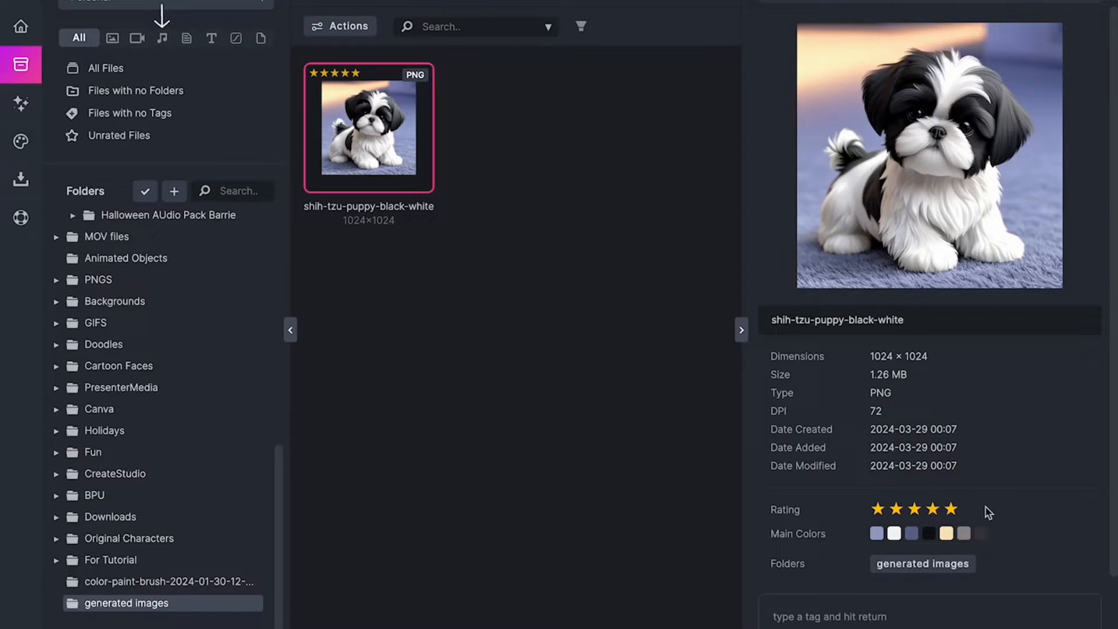
pyautogui.moveTo(963, 534)
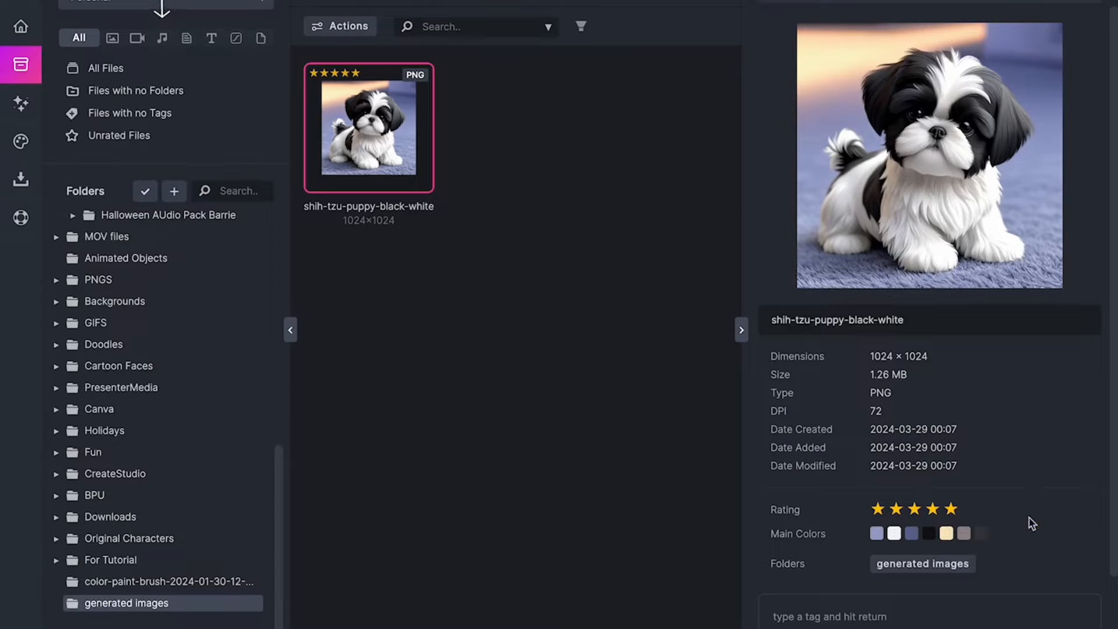
pyautogui.moveTo(1011, 560)
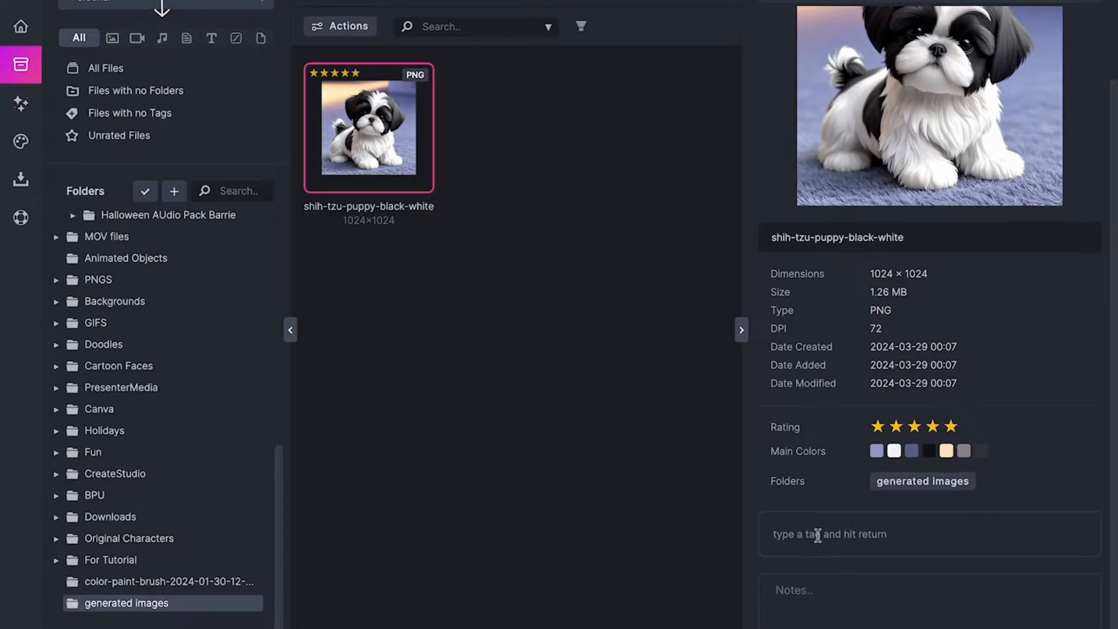
pyautogui.click(856, 534)
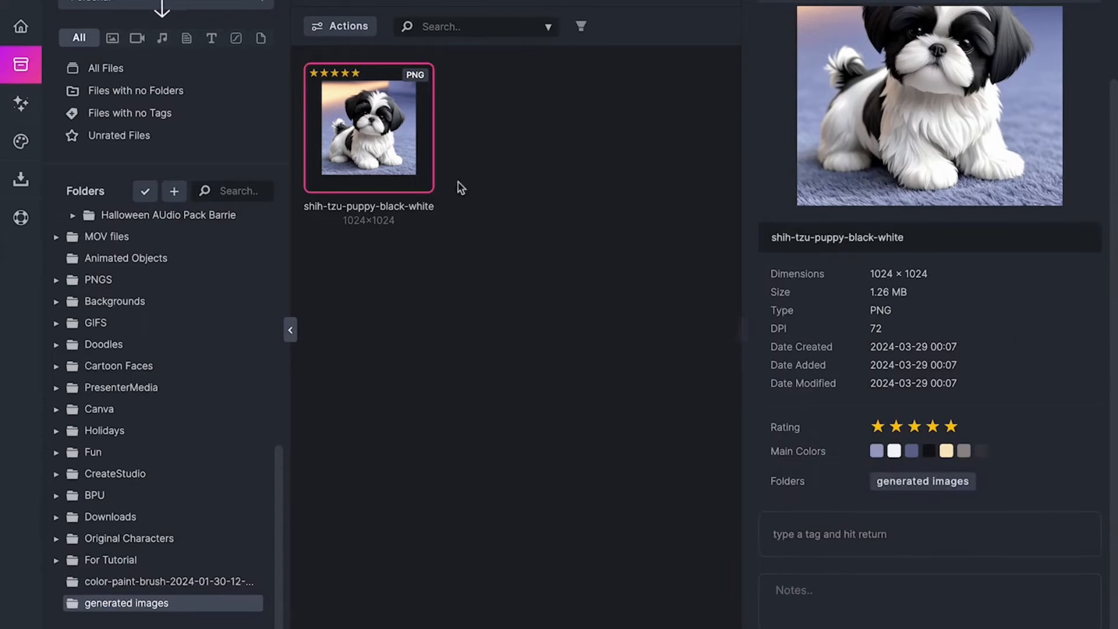
# Run Image Auto Tagging on the puppy image asking for some tags (dog, white, black, carpet, animal)
pyautogui.rightClick(369, 128)
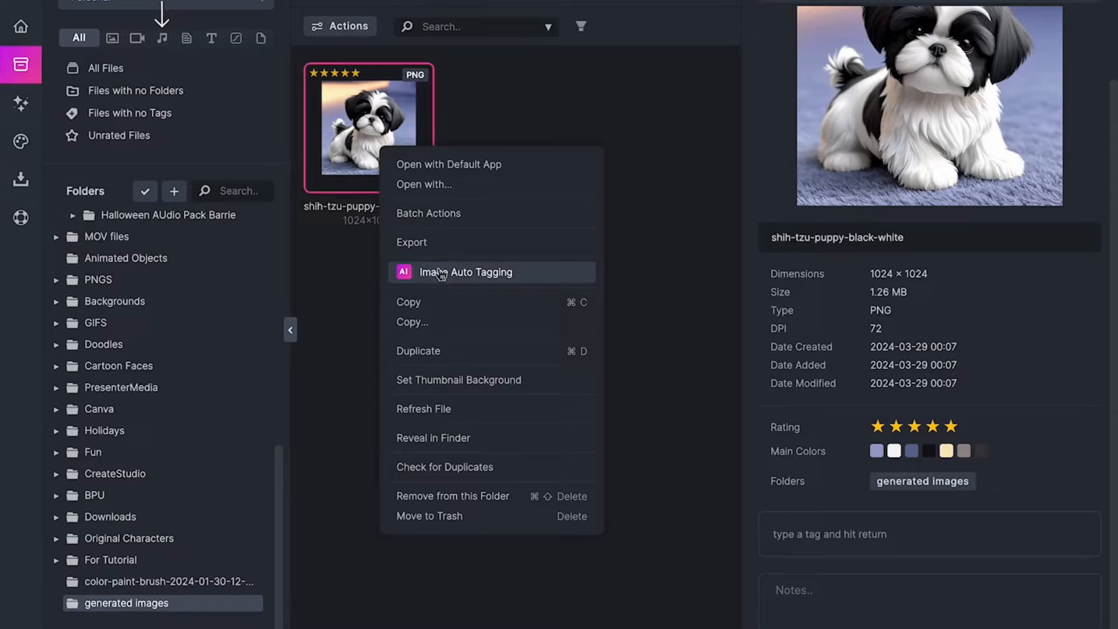
pyautogui.click(439, 279)
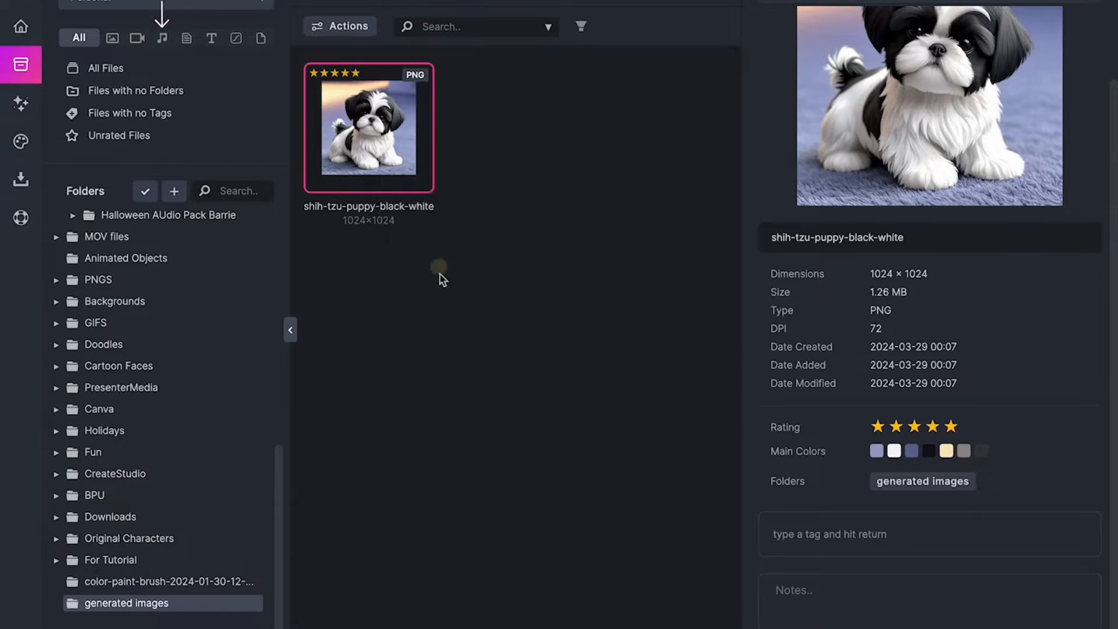
pyautogui.click(339, 26)
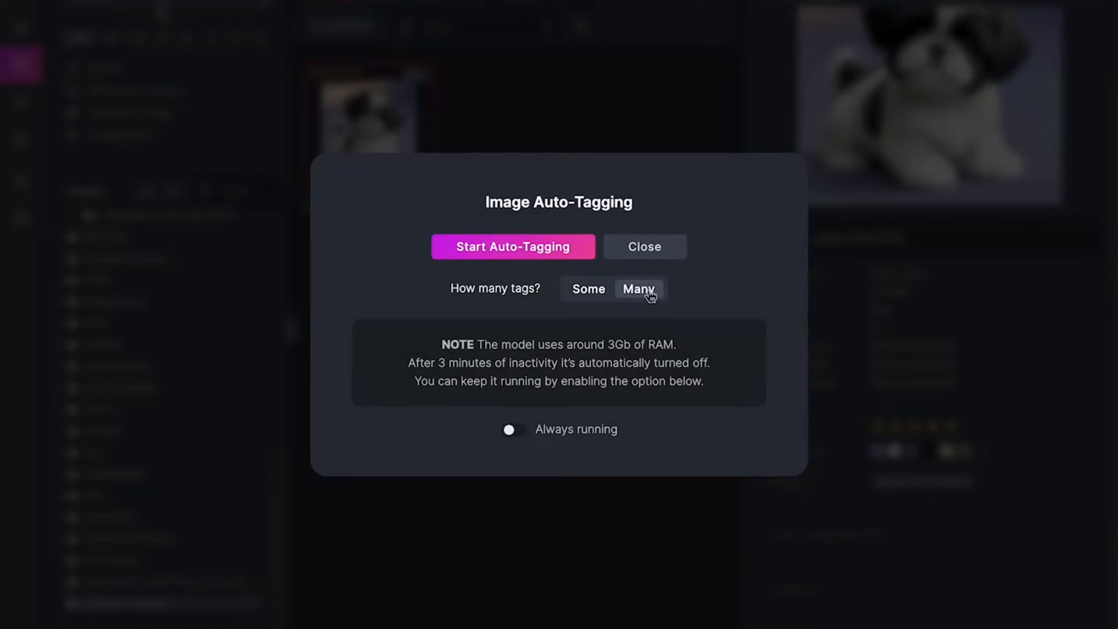
pyautogui.click(587, 289)
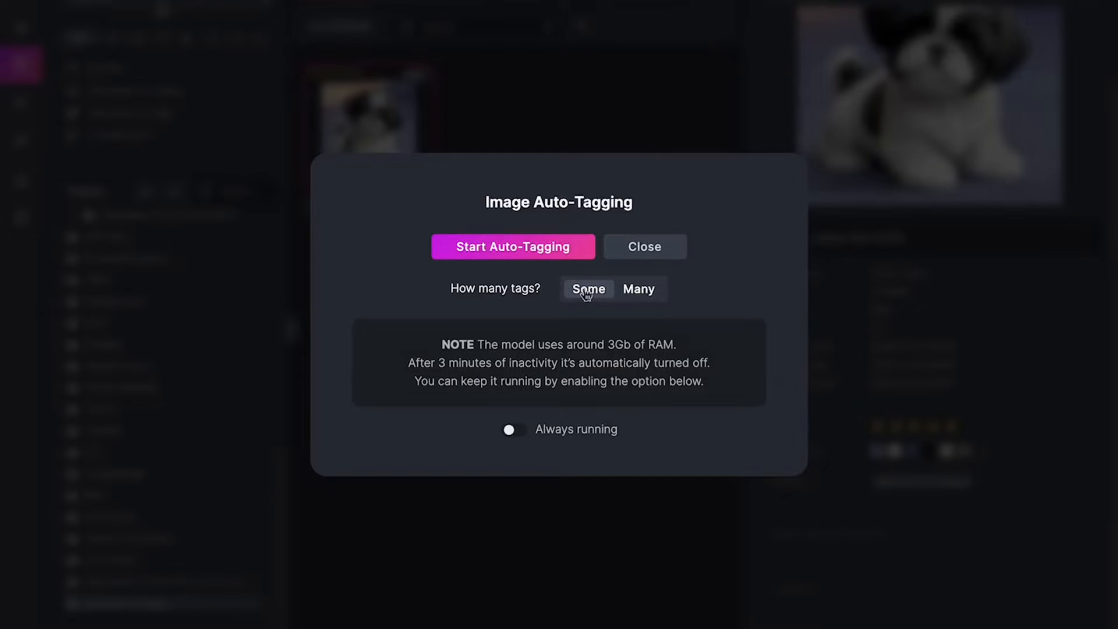
pyautogui.click(513, 245)
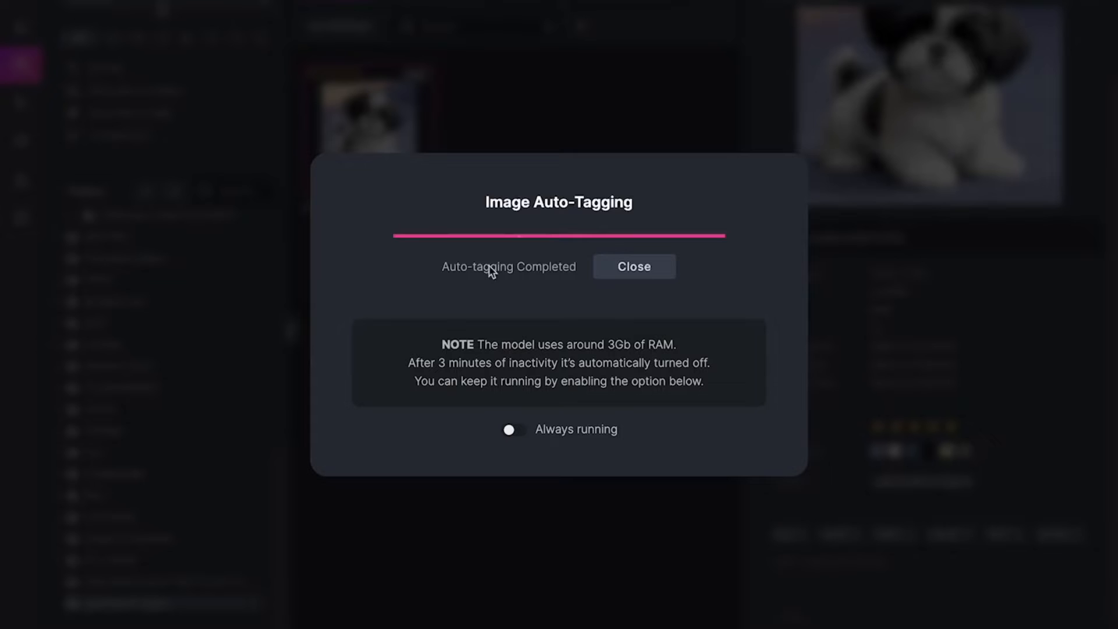
pyautogui.click(634, 266)
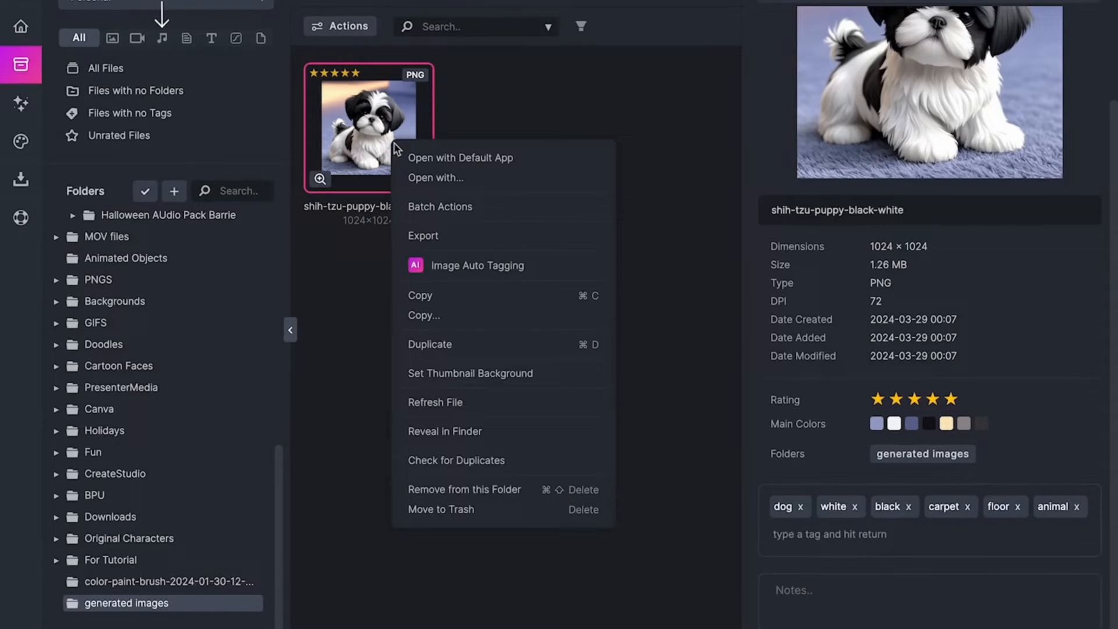
# Run auto-tagging again with Many tags, adding creature, organism, fauna and beast
pyautogui.click(477, 266)
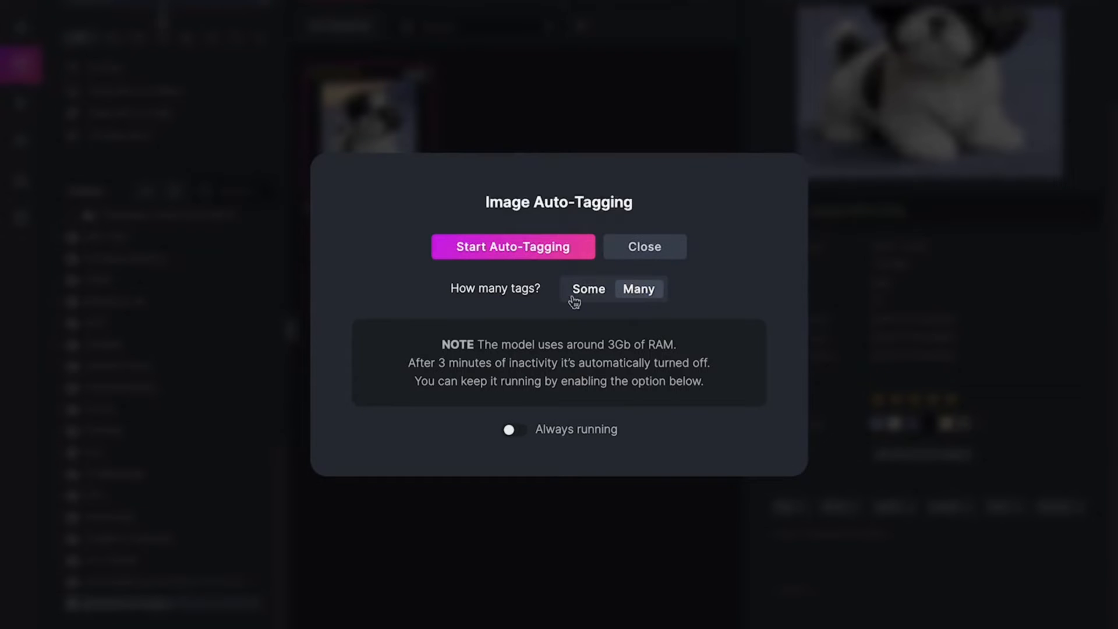
pyautogui.click(512, 246)
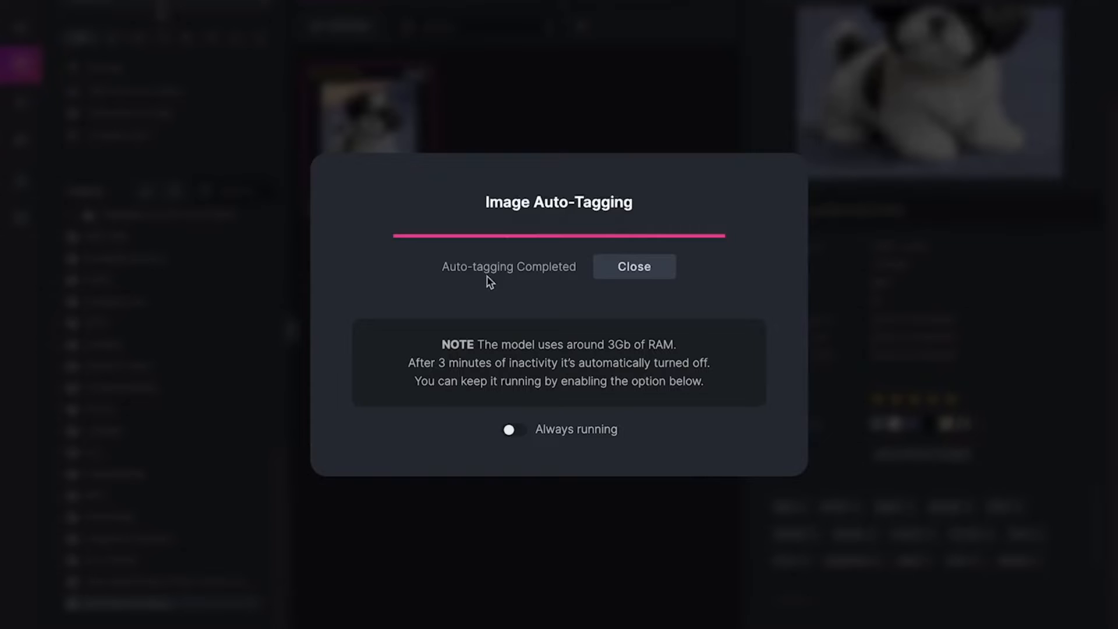
pyautogui.click(633, 265)
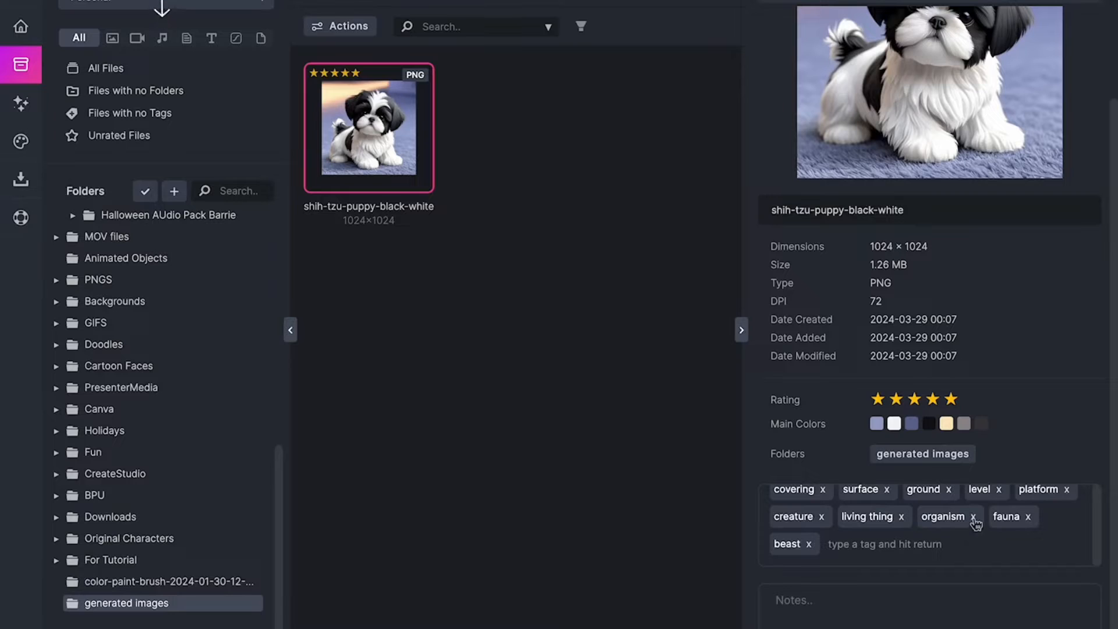
# Remove the organism and flooring tags and add the custom tag 'dog's name'
pyautogui.click(973, 516)
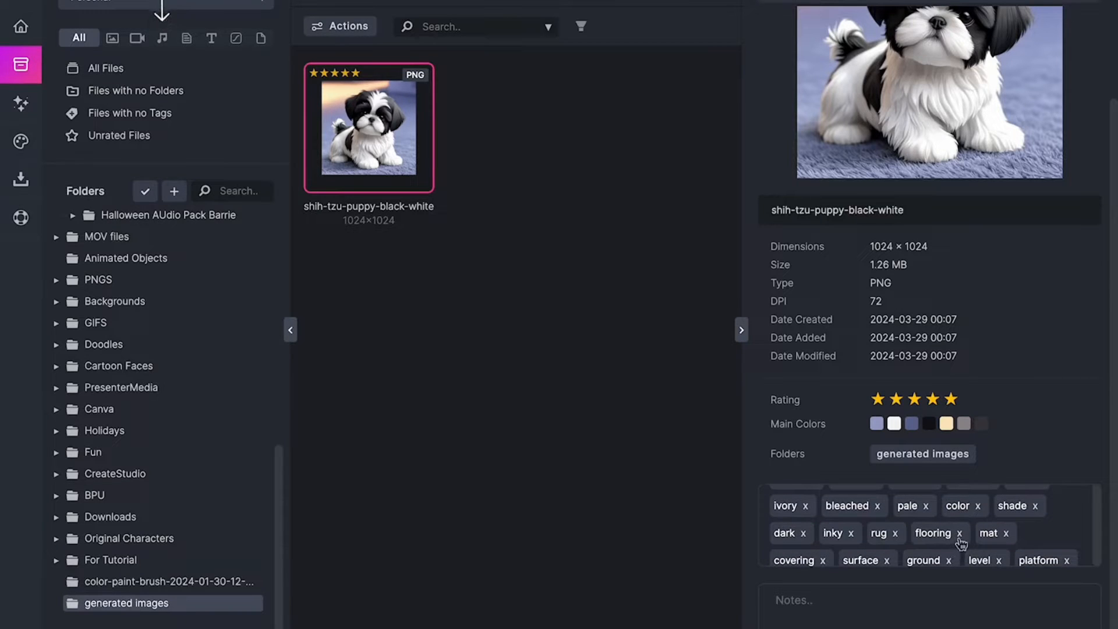
pyautogui.click(960, 532)
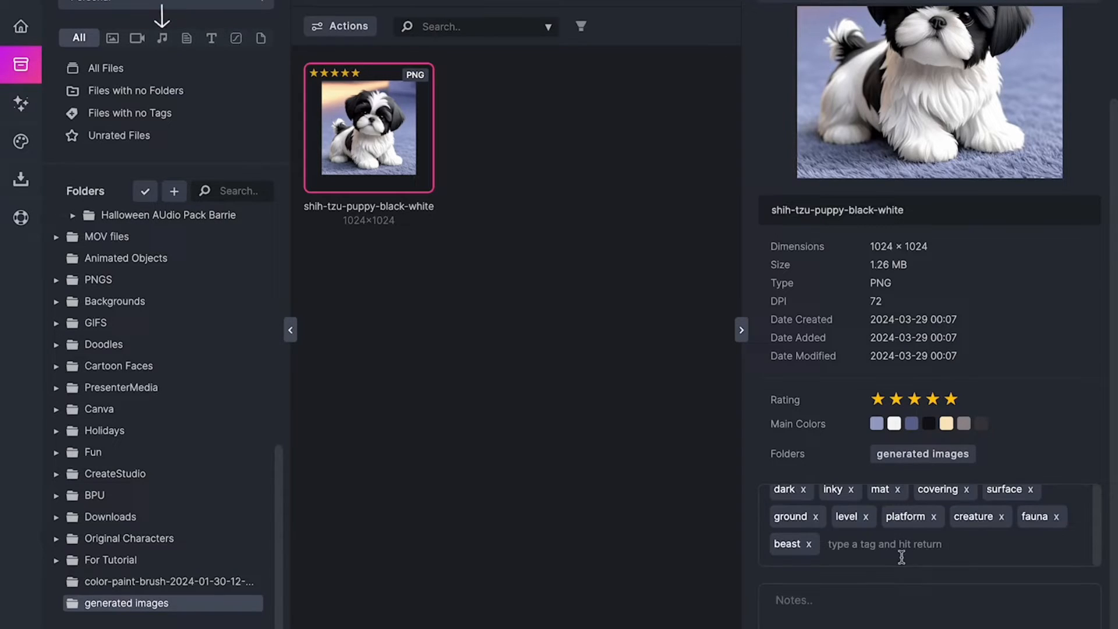
pyautogui.click(884, 544)
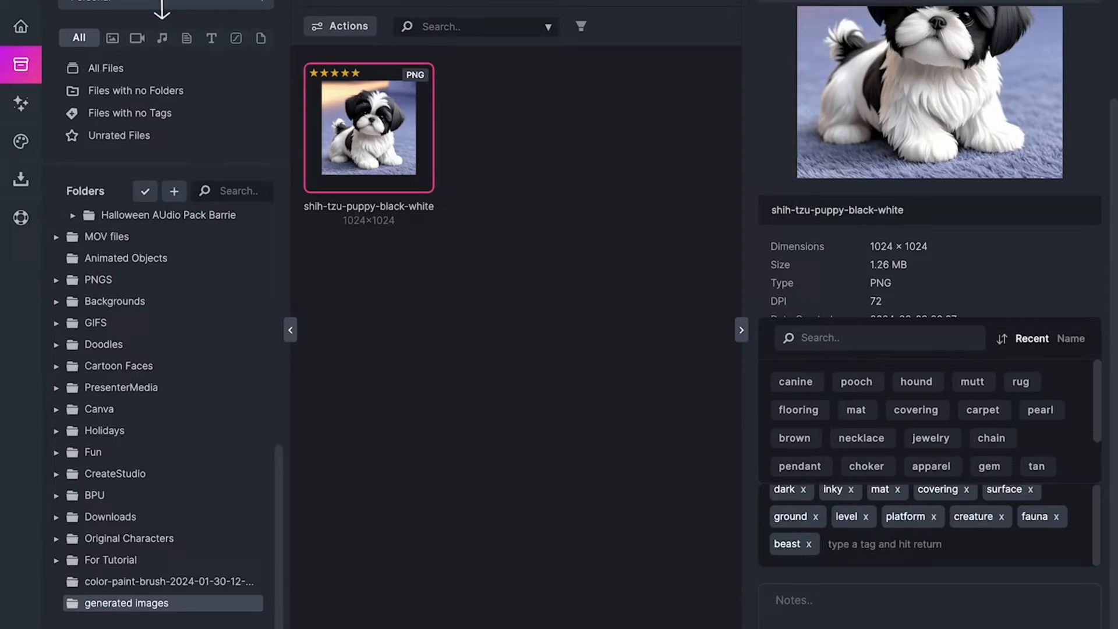
pyautogui.write("dog's name")
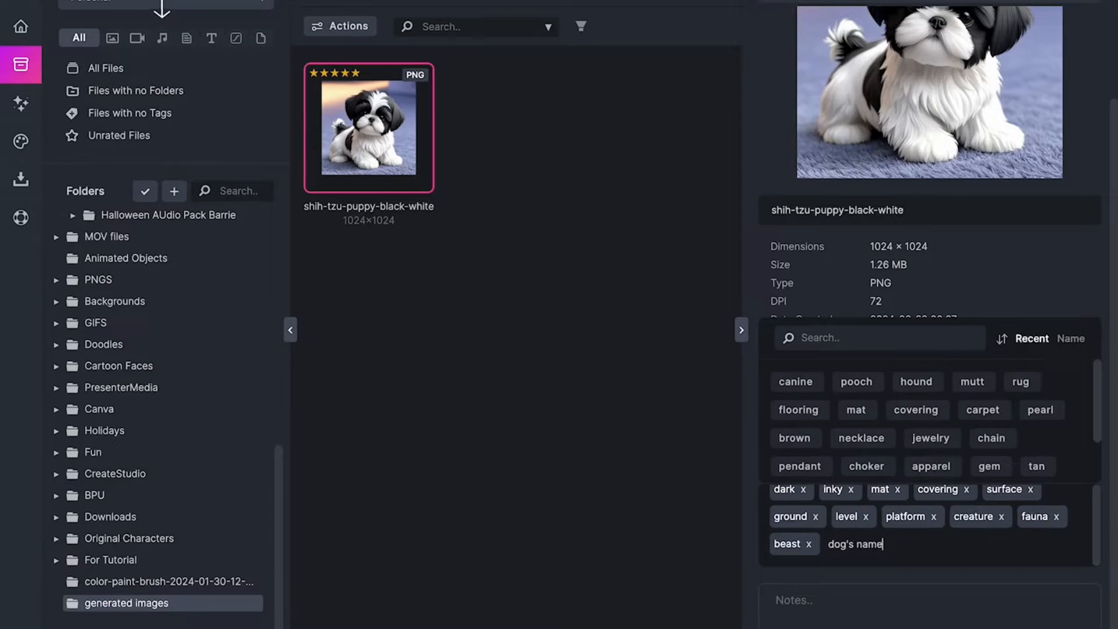
pyautogui.press('Return')
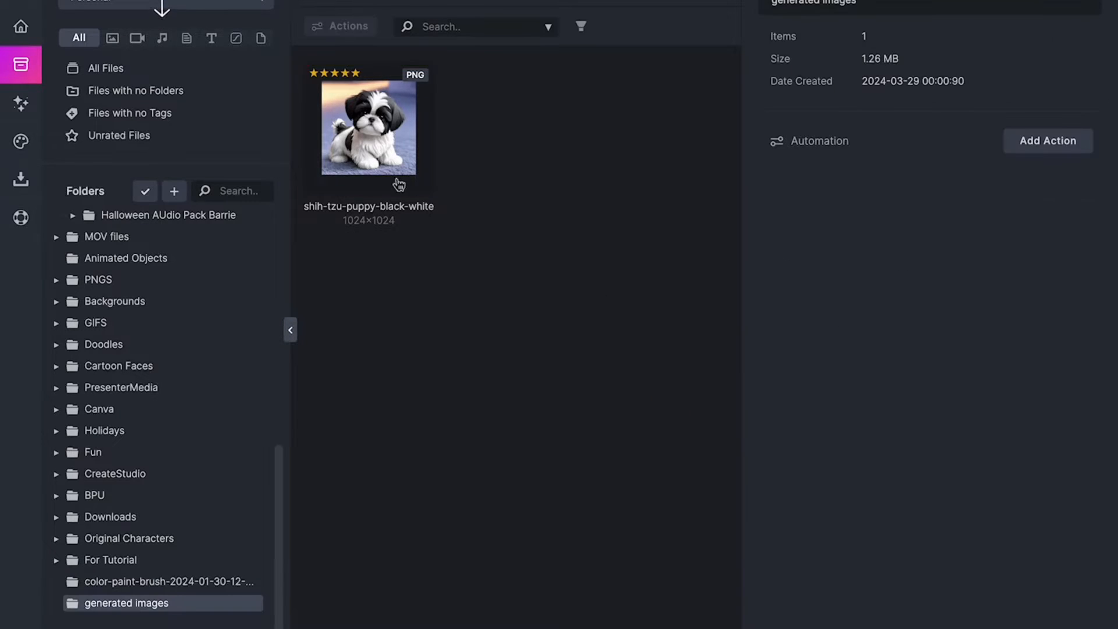
pyautogui.moveTo(369, 128)
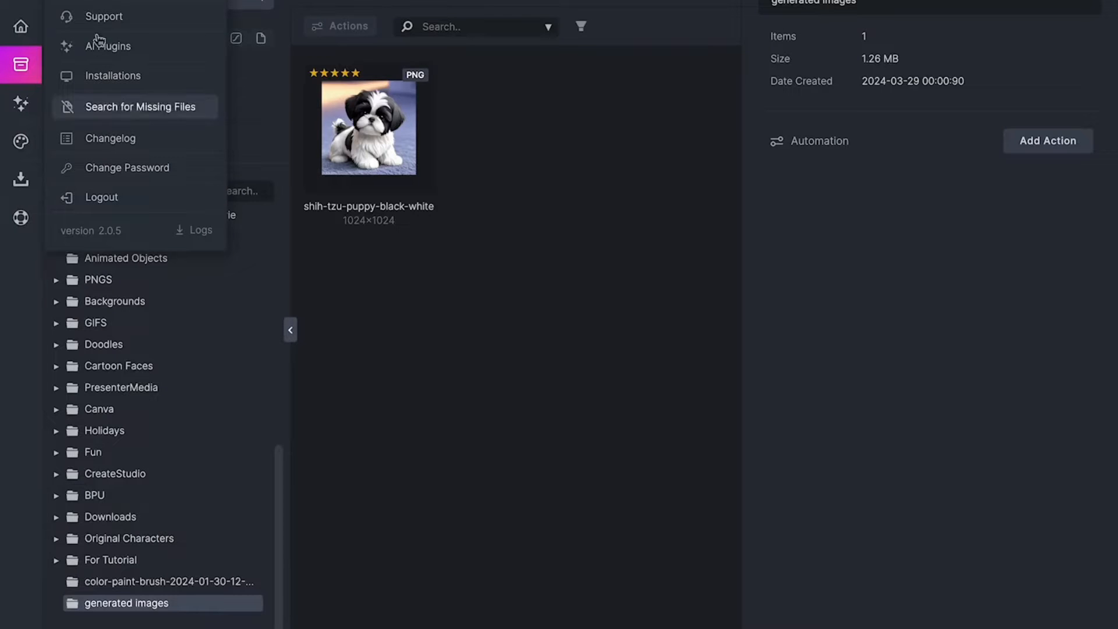
pyautogui.moveTo(108, 45)
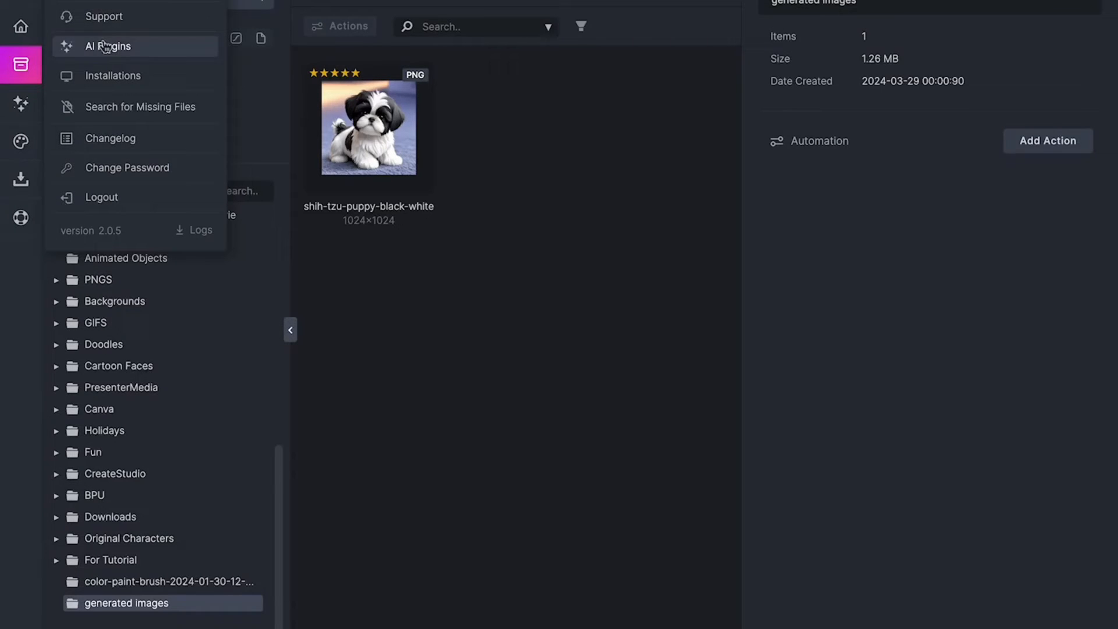
pyautogui.moveTo(107, 51)
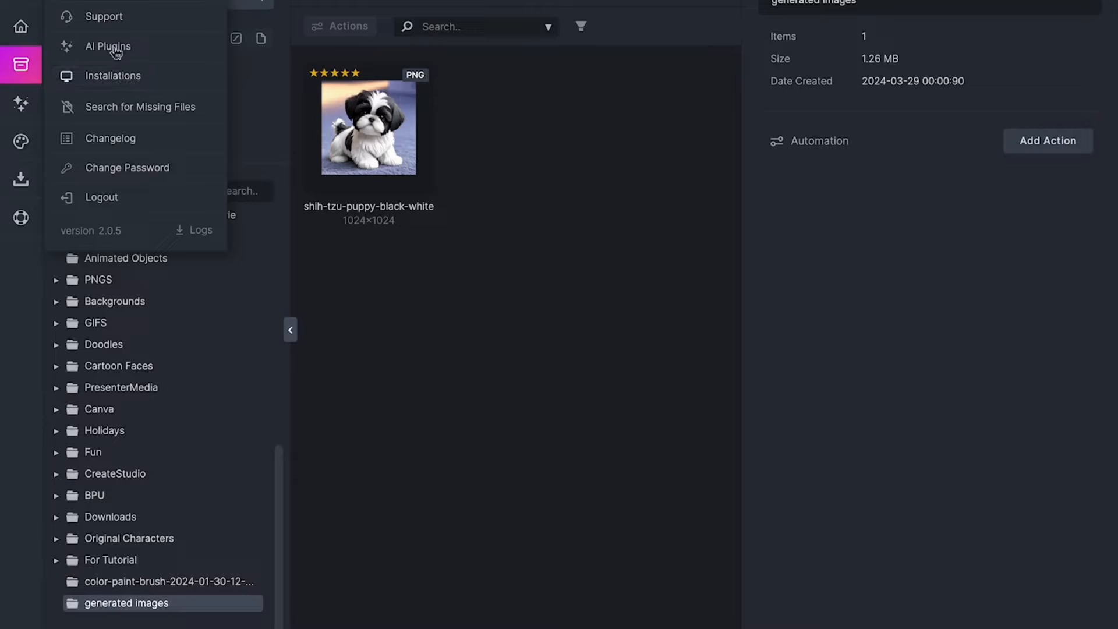
pyautogui.moveTo(111, 76)
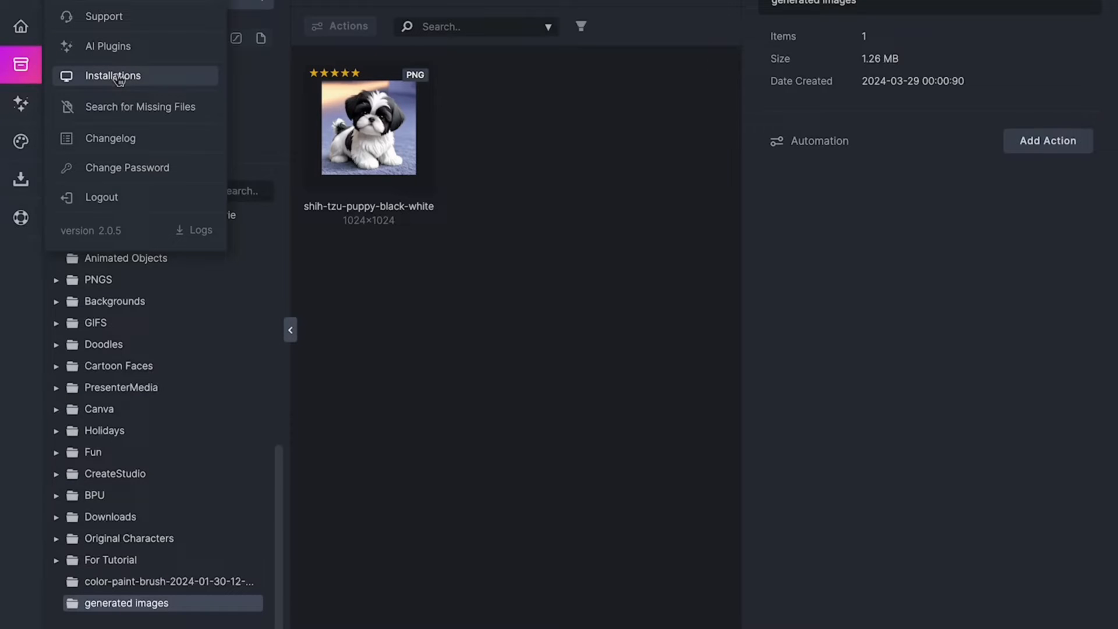
# Return to the home dashboard with its AI features overview
pyautogui.click(21, 27)
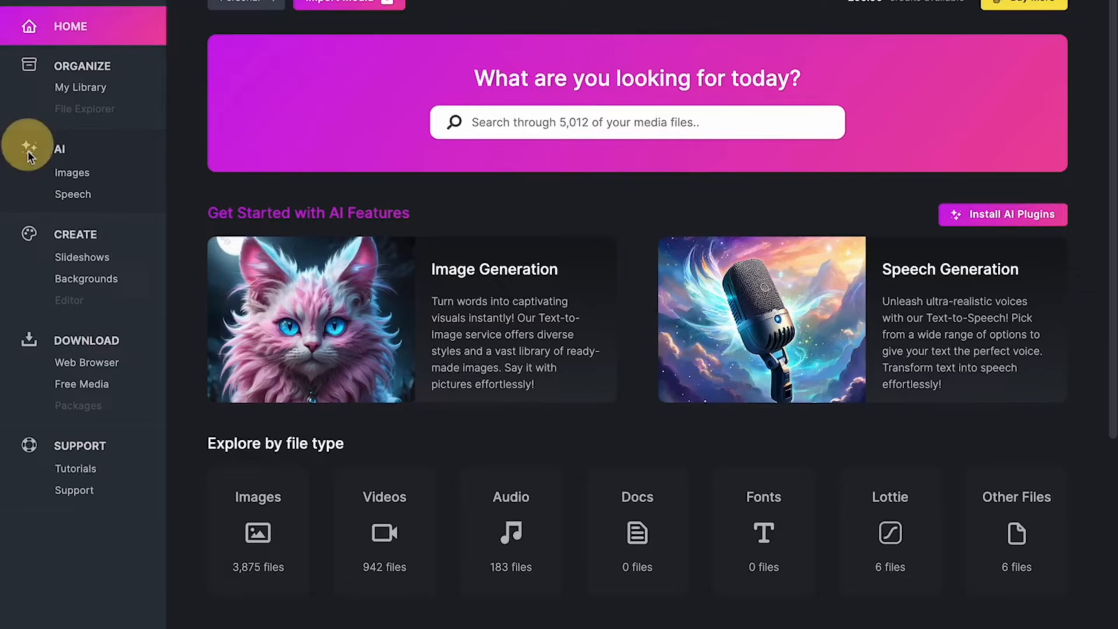
pyautogui.moveTo(74, 174)
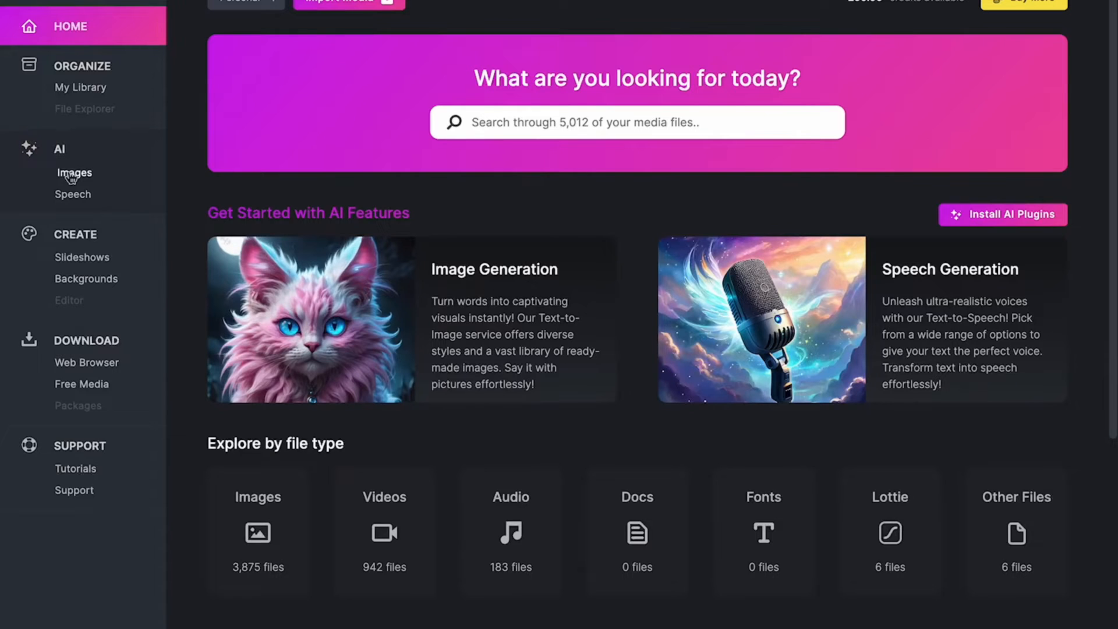
# Open AI > Images, switch the style to Photo then Vivid, and show the style gallery
pyautogui.click(75, 172)
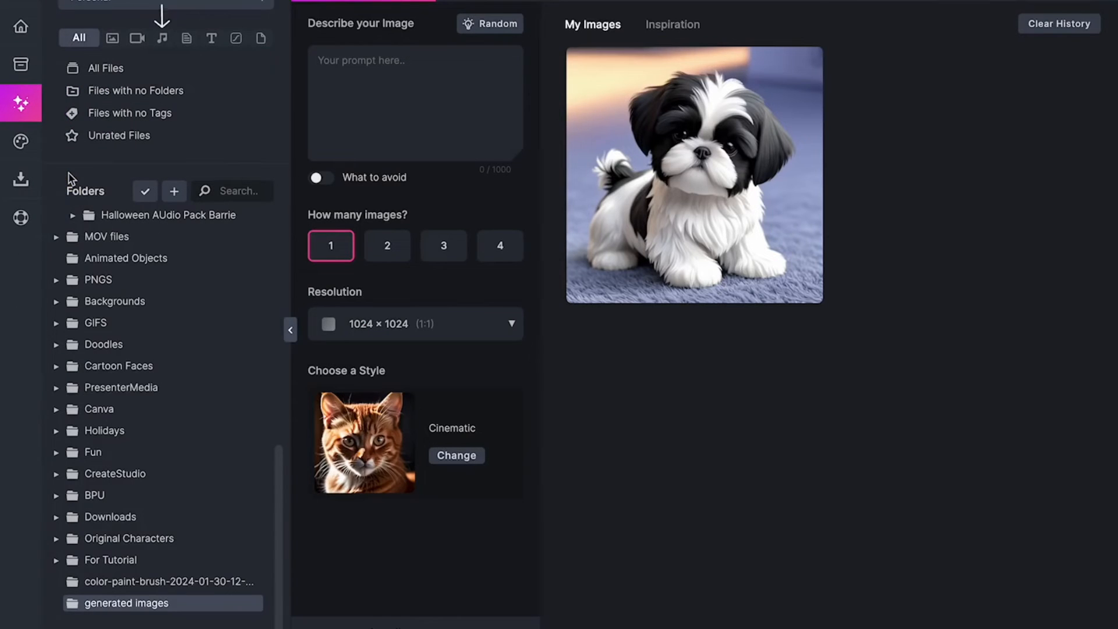
pyautogui.moveTo(424, 296)
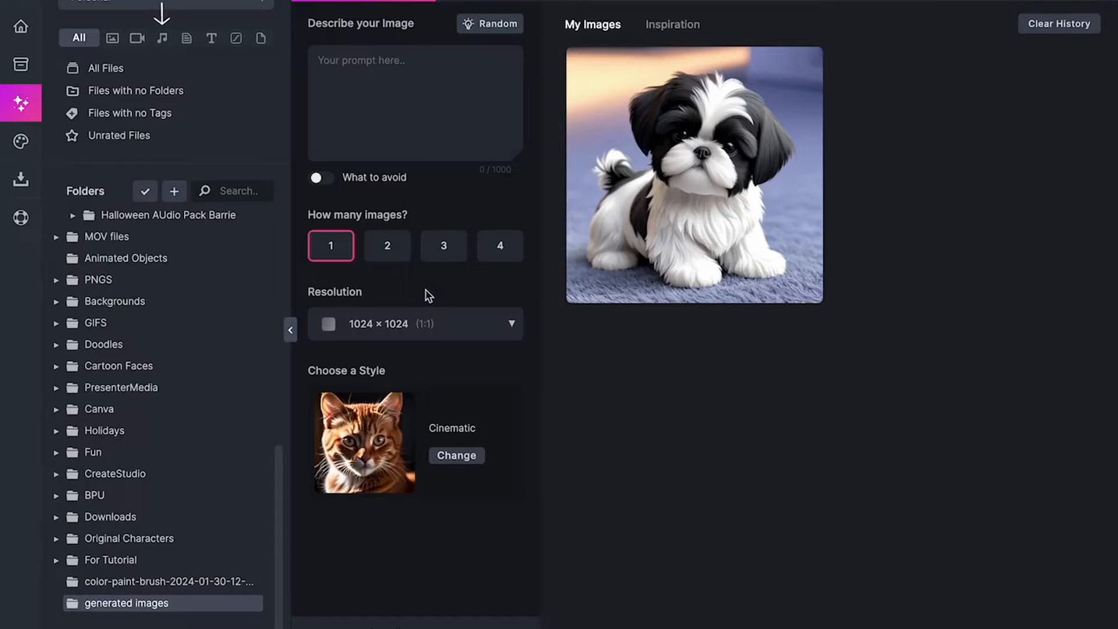
pyautogui.moveTo(456, 469)
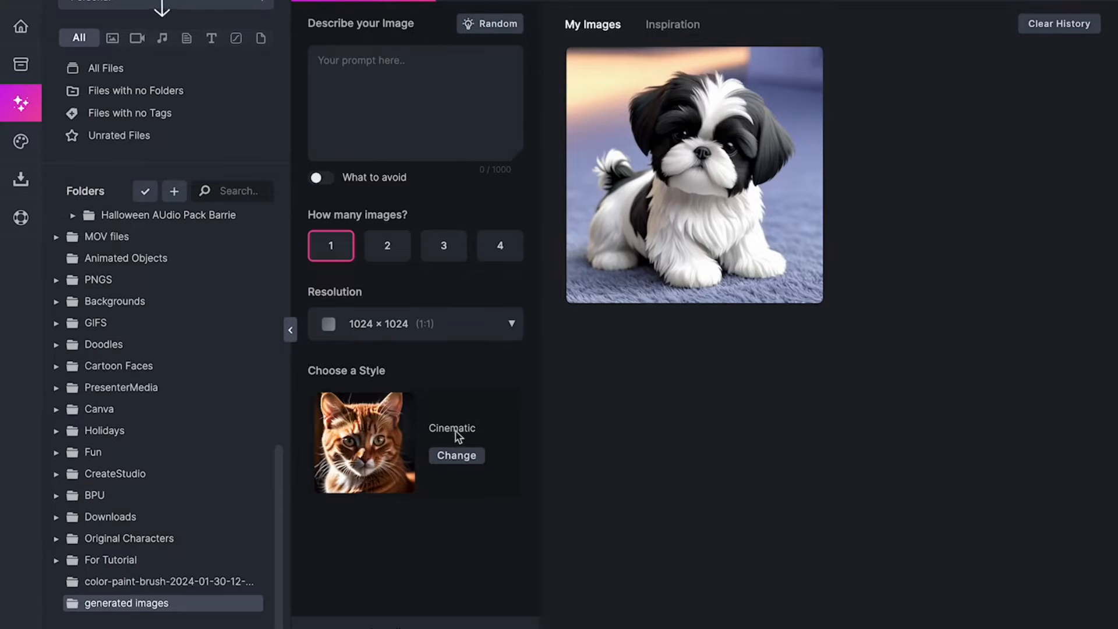
pyautogui.click(456, 455)
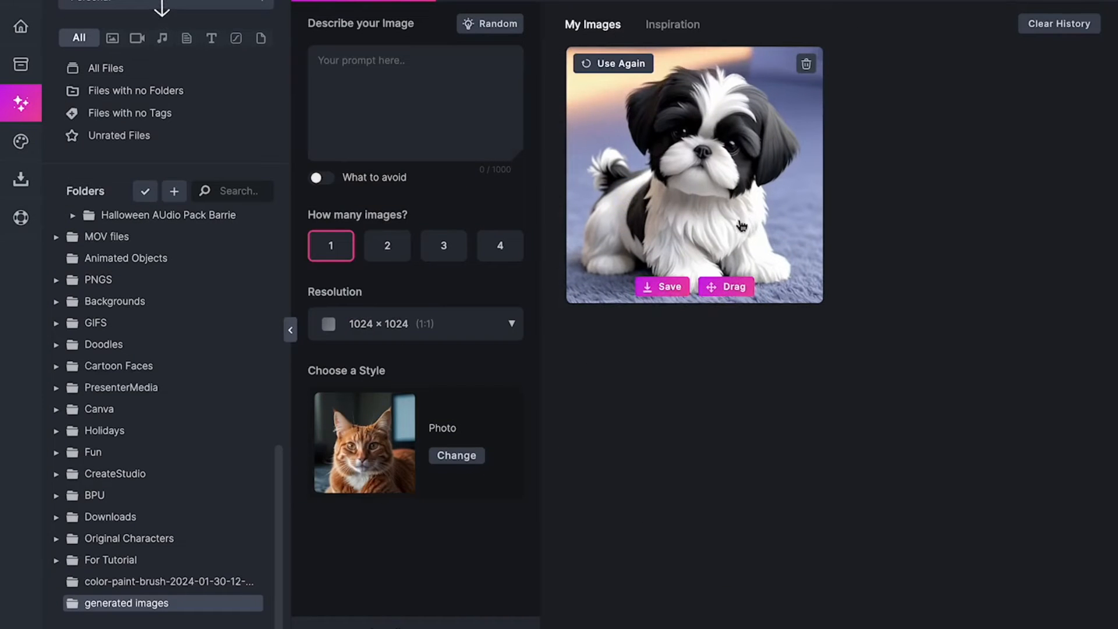
pyautogui.click(456, 456)
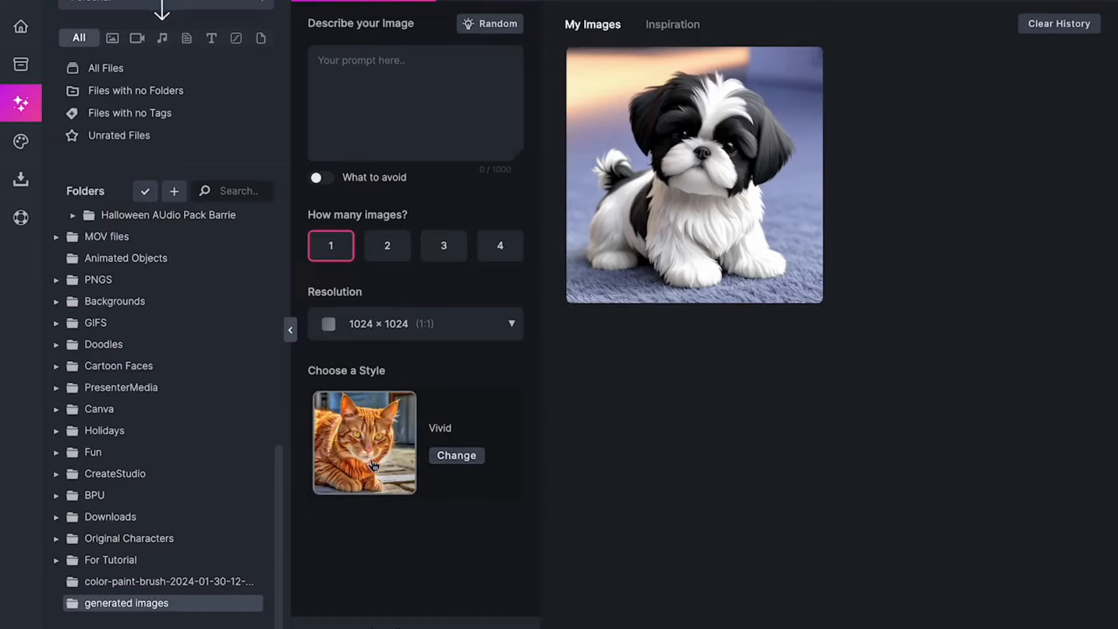
pyautogui.click(456, 455)
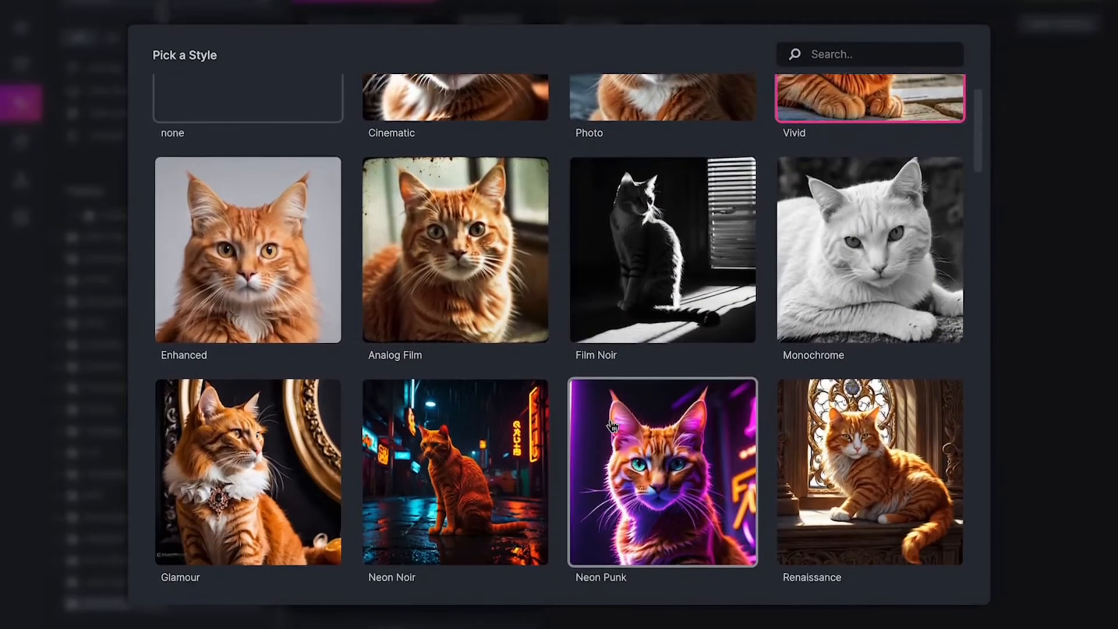
# Choose Craft Clay from the Pick a Style gallery
pyautogui.scroll(-3)
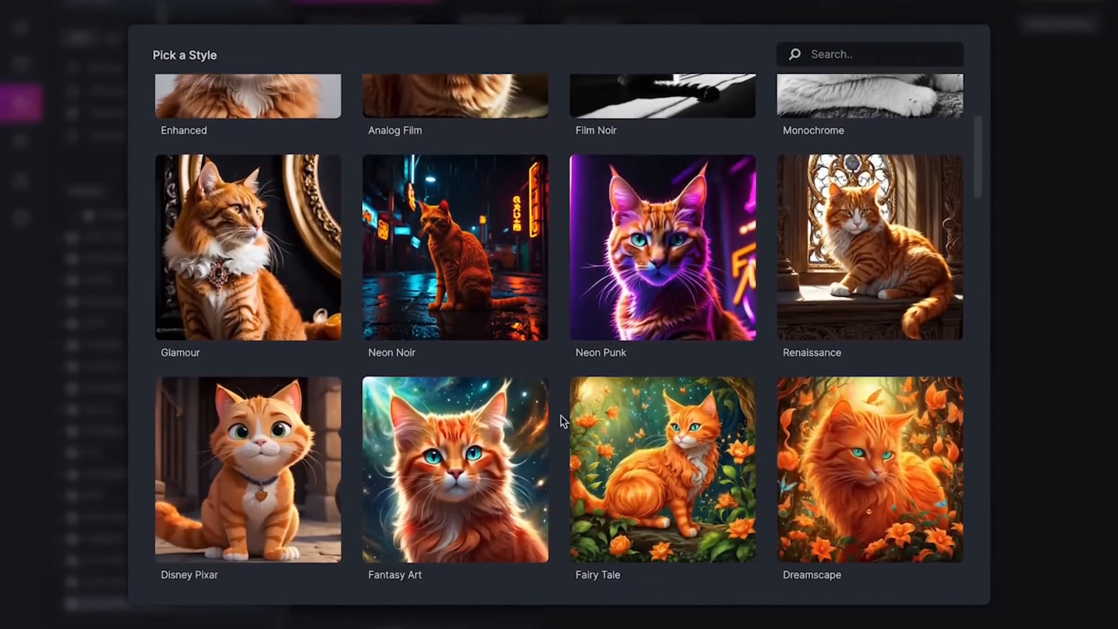
pyautogui.scroll(-3)
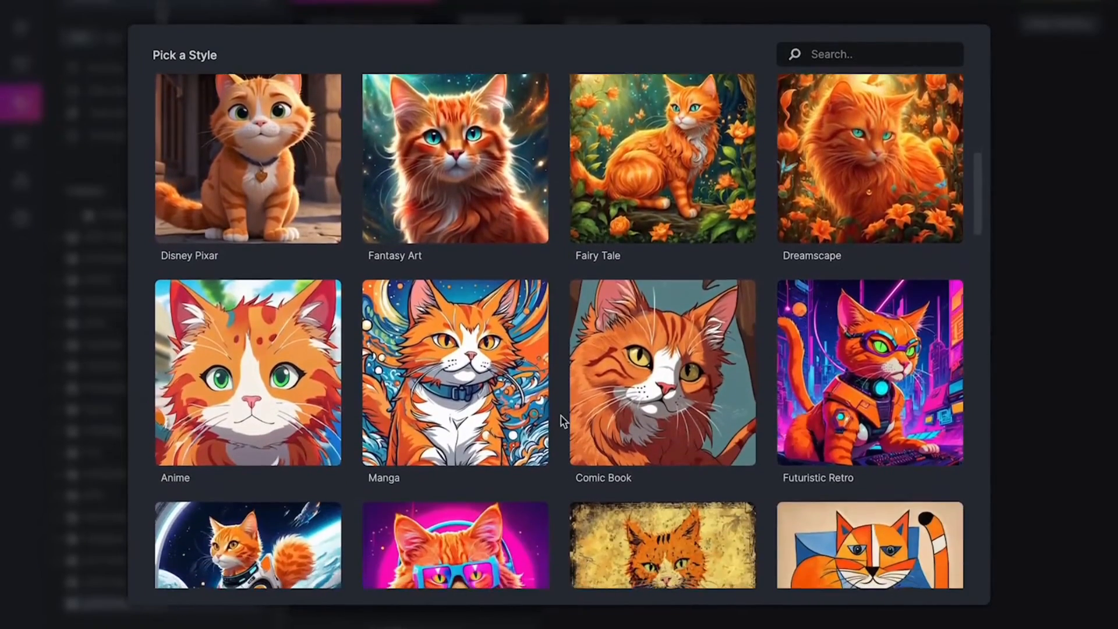
pyautogui.scroll(-3)
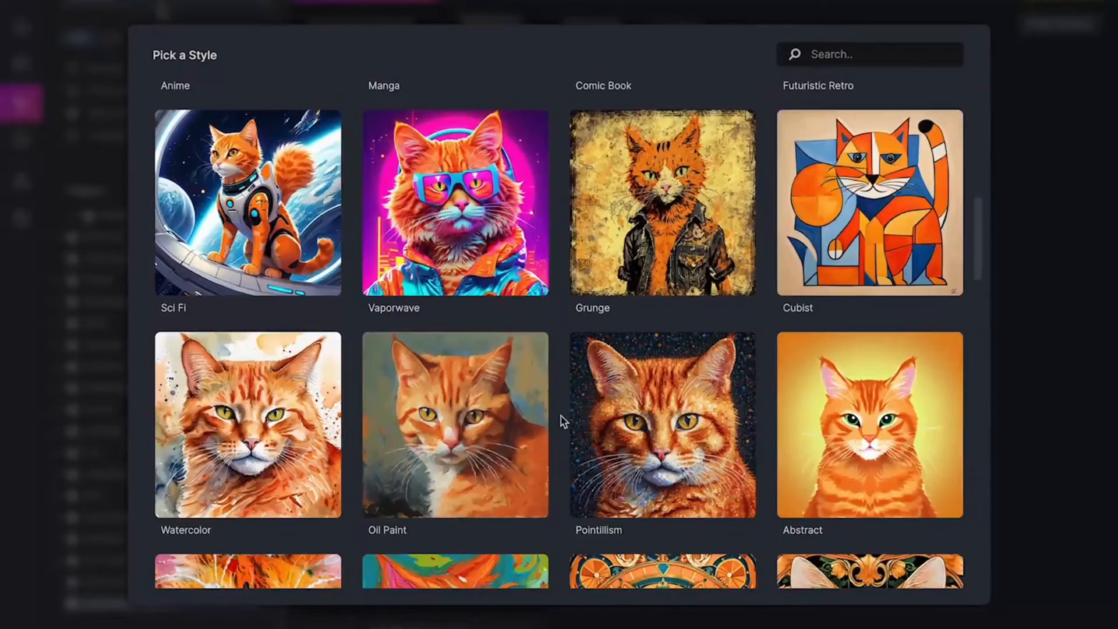
pyautogui.scroll(-3)
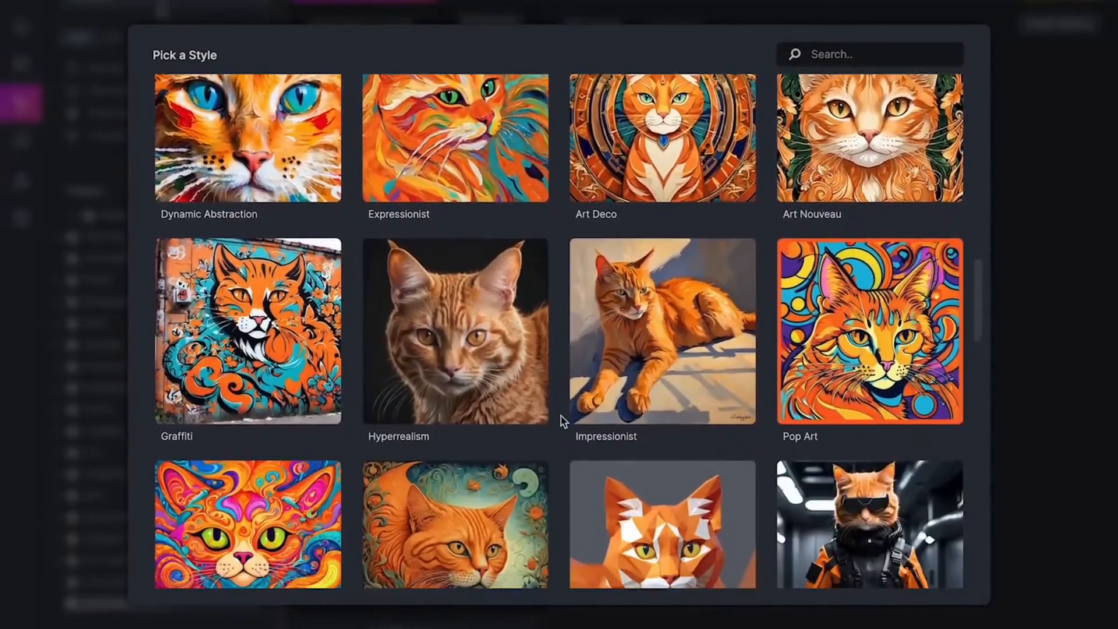
pyautogui.scroll(-3)
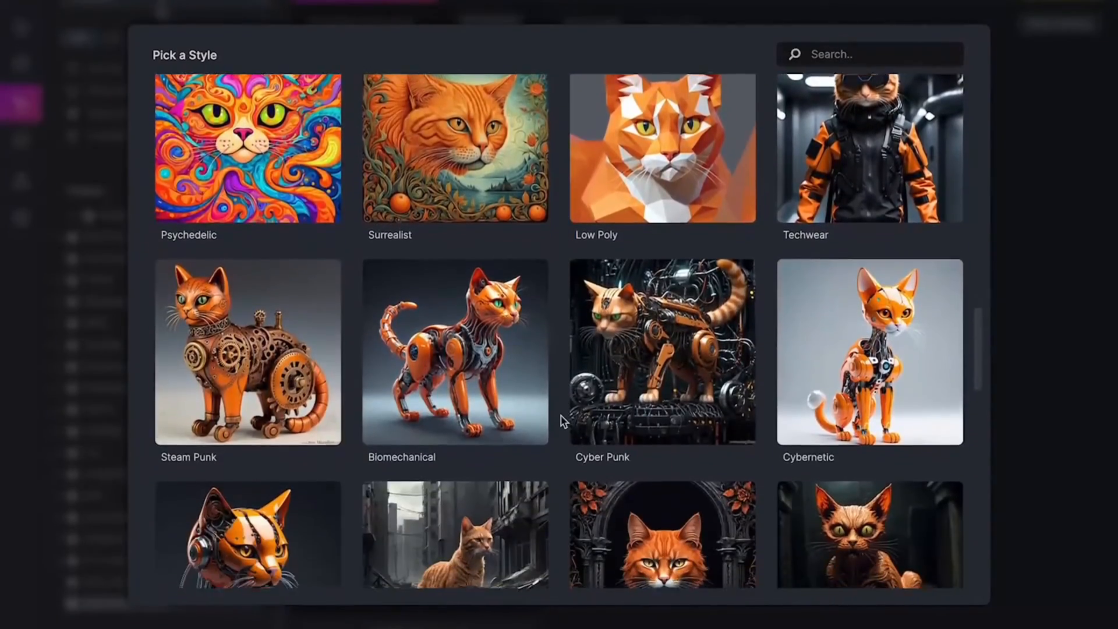
pyautogui.scroll(-3)
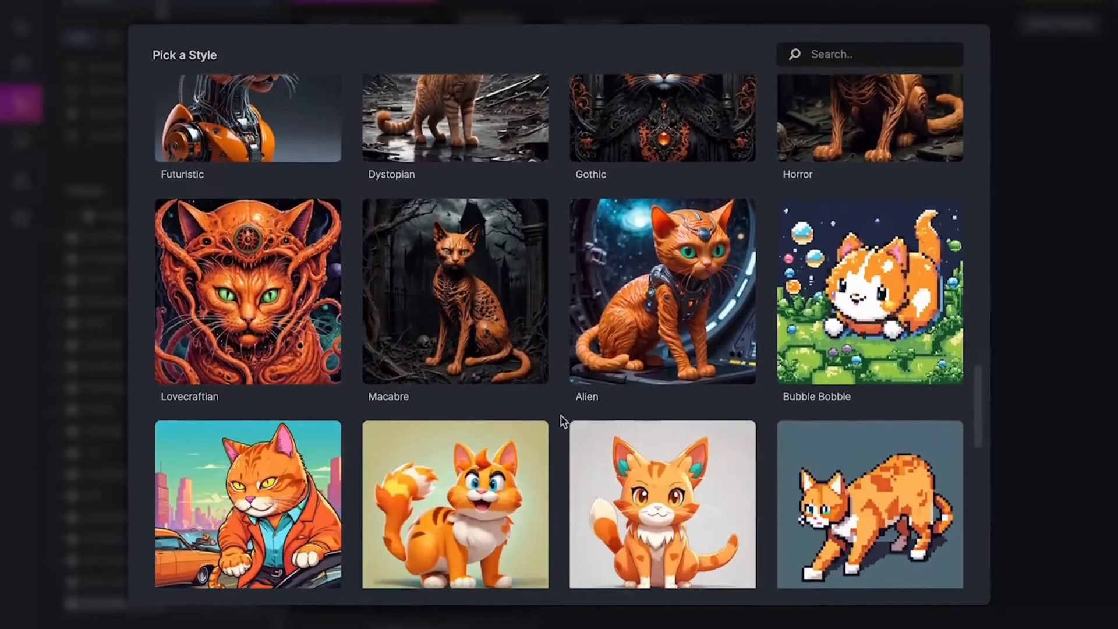
pyautogui.scroll(-3)
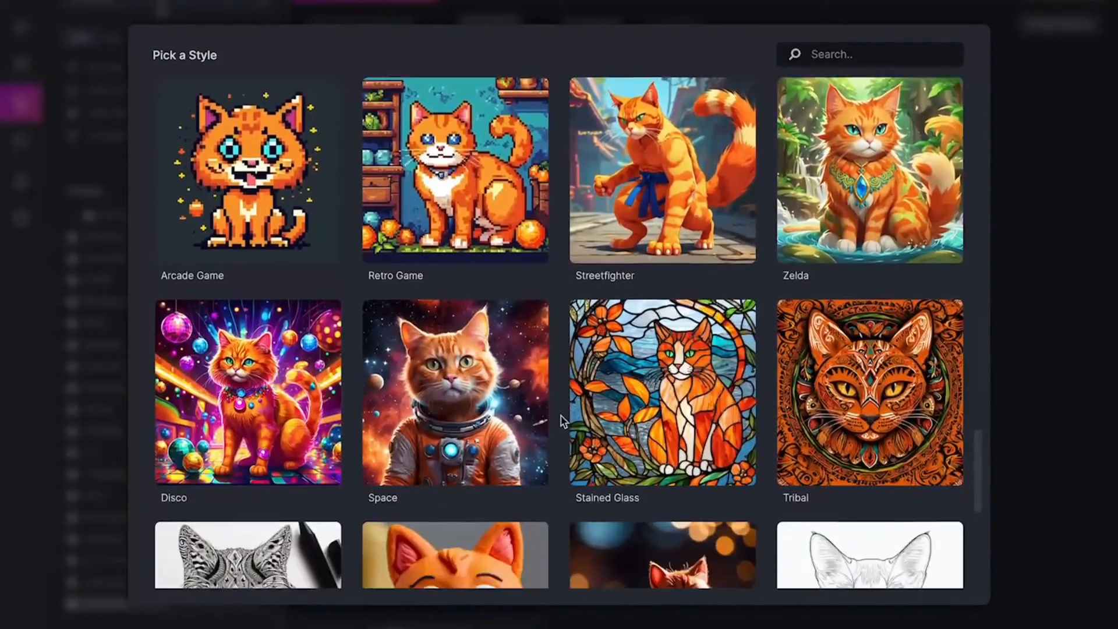
pyautogui.scroll(-3)
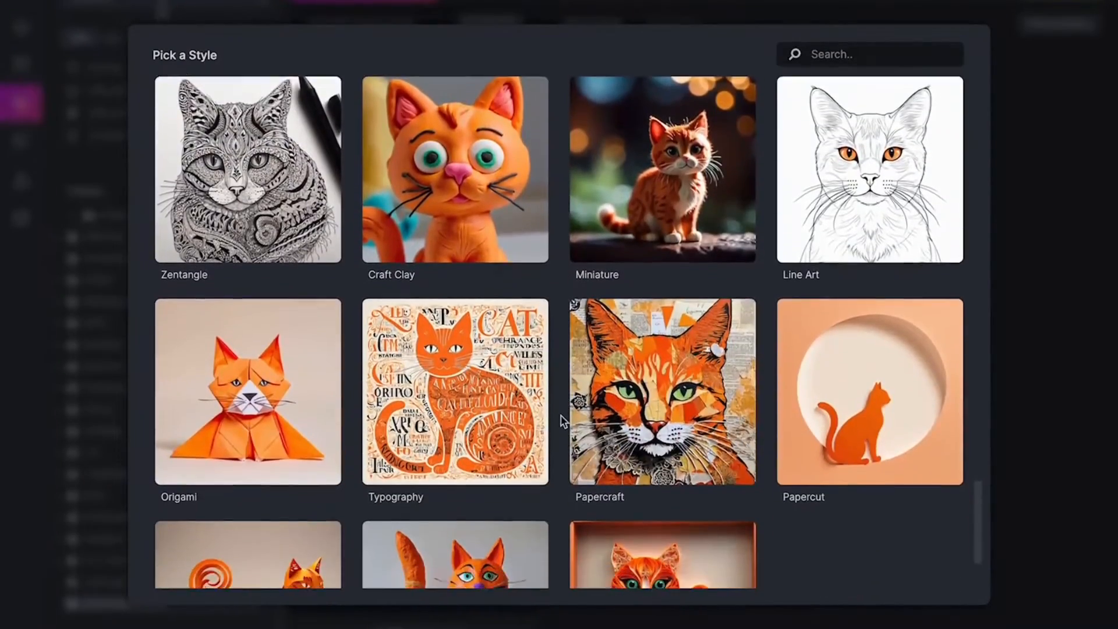
pyautogui.scroll(-3)
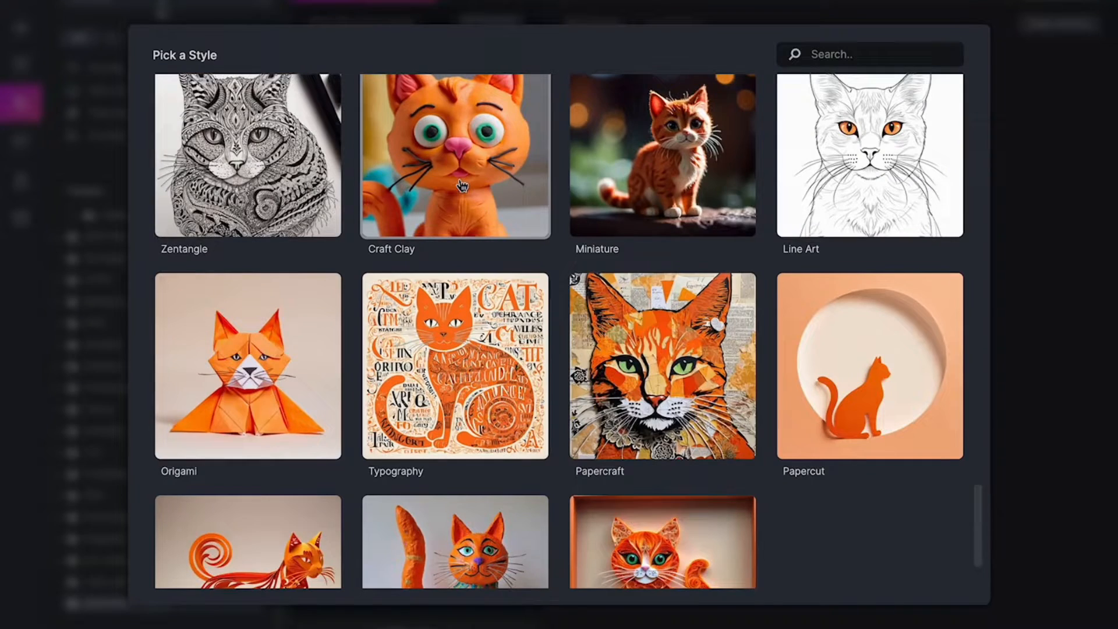
pyautogui.click(454, 155)
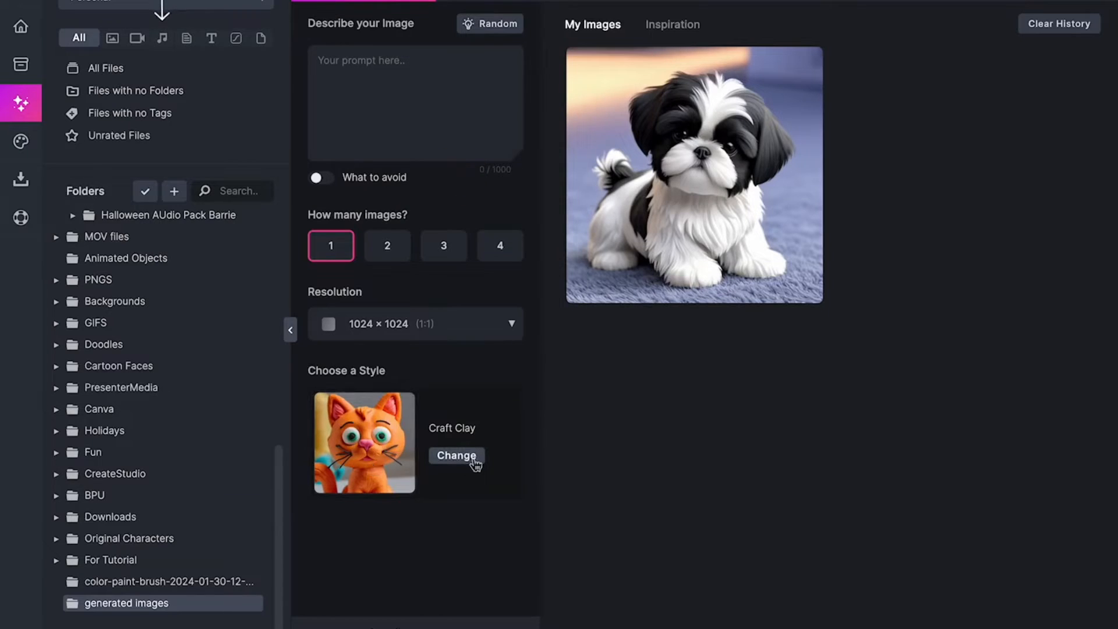
# Enter the prompt 'young girl, brown hair, blue eyes, surprised' and request 2 images
pyautogui.click(456, 456)
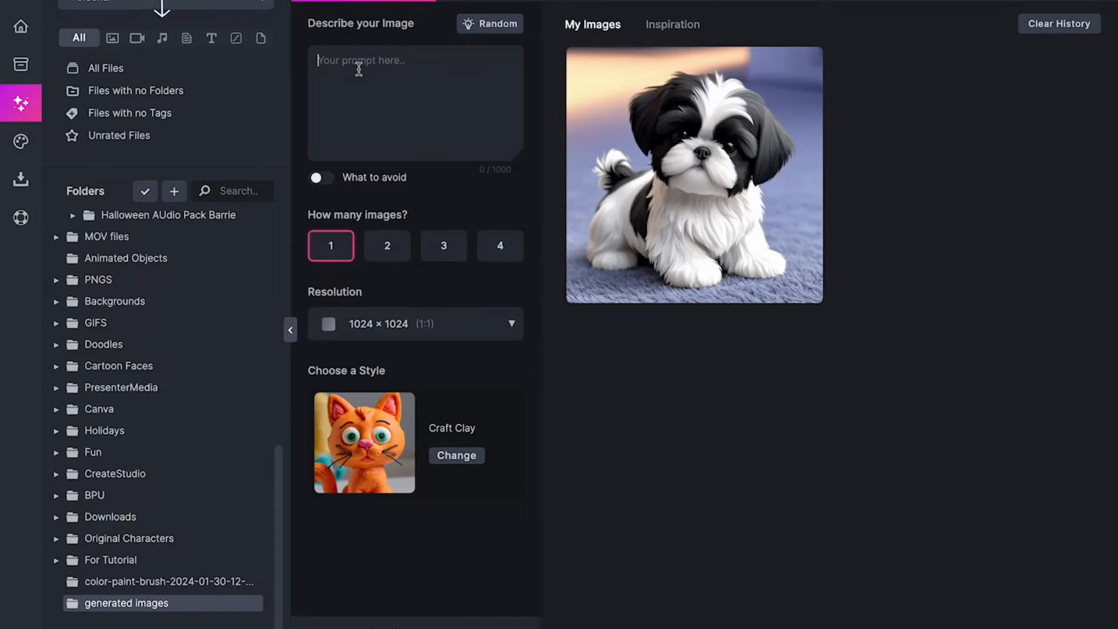
pyautogui.write('young girl, brown hair, blu')
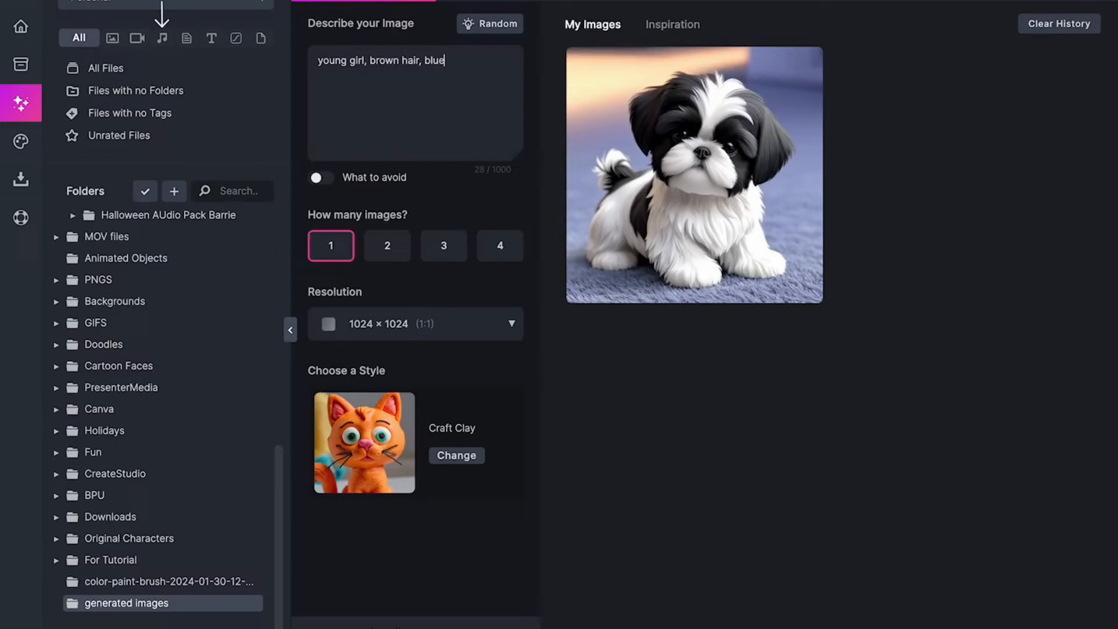
pyautogui.write('eyes, s')
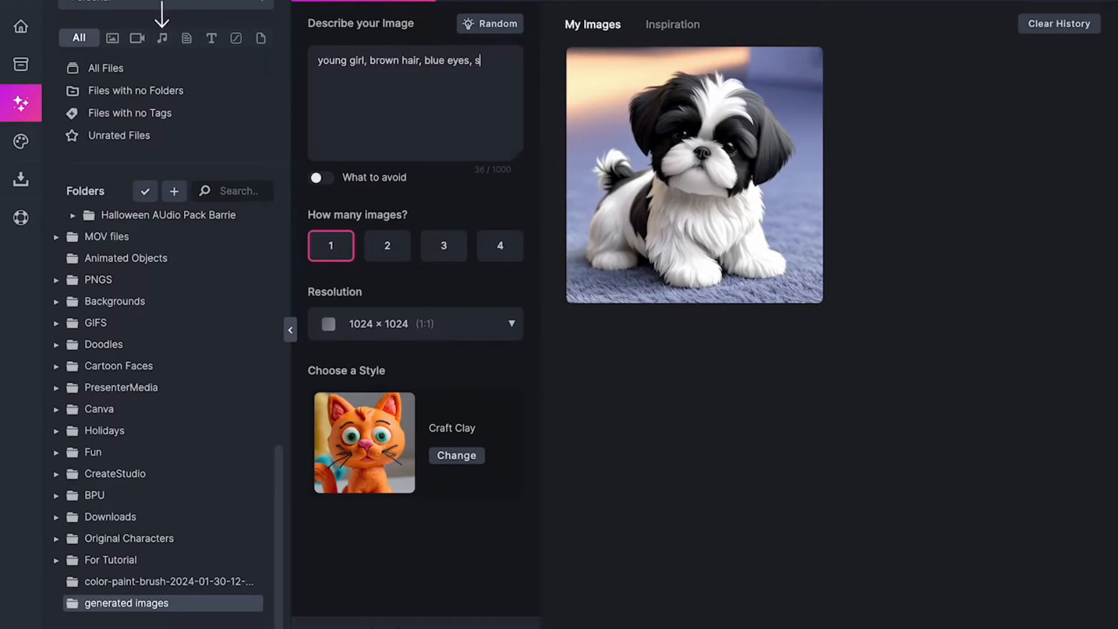
pyautogui.write('urprised')
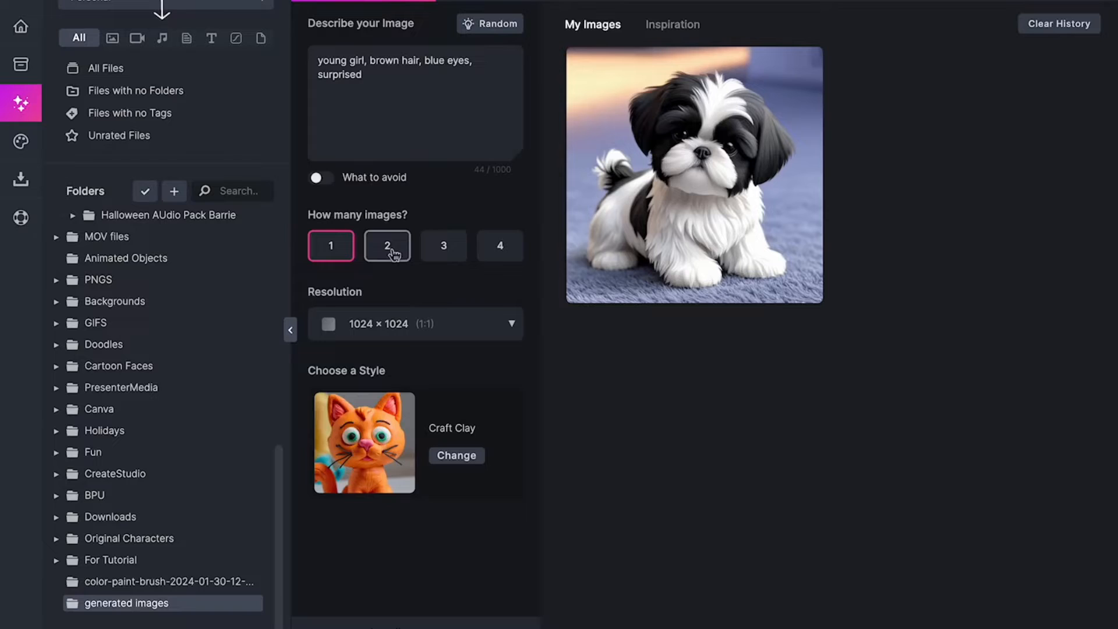
pyautogui.click(387, 246)
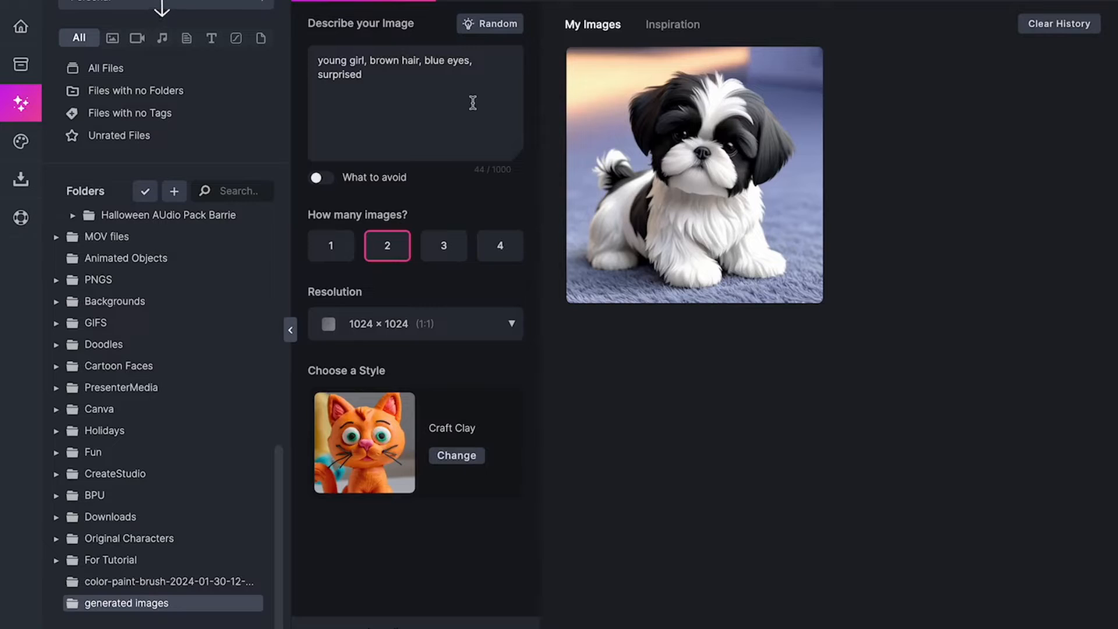
pyautogui.moveTo(473, 195)
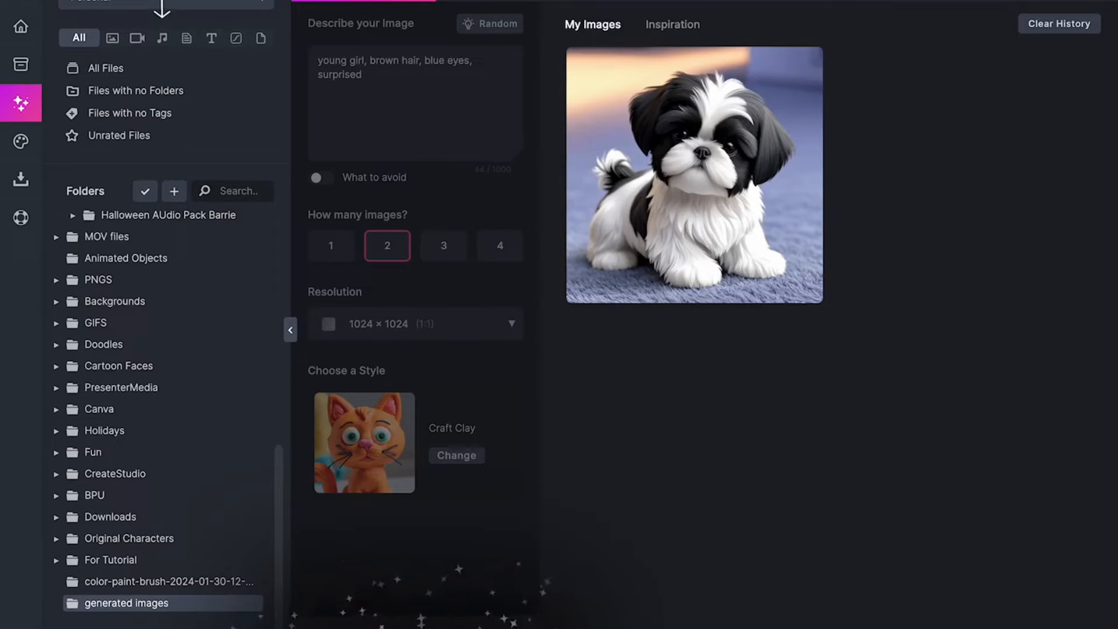
pyautogui.moveTo(475, 589)
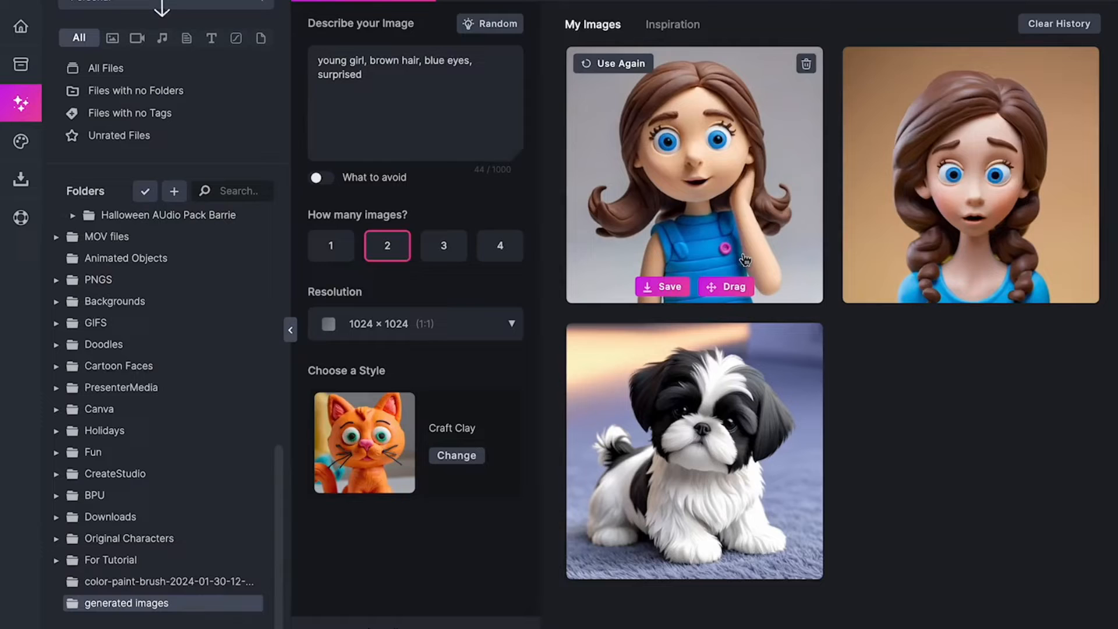
pyautogui.moveTo(941, 215)
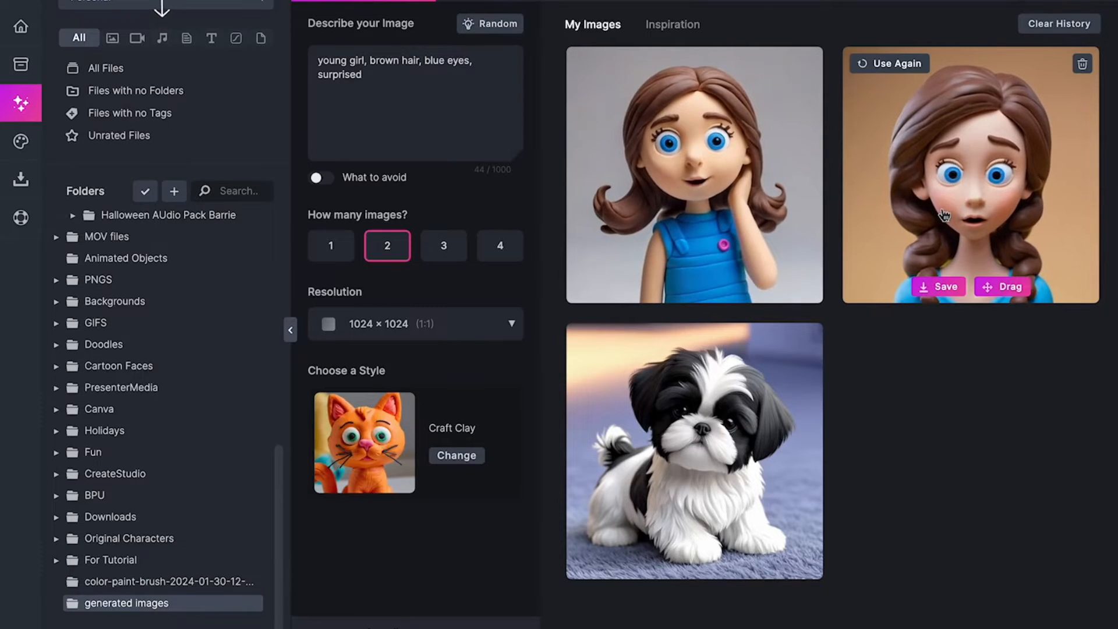
pyautogui.moveTo(760, 199)
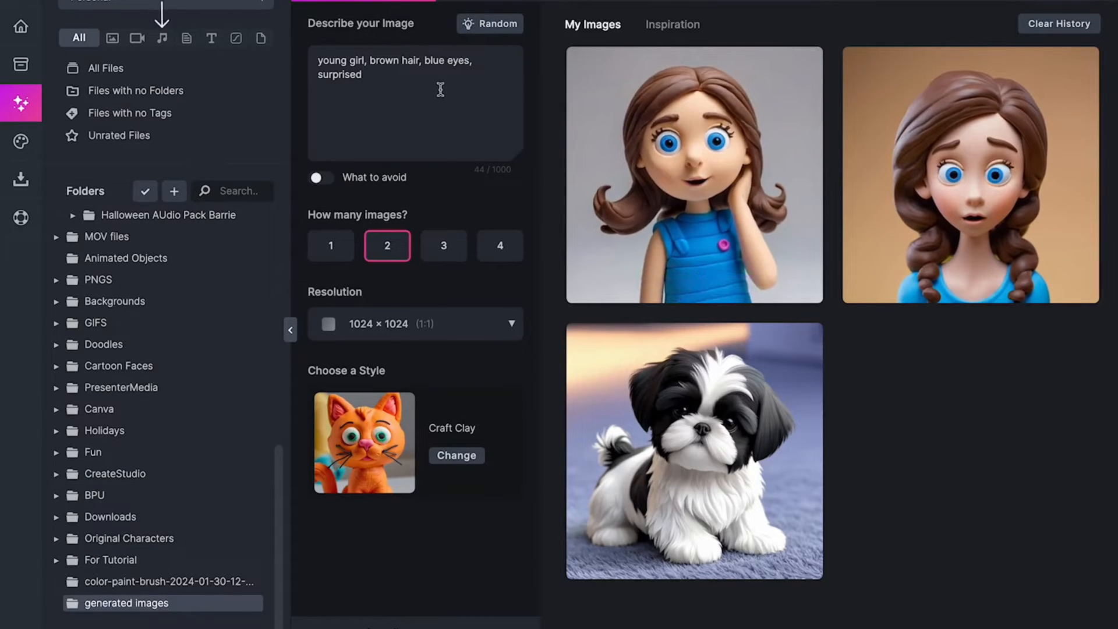
pyautogui.moveTo(692, 175)
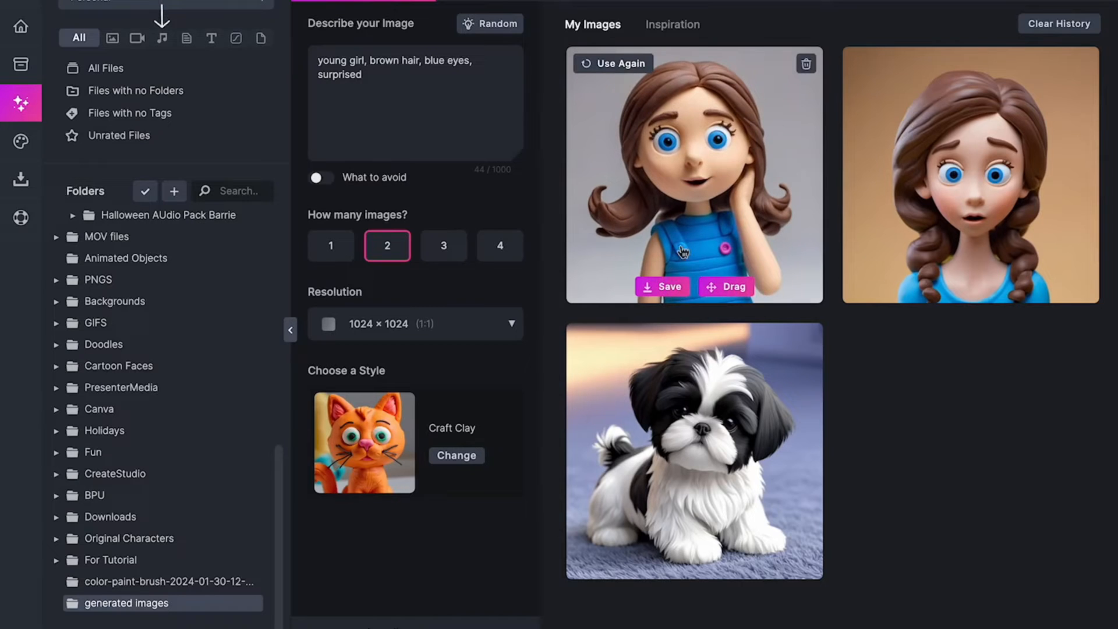
pyautogui.moveTo(663, 286)
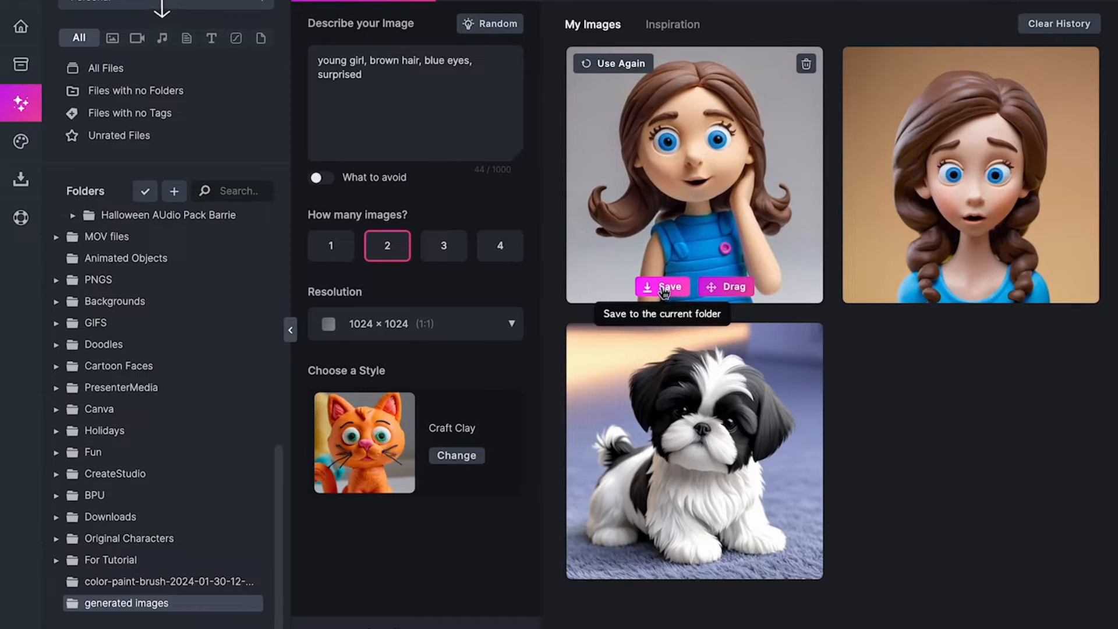
pyautogui.moveTo(988, 269)
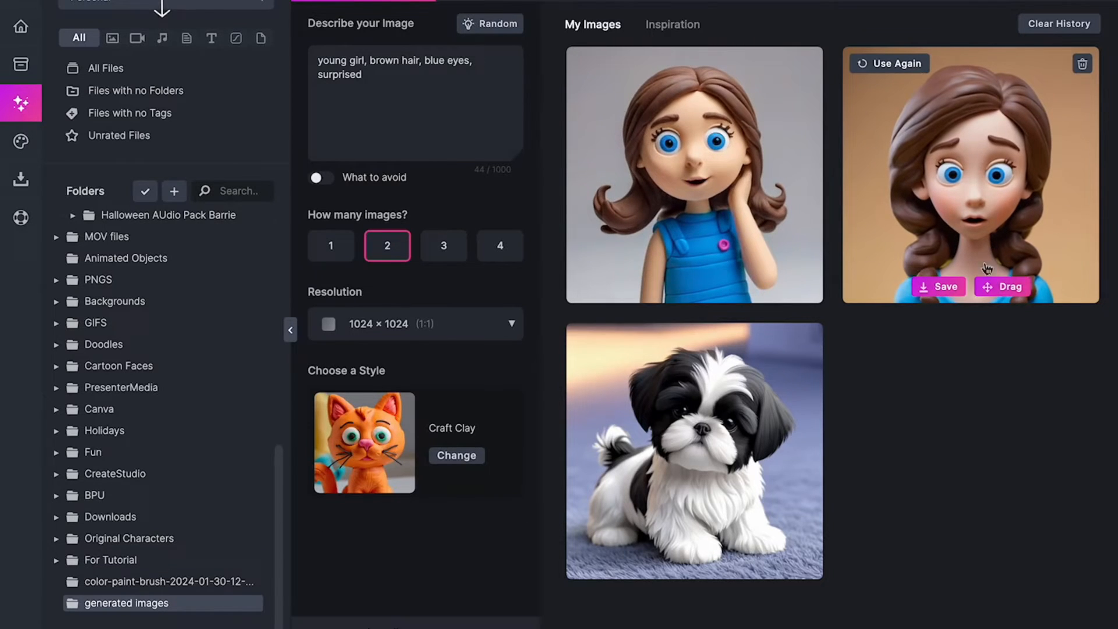
pyautogui.moveTo(745, 279)
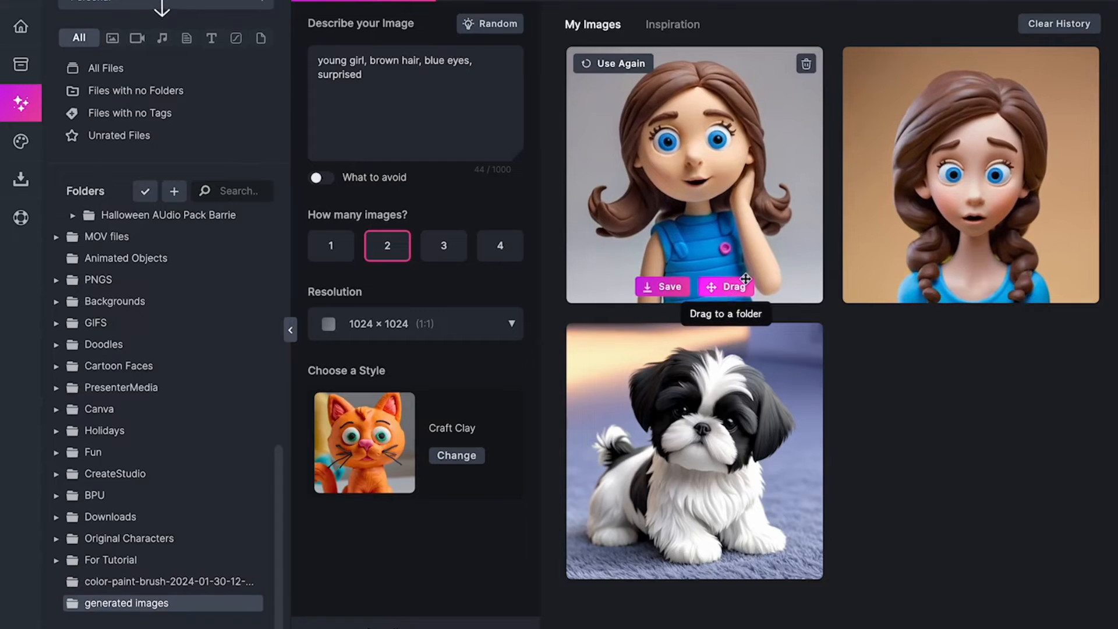
# Drag the first girl image into the PNGS folder and save it to generated images
pyautogui.moveTo(725, 287); pyautogui.dragTo(164, 409)
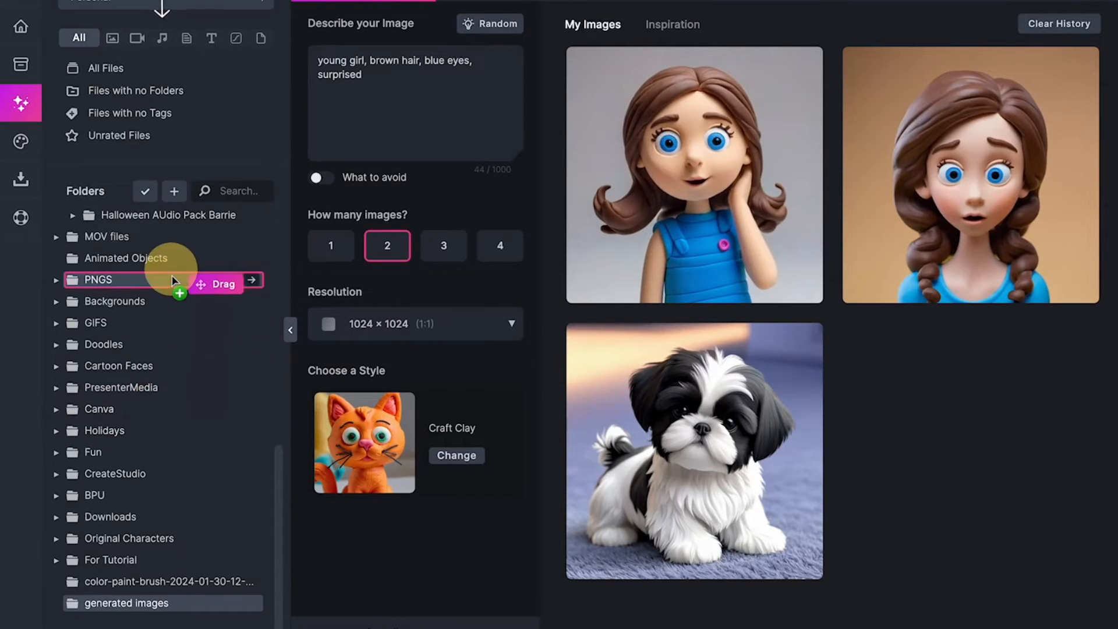
pyautogui.moveTo(693, 175); pyautogui.dragTo(98, 279)
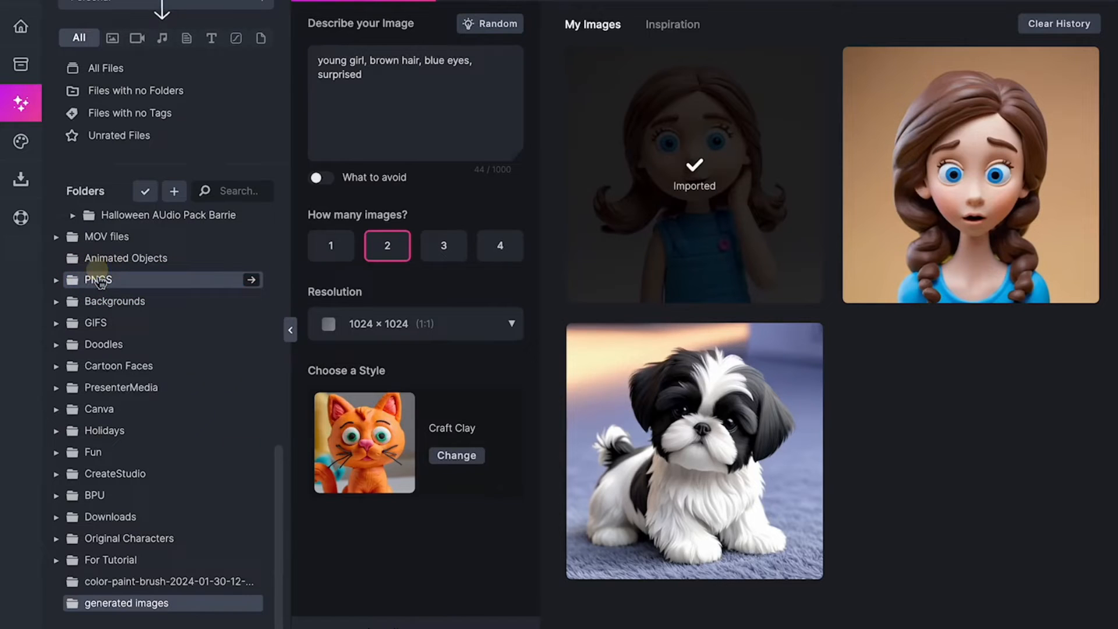
pyautogui.moveTo(924, 208)
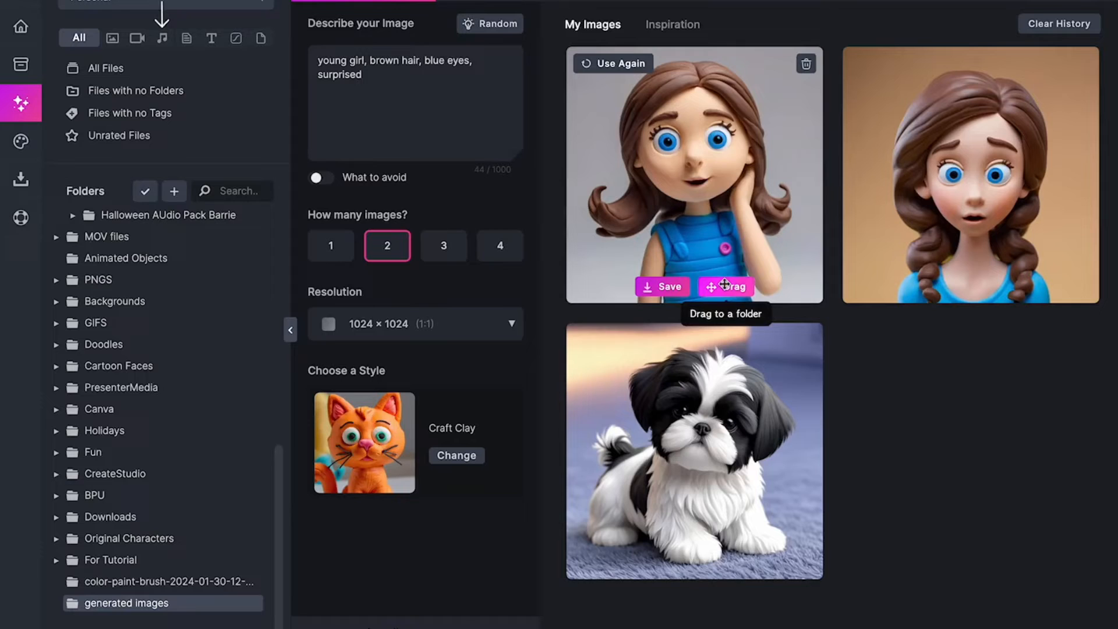
pyautogui.moveTo(661, 287)
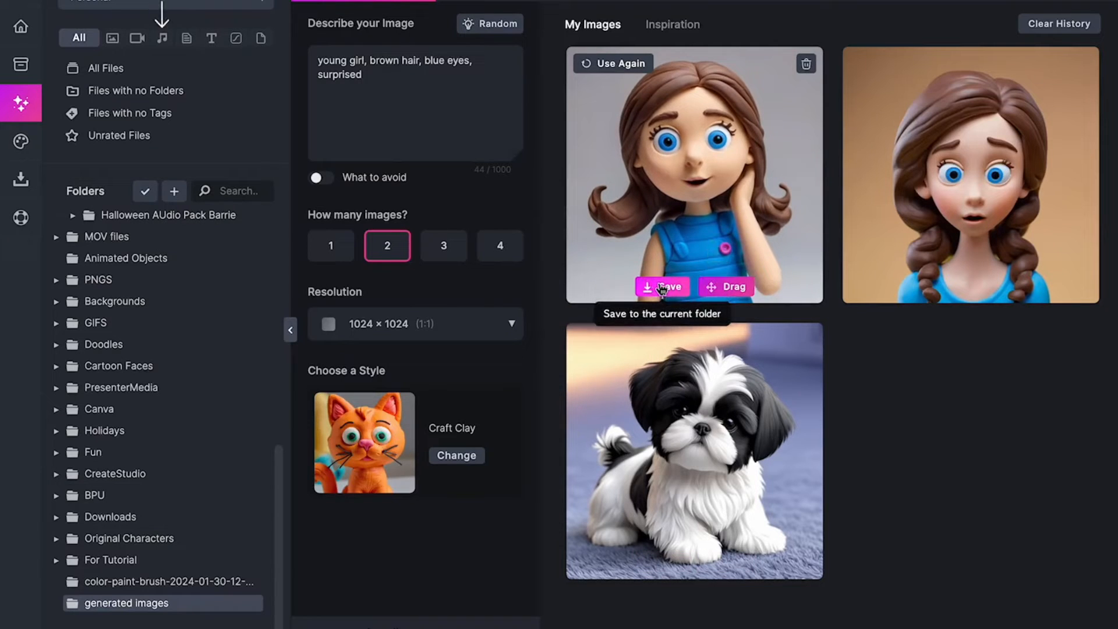
pyautogui.click(662, 287)
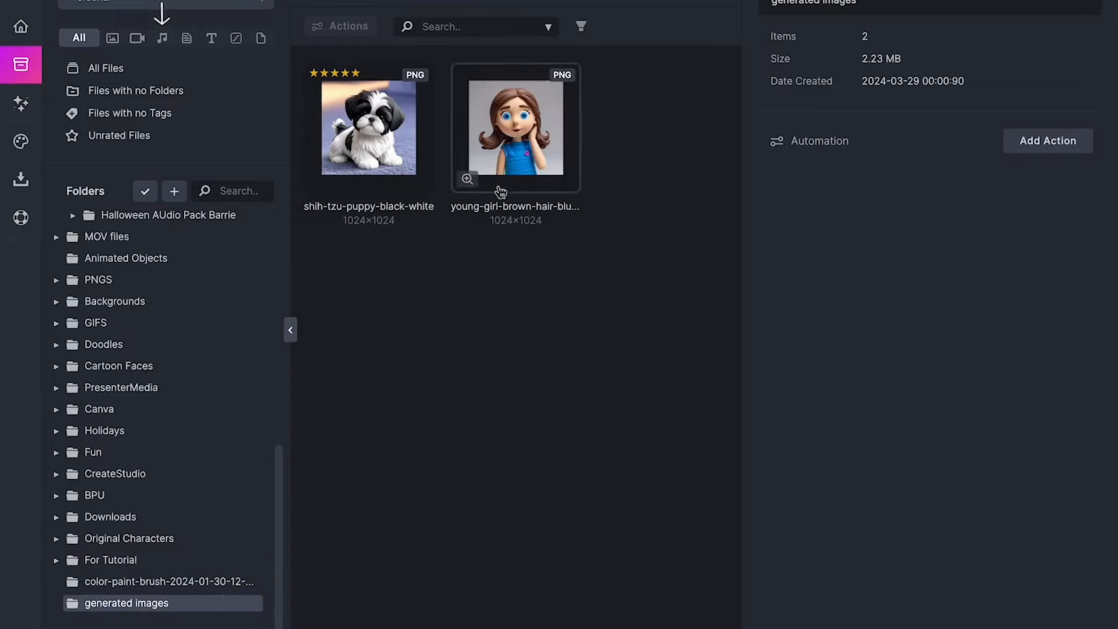
# Return to the AI image generator showing the girl and puppy results
pyautogui.click(21, 65)
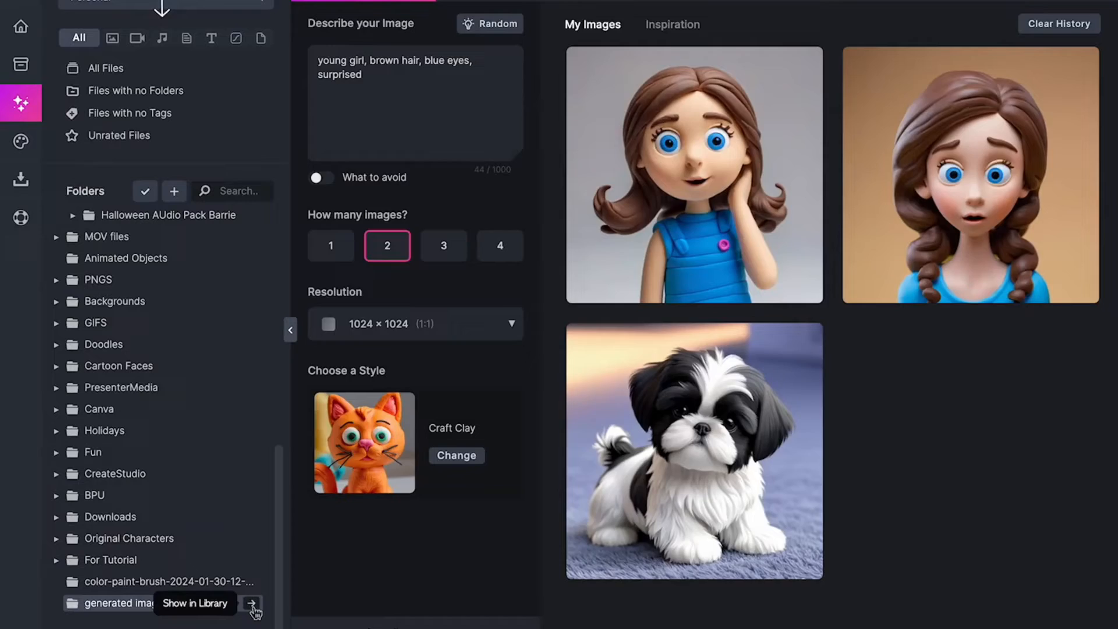
# Run Image Auto Tagging on the saved clay girl image, then go back to the generator
pyautogui.rightClick(517, 128)
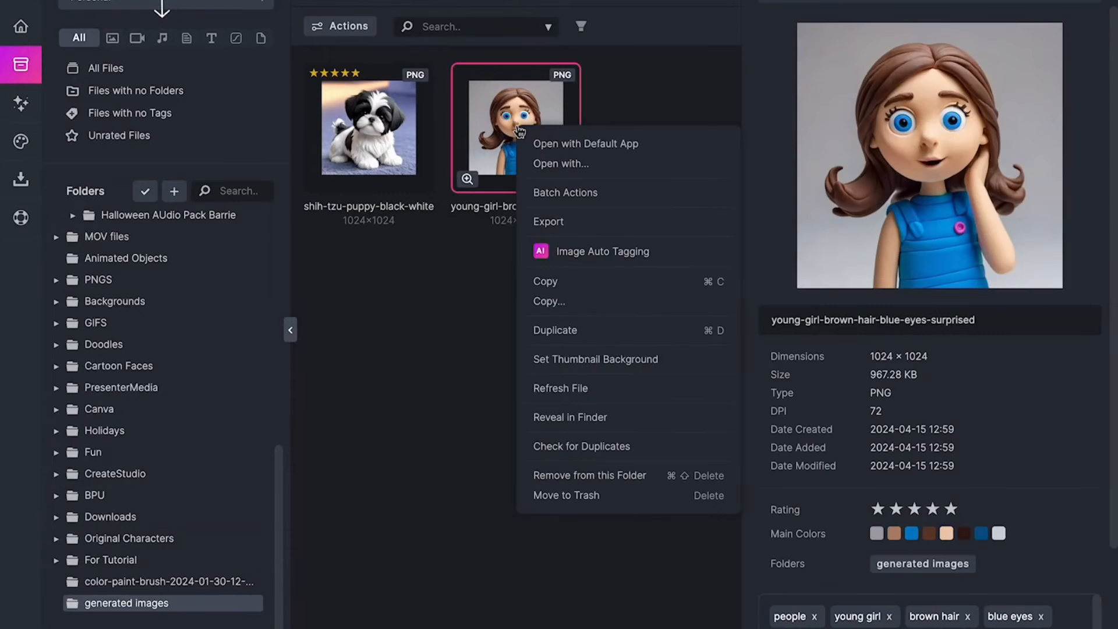
pyautogui.click(602, 252)
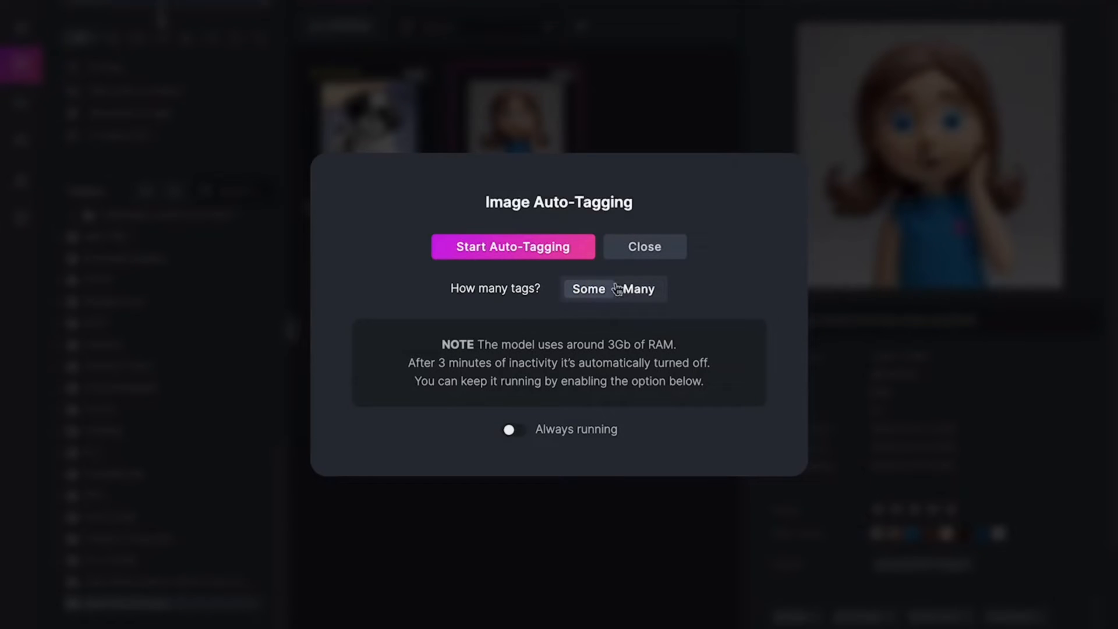
pyautogui.click(512, 246)
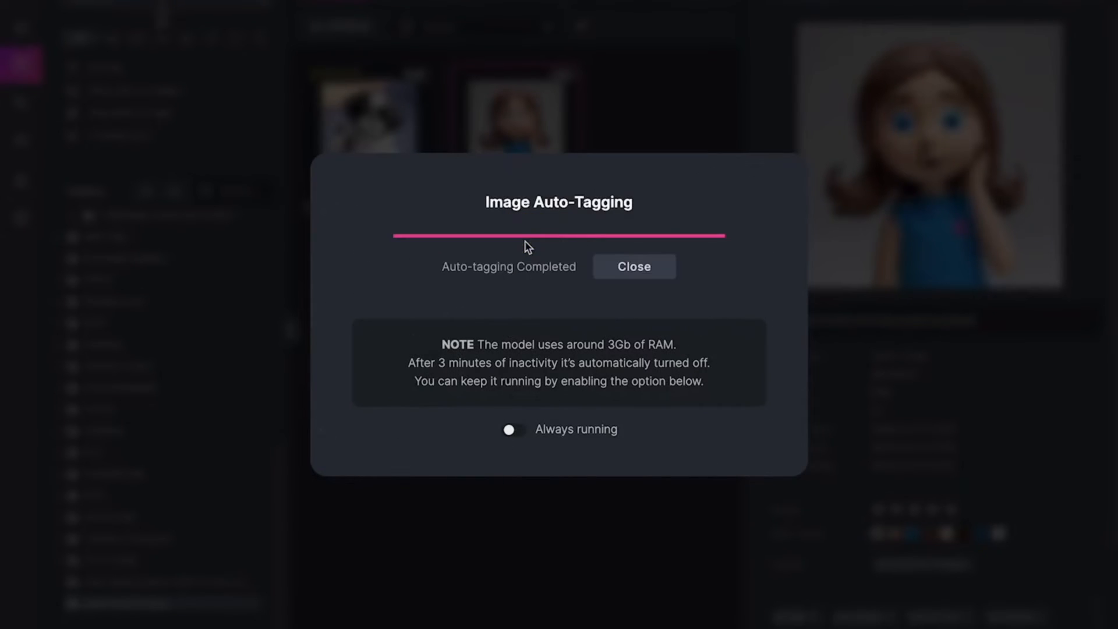
pyautogui.click(633, 266)
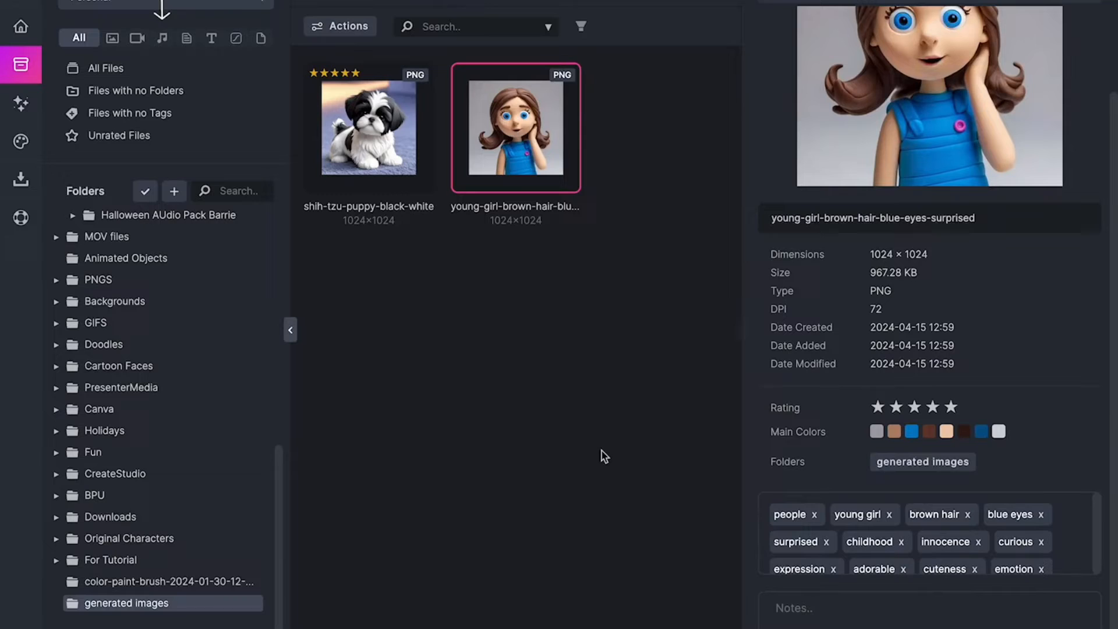
pyautogui.click(21, 103)
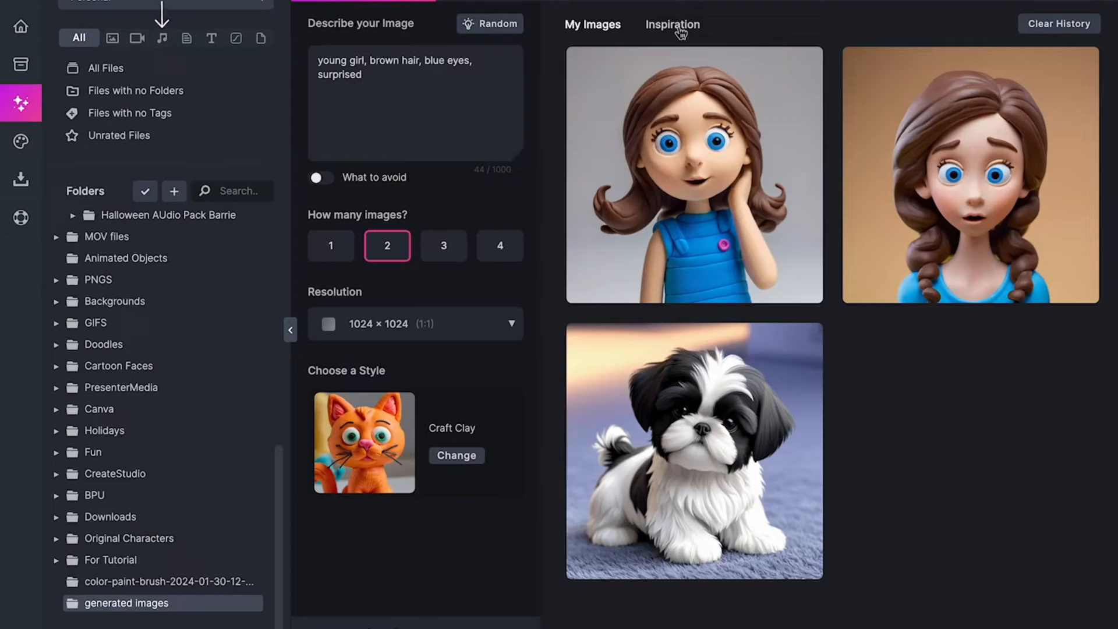
# Browse down the Inspiration gallery of sample AI images and their prompts
pyautogui.click(670, 25)
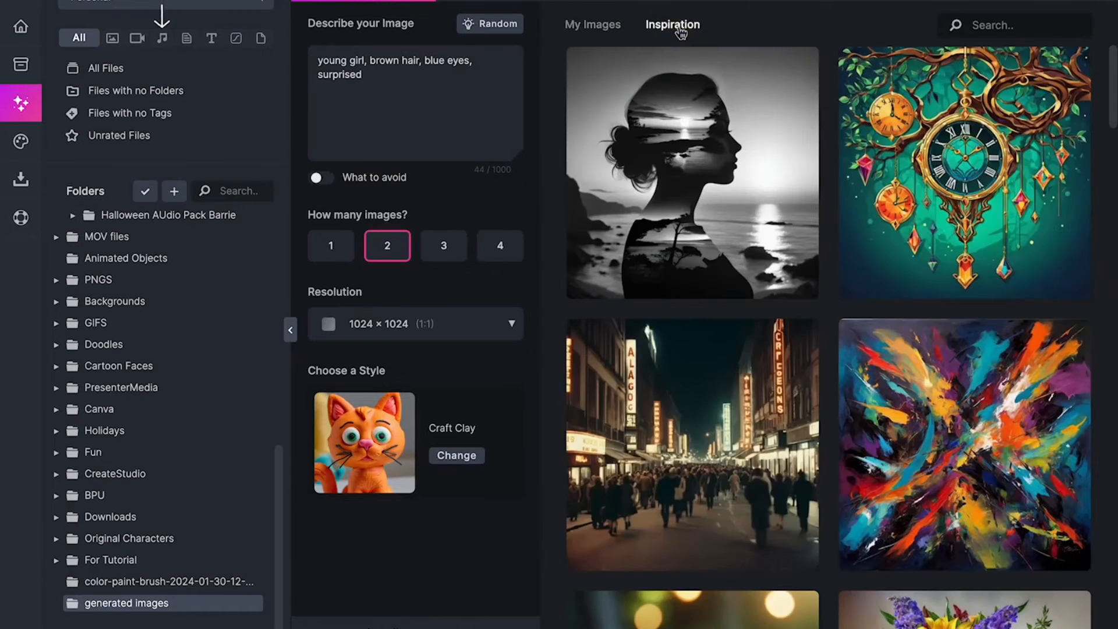
pyautogui.moveTo(690, 171)
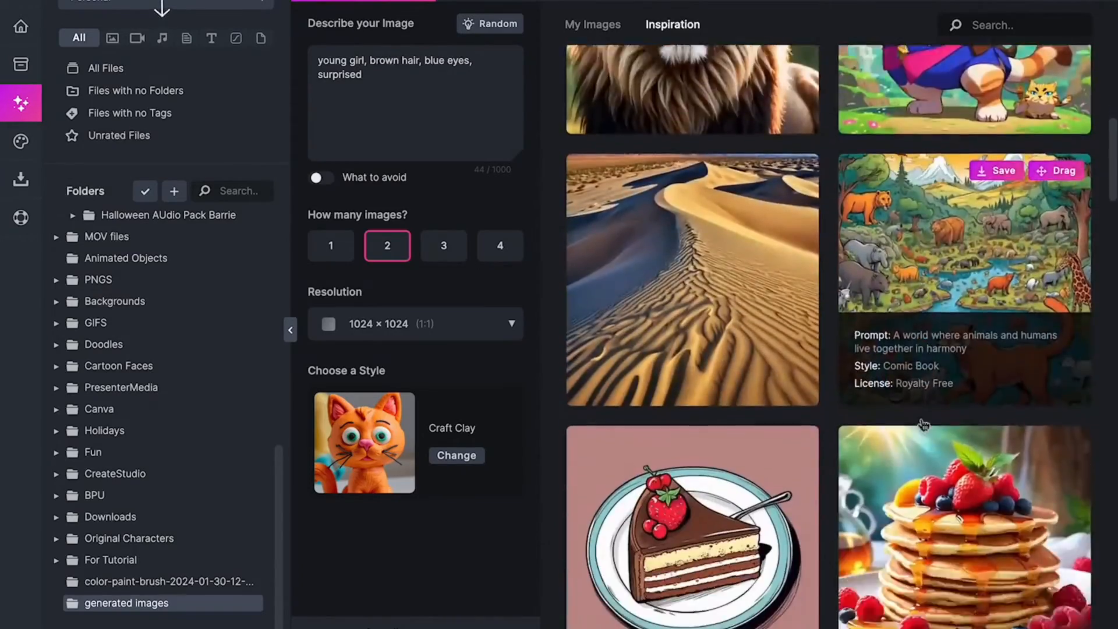
pyautogui.scroll(-3)
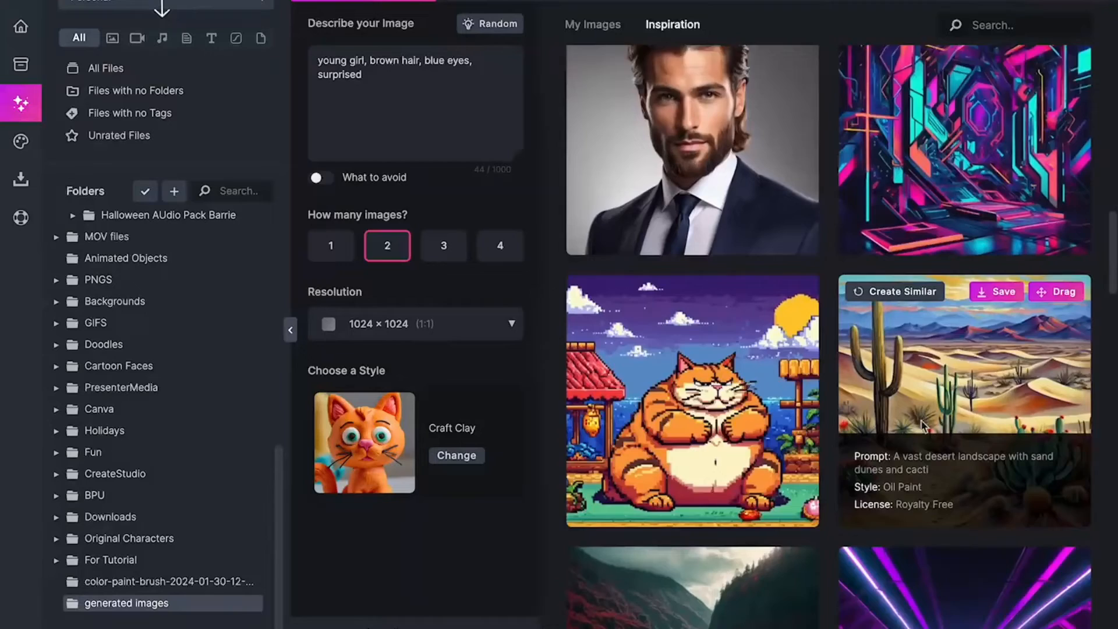
pyautogui.scroll(-3)
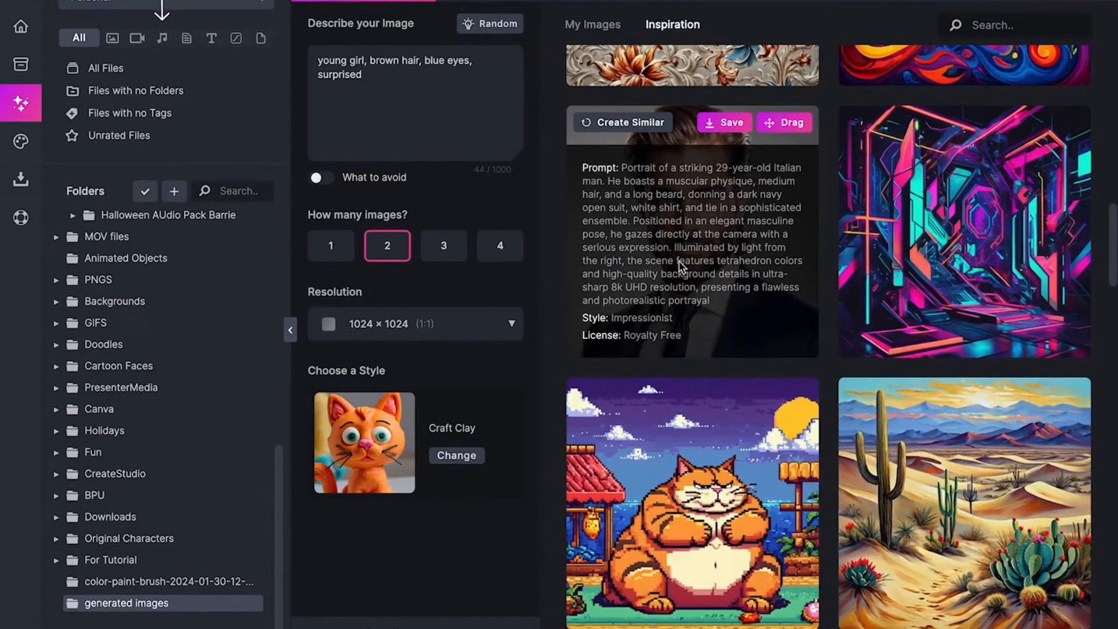
pyautogui.scroll(-3)
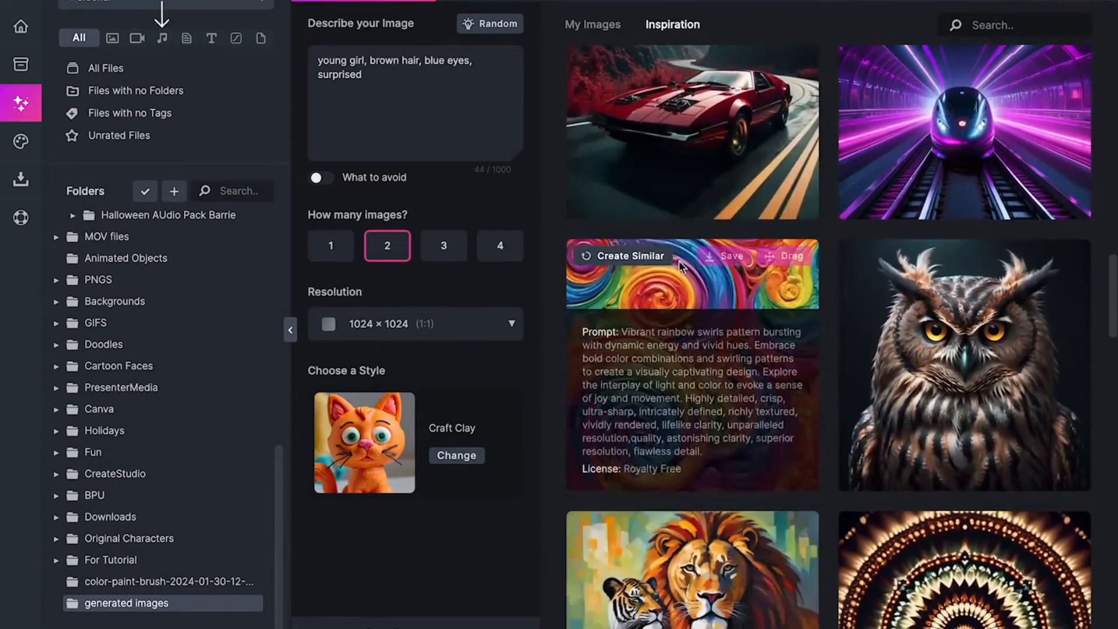
pyautogui.scroll(-3)
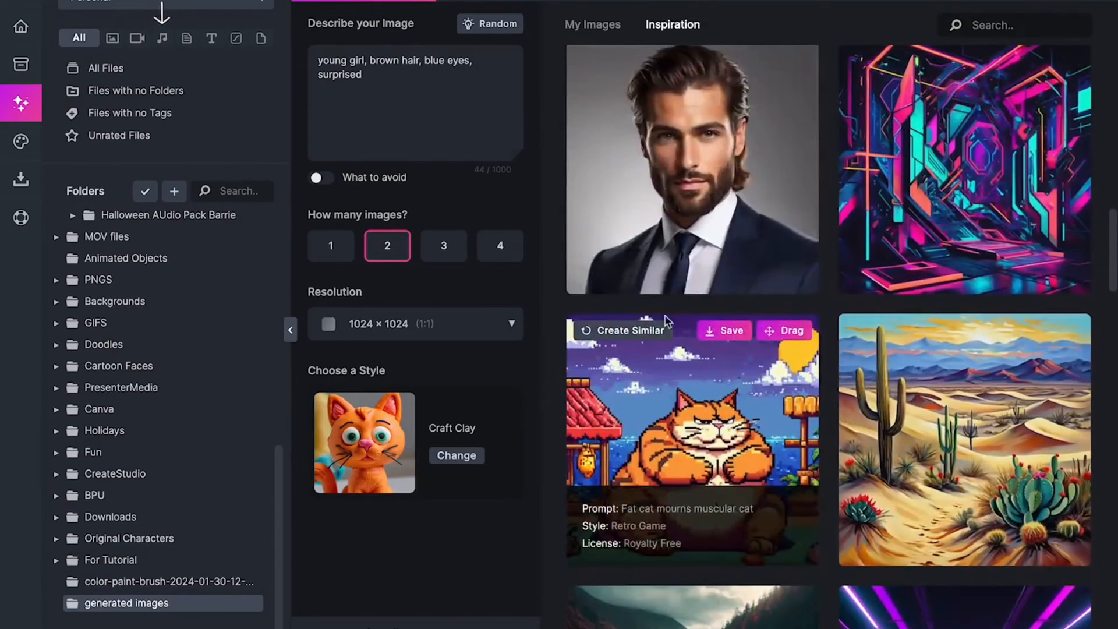
pyautogui.scroll(-3)
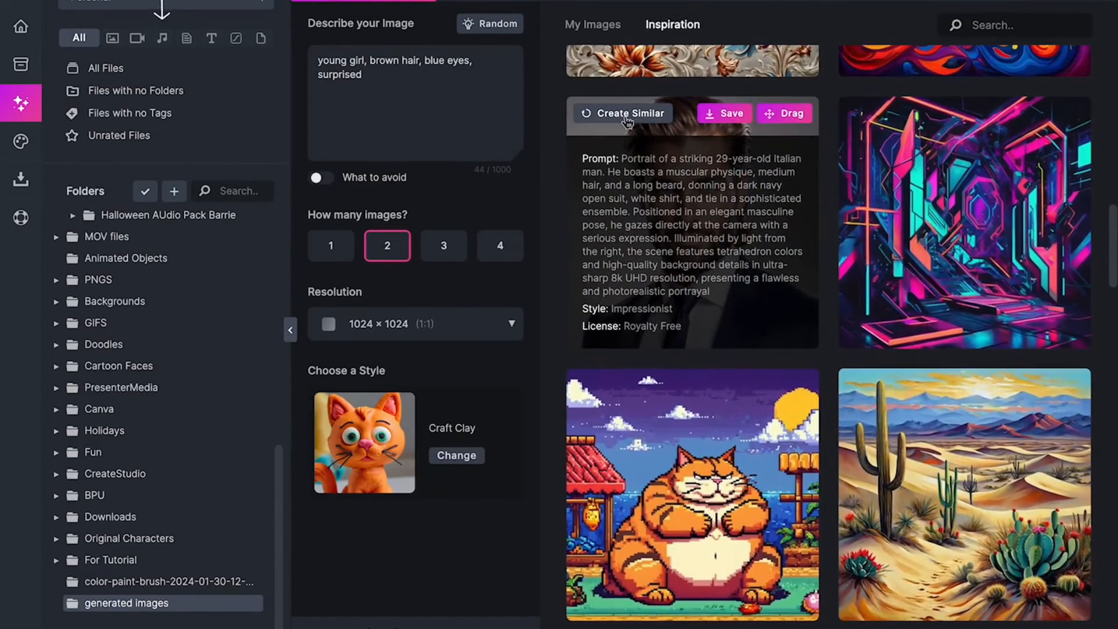
# Use Create Similar on the Italian man portrait and edit the copied prompt text
pyautogui.click(621, 113)
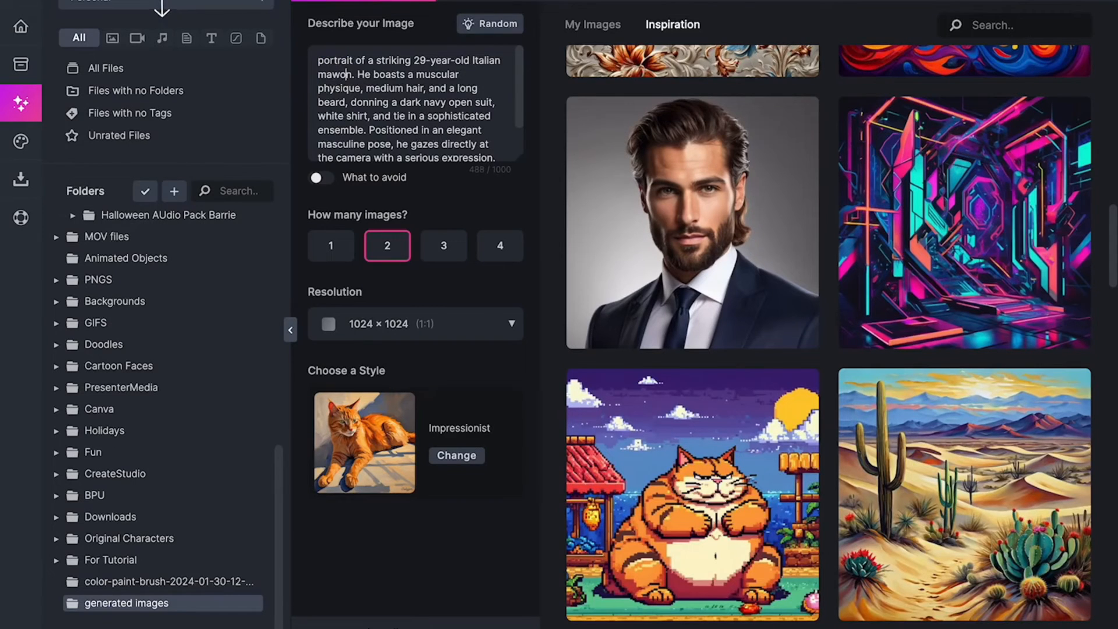
pyautogui.write('mann')
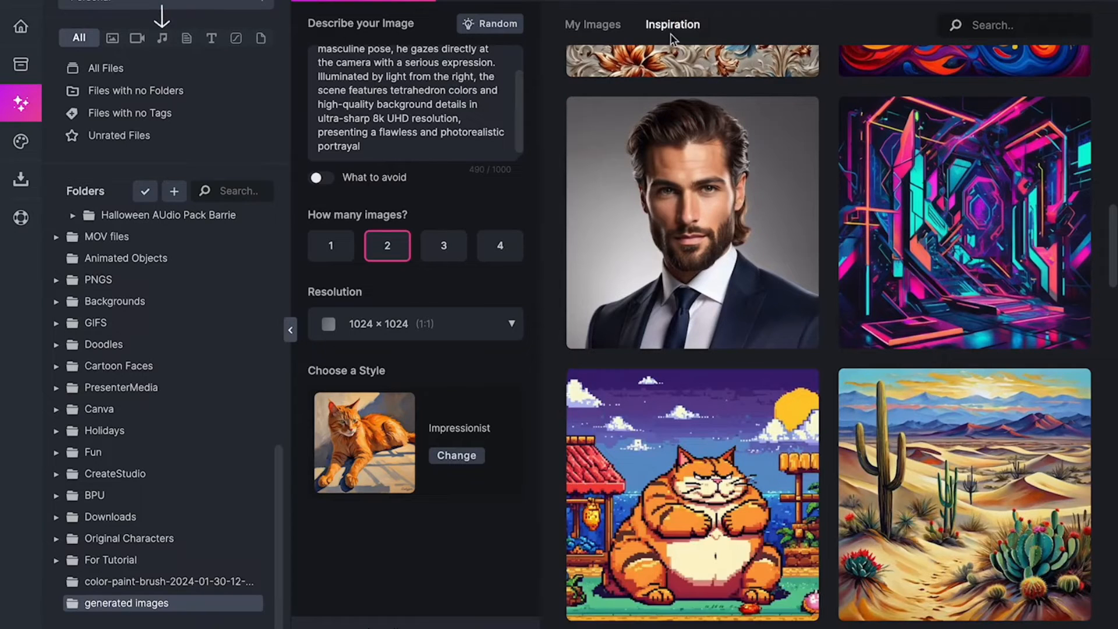
pyautogui.moveTo(674, 34)
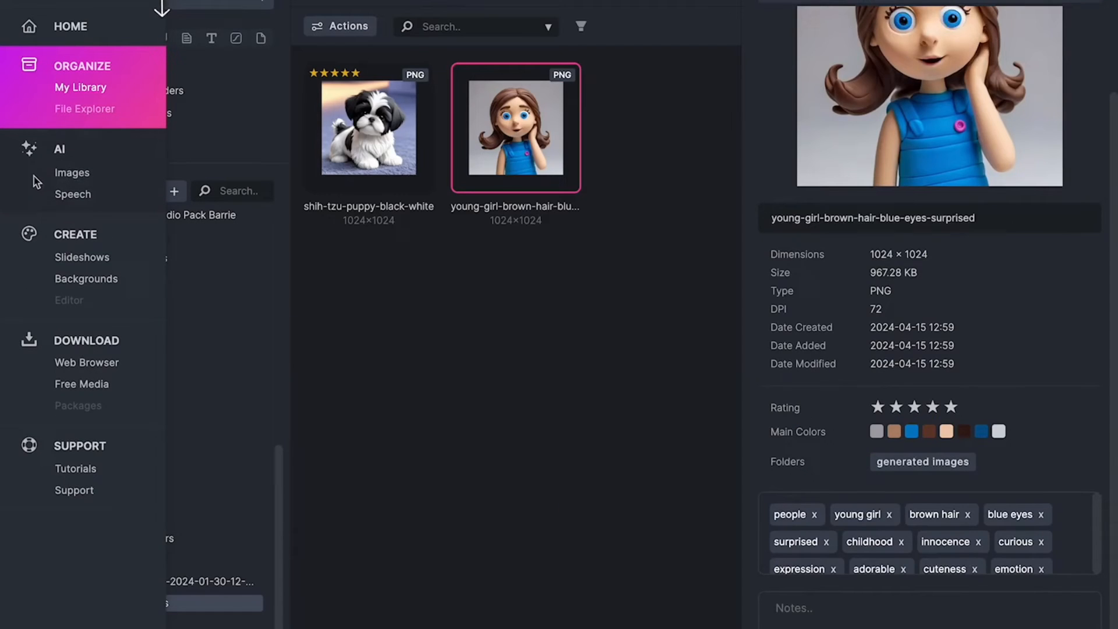
# Go to AI > Speech and bring up the Pick a Voice gallery
pyautogui.click(72, 194)
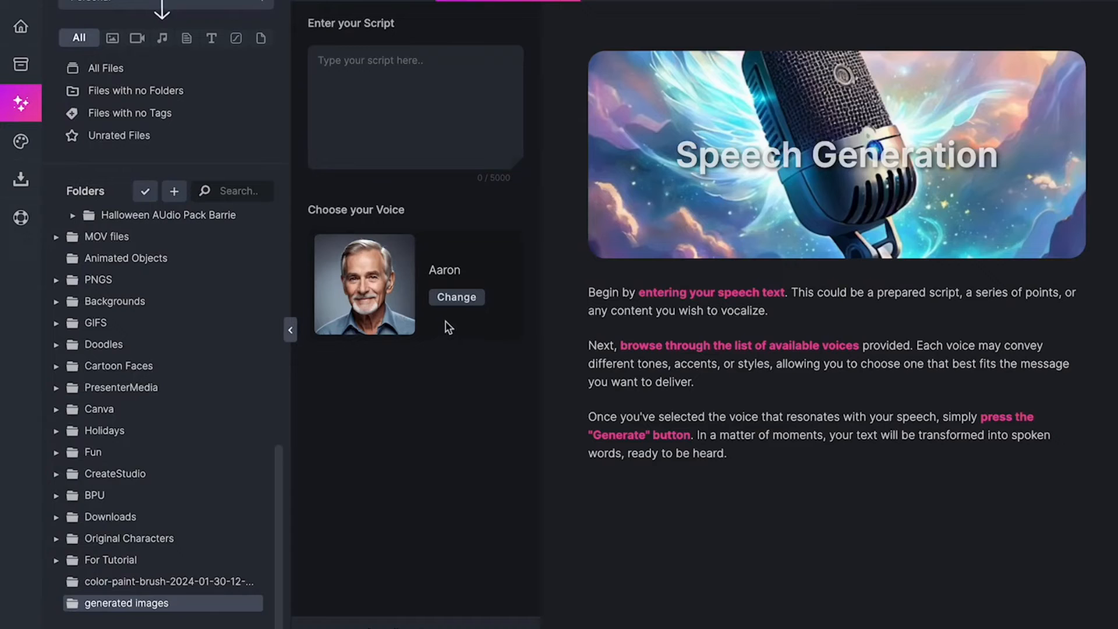
pyautogui.moveTo(649, 323)
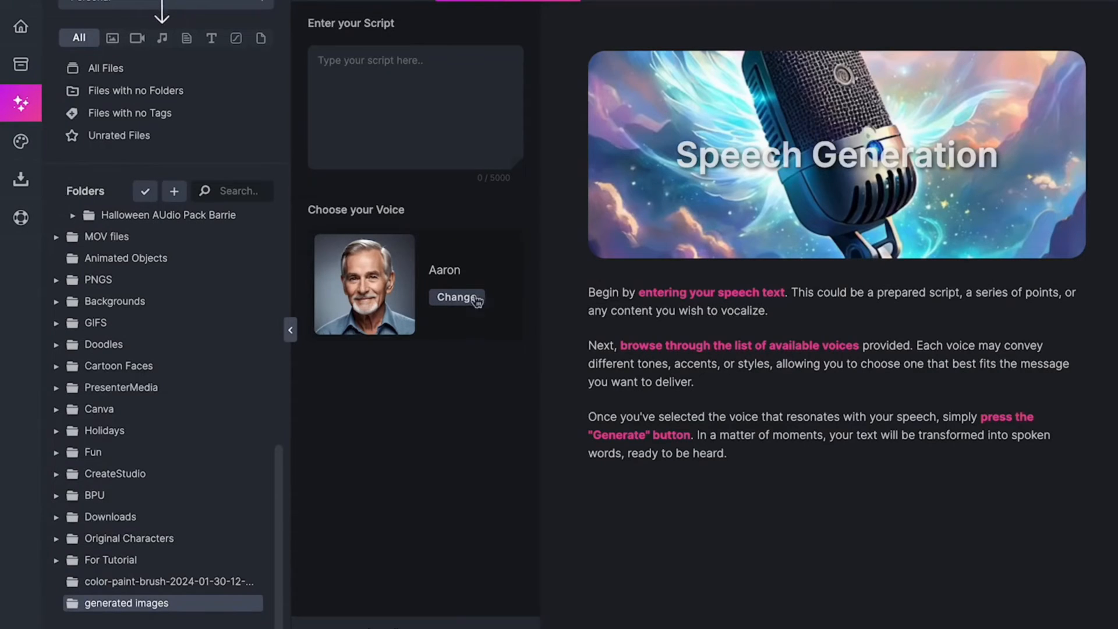
pyautogui.click(457, 297)
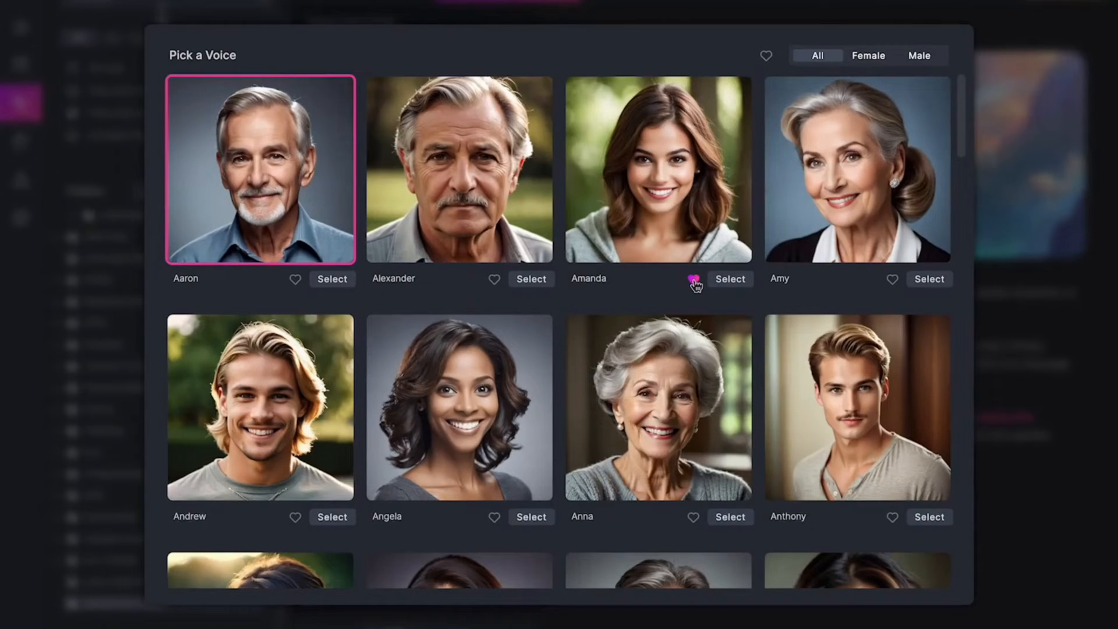
# Favourite Amanda, preview Angela, and filter the voice gallery by female, male and all voices
pyautogui.click(692, 278)
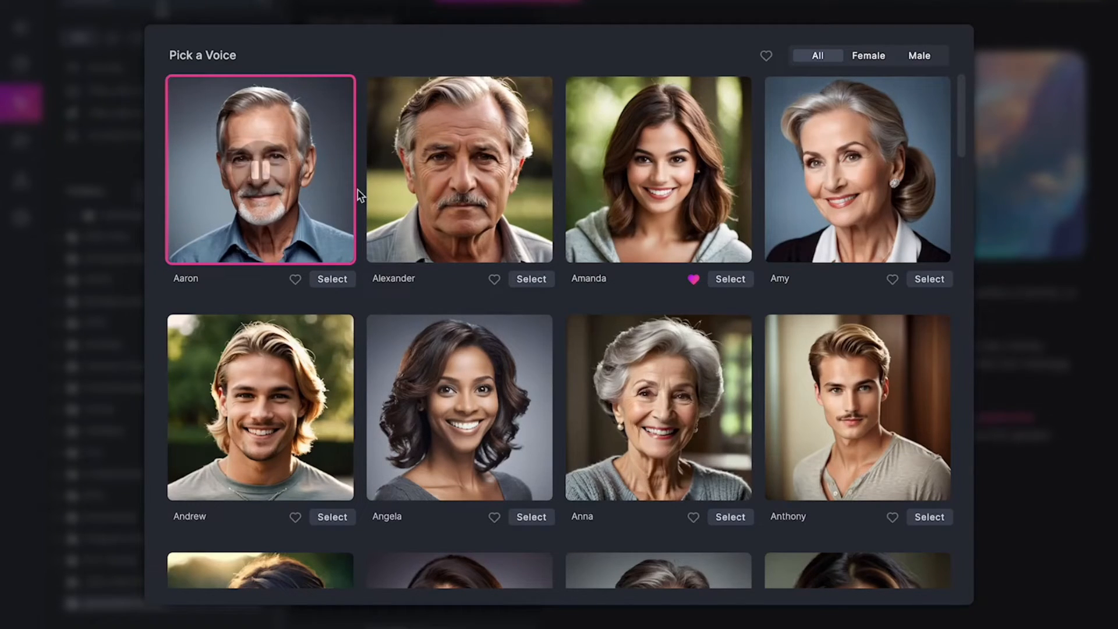
pyautogui.scroll(-3)
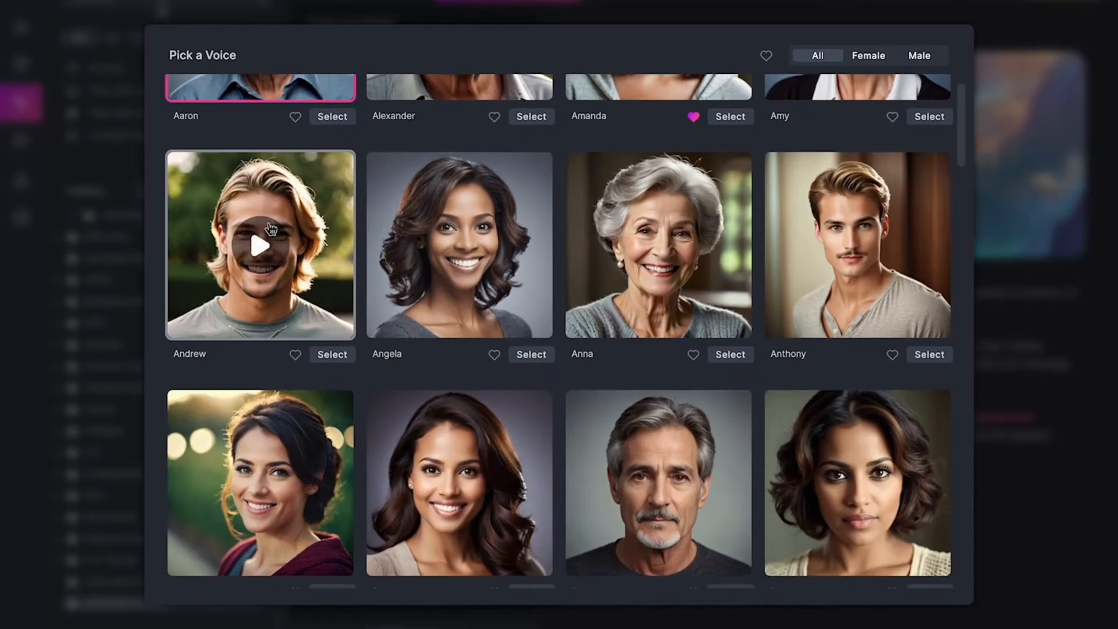
pyautogui.moveTo(459, 244)
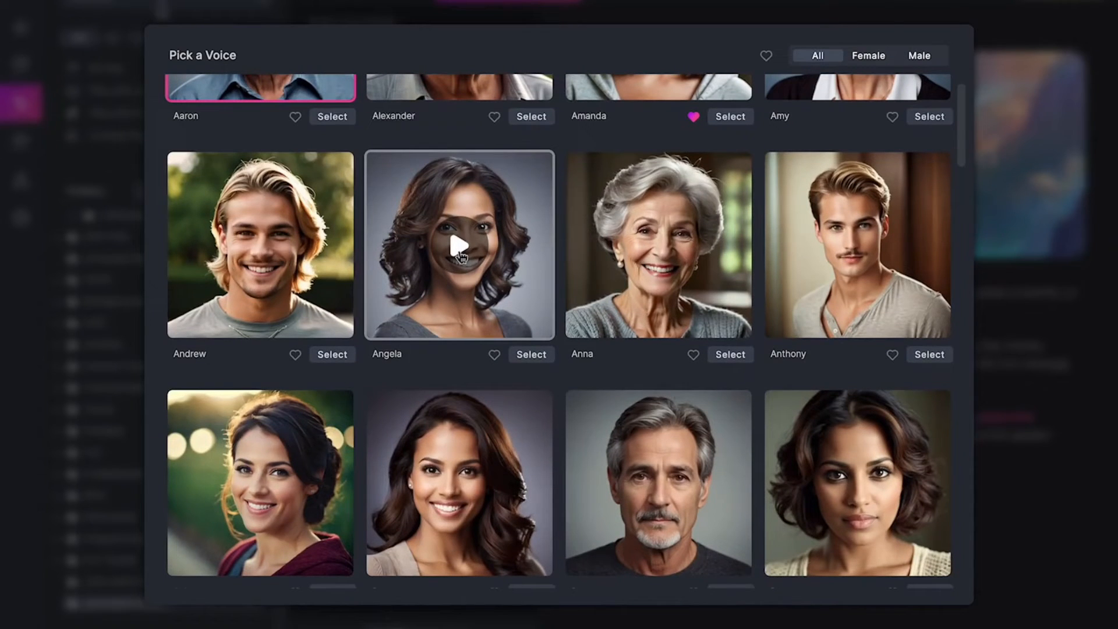
pyautogui.click(459, 245)
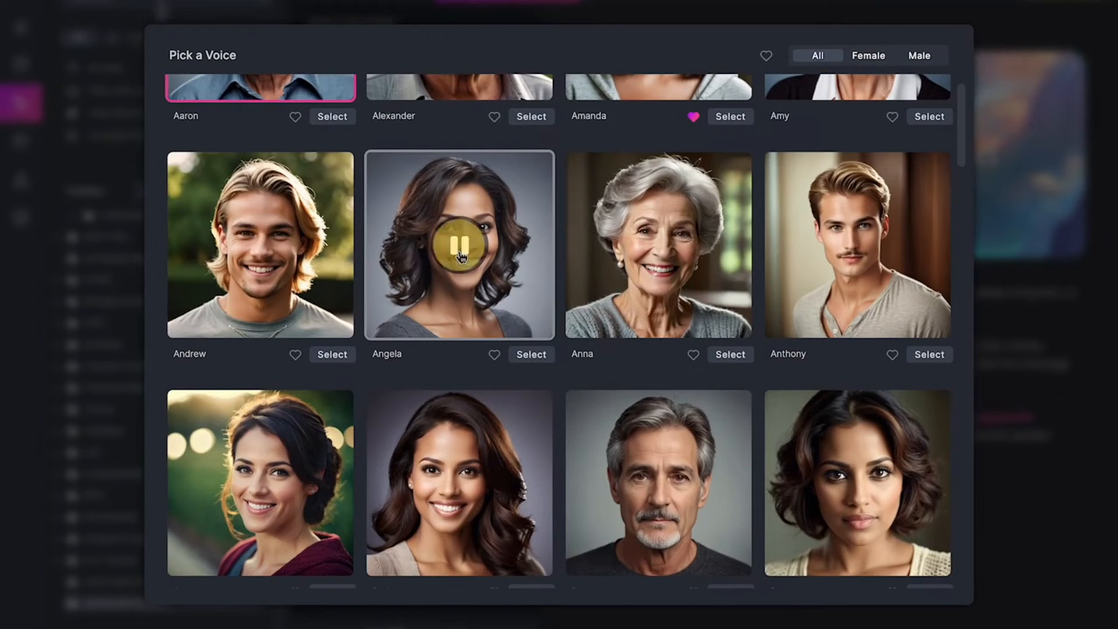
pyautogui.scroll(-3)
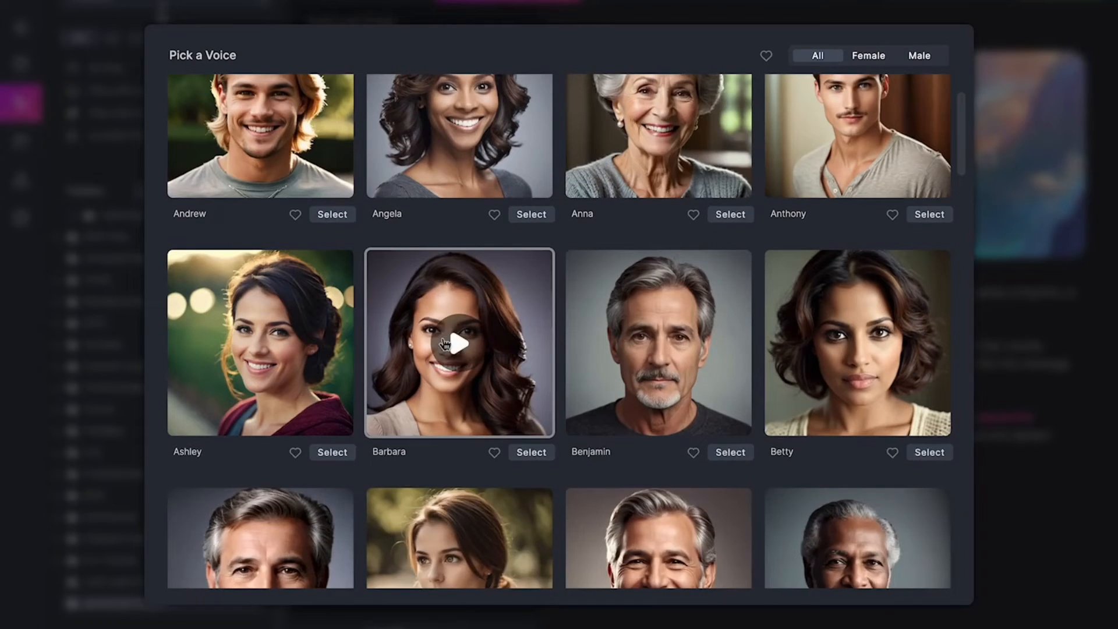
pyautogui.scroll(-3)
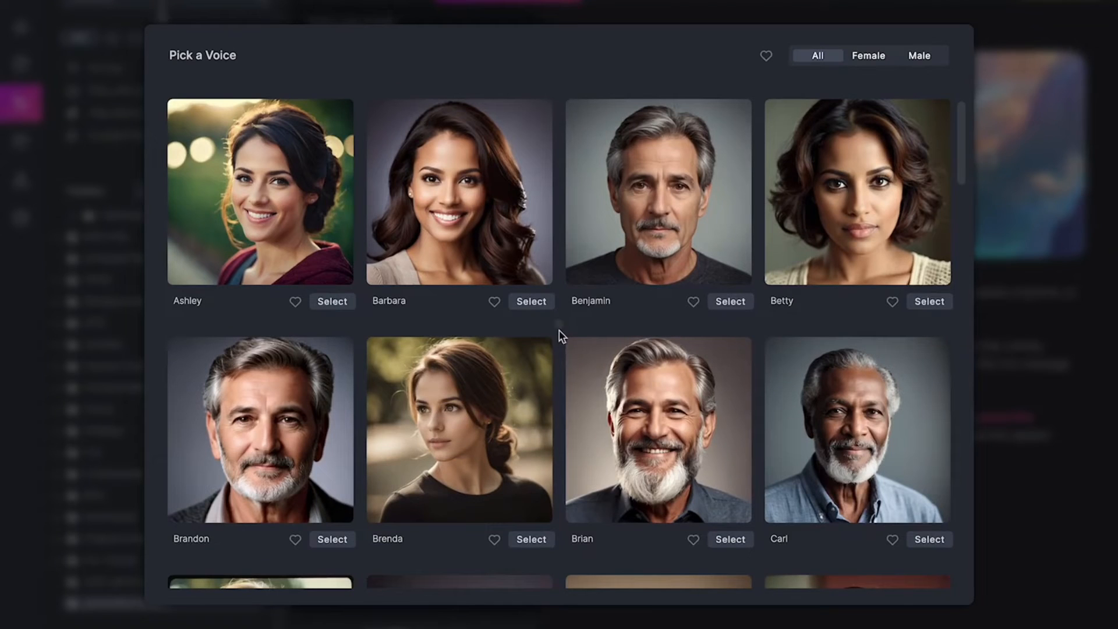
pyautogui.click(869, 55)
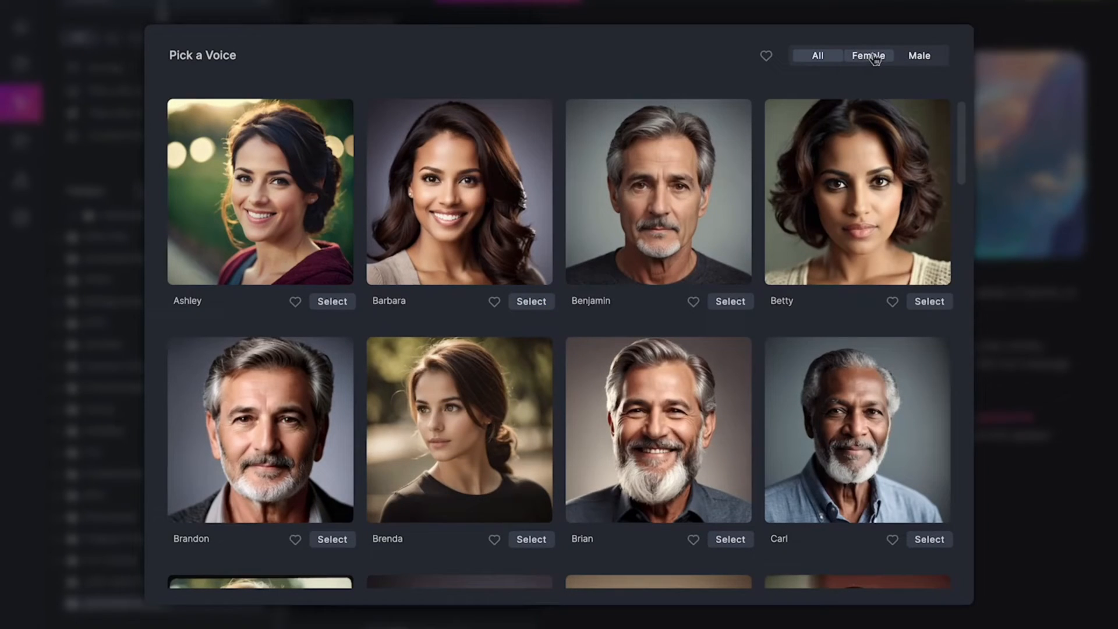
pyautogui.click(868, 56)
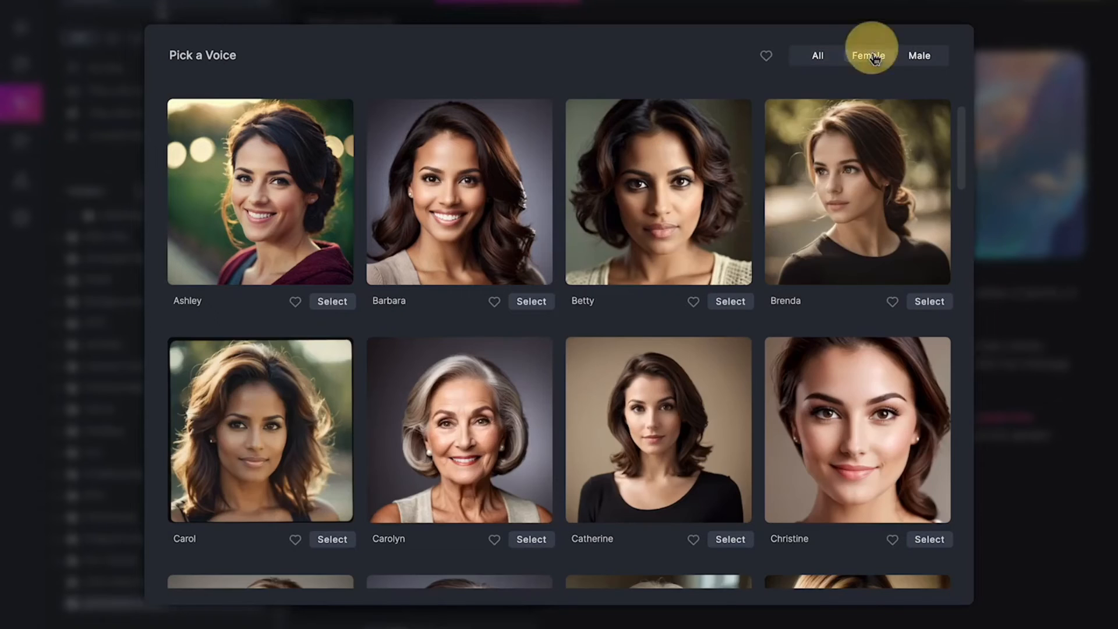
pyautogui.click(920, 55)
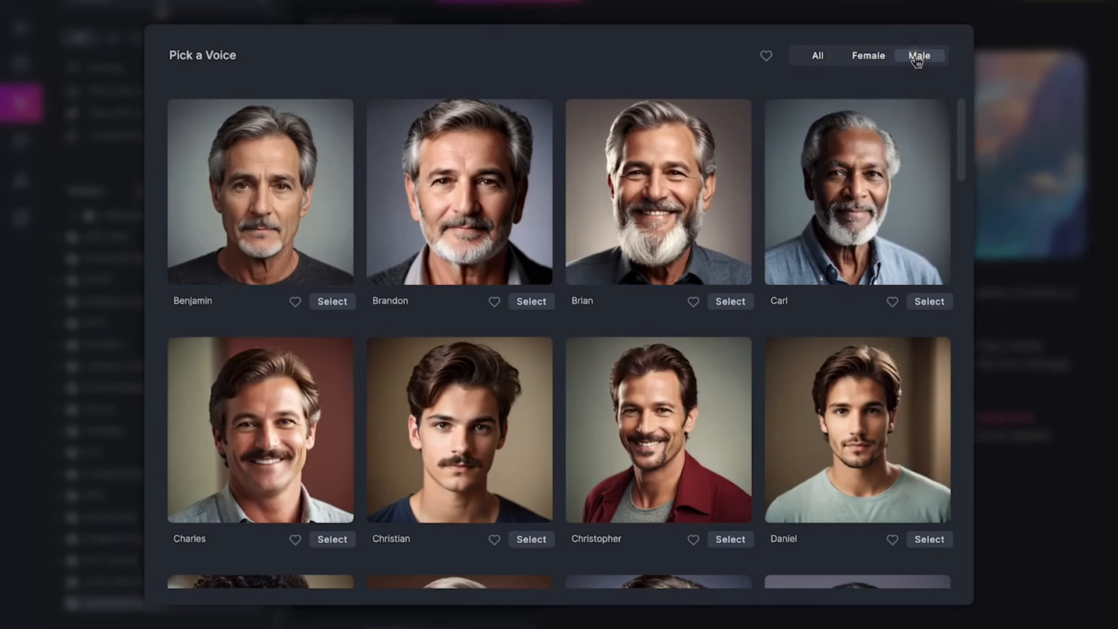
pyautogui.click(818, 54)
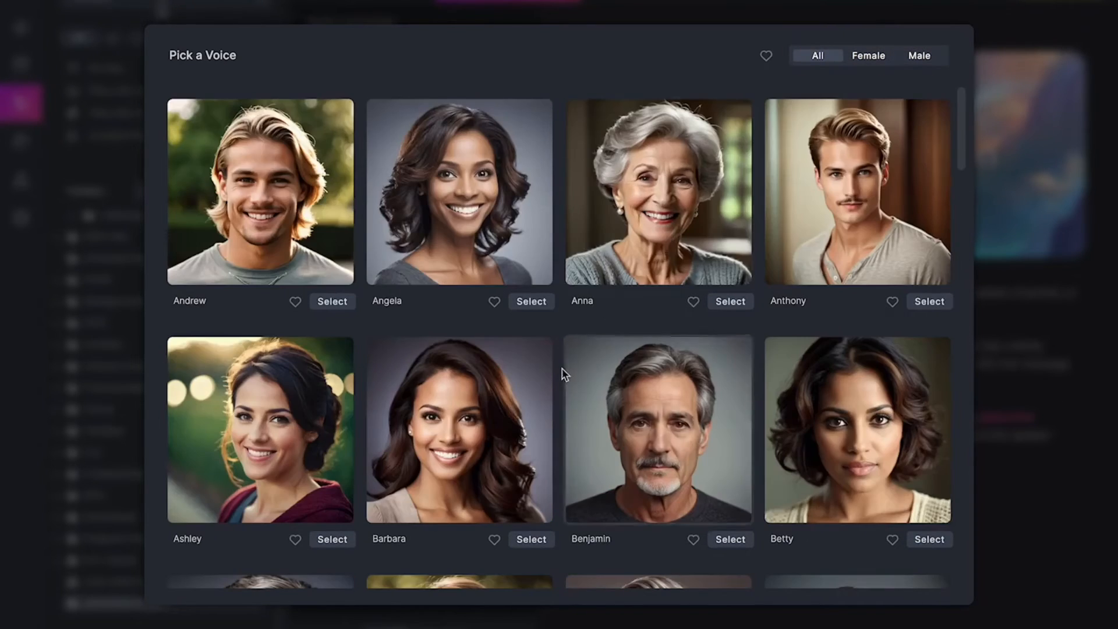
# Scroll through the remaining voice cards down to Tyler, previewing Karen's sample on the way
pyautogui.scroll(3)
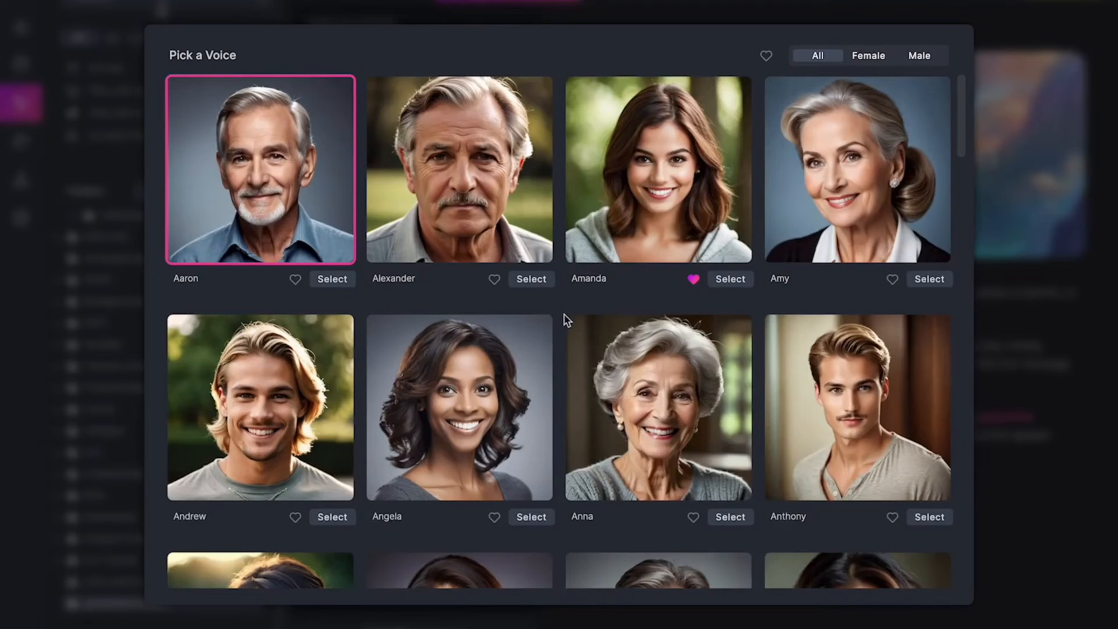
pyautogui.scroll(-3)
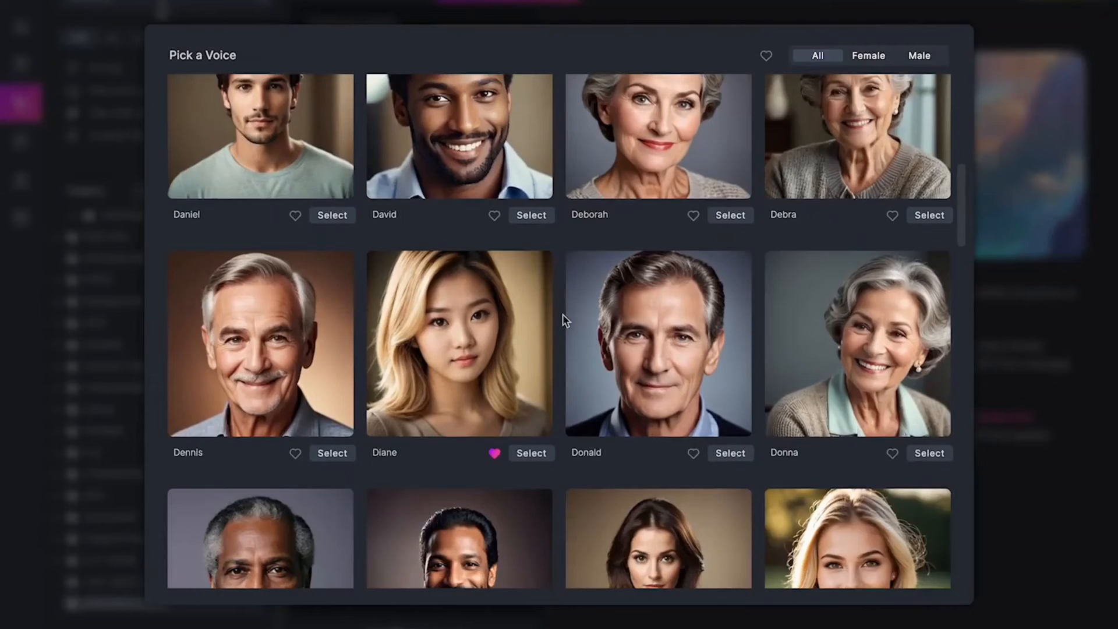
pyautogui.scroll(-3)
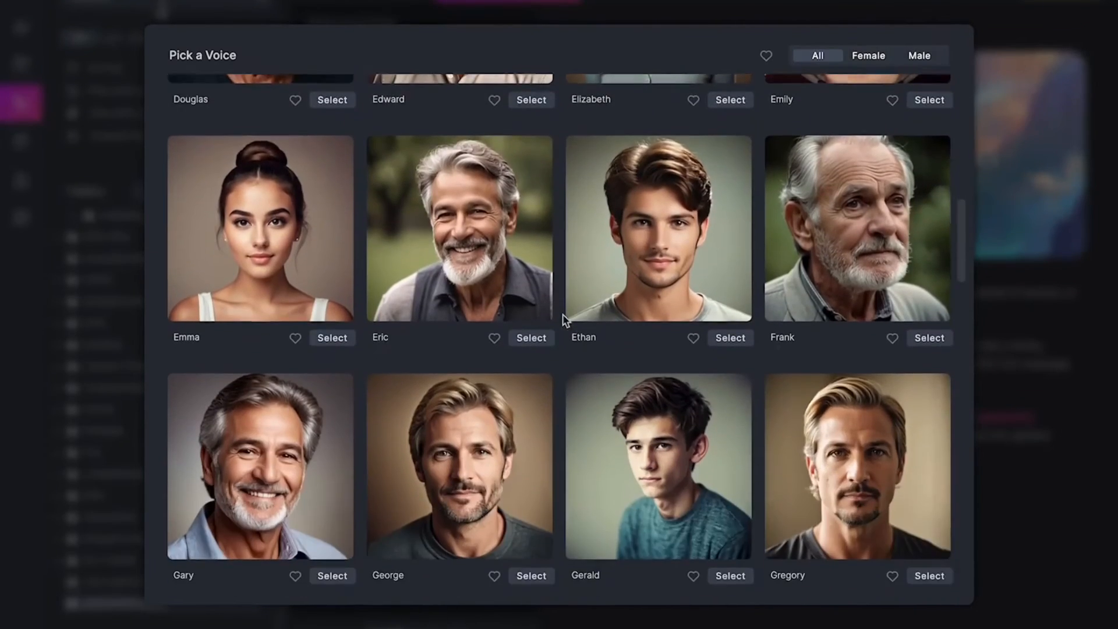
pyautogui.scroll(-3)
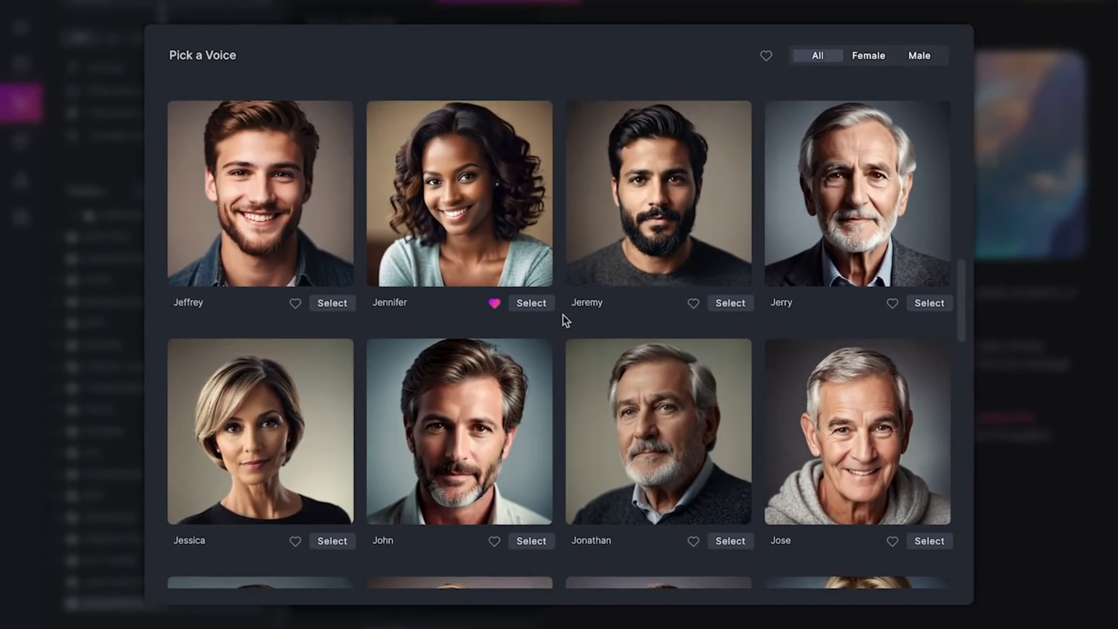
pyautogui.scroll(-3)
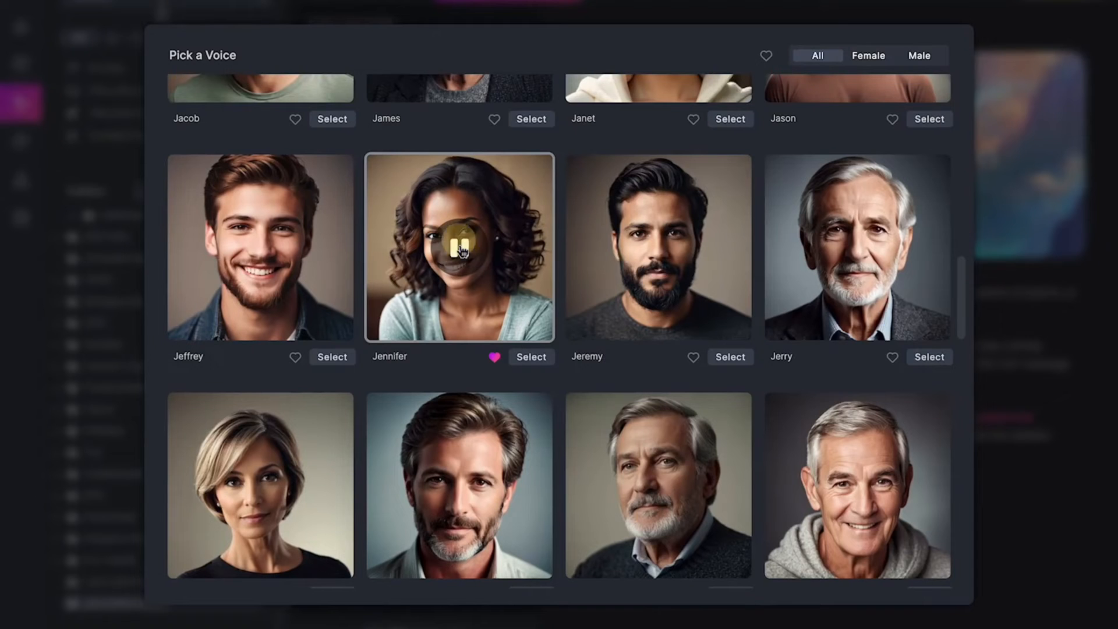
pyautogui.scroll(-3)
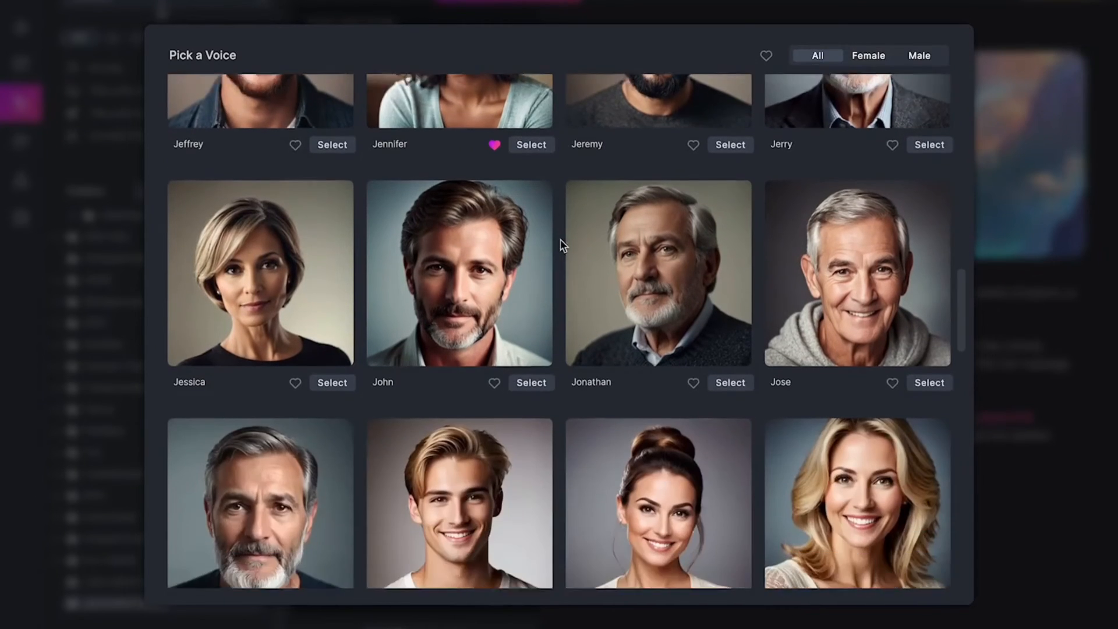
pyautogui.scroll(-3)
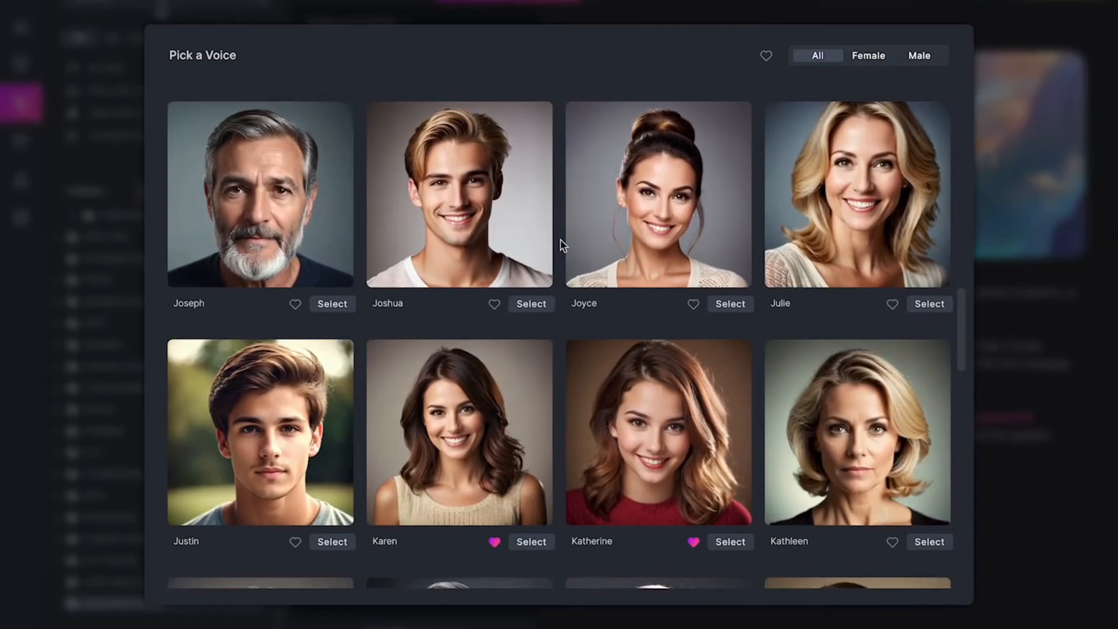
pyautogui.scroll(-3)
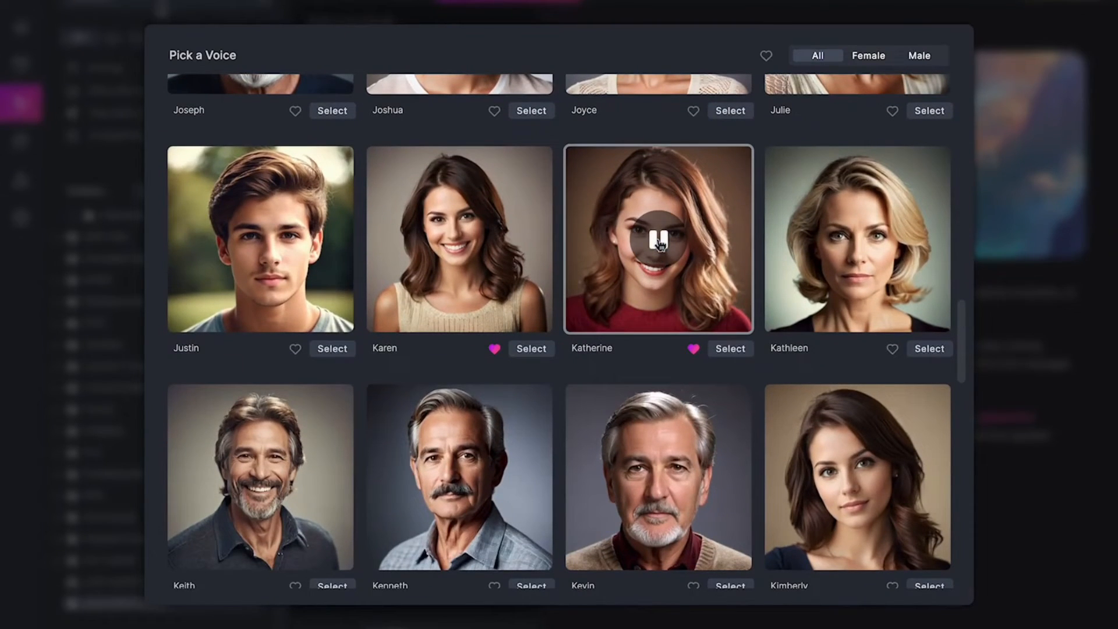
pyautogui.moveTo(460, 239)
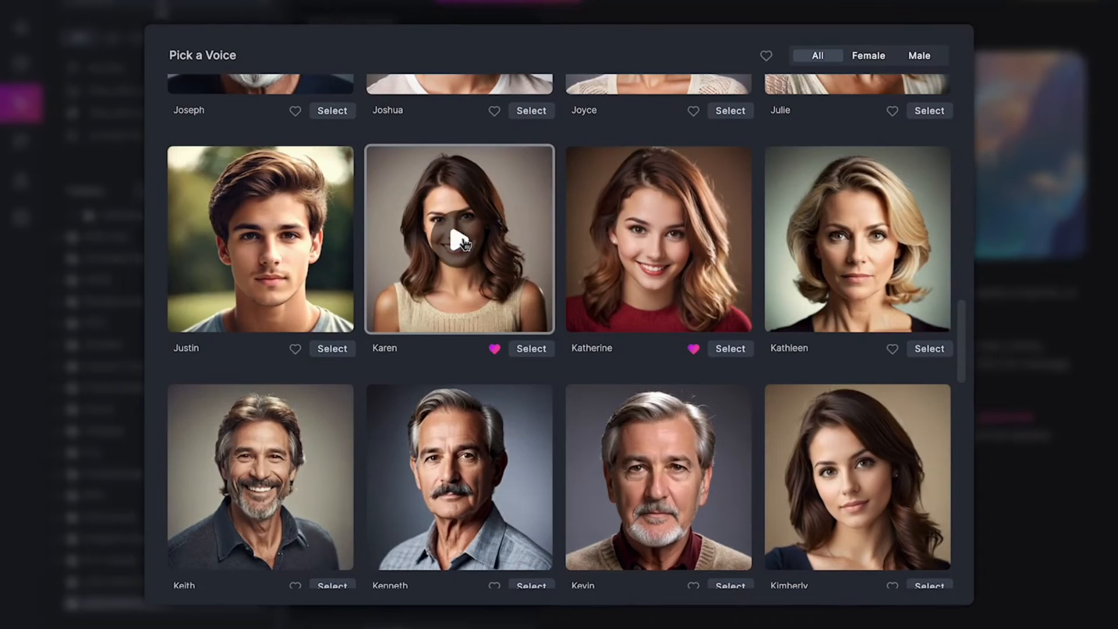
pyautogui.click(459, 239)
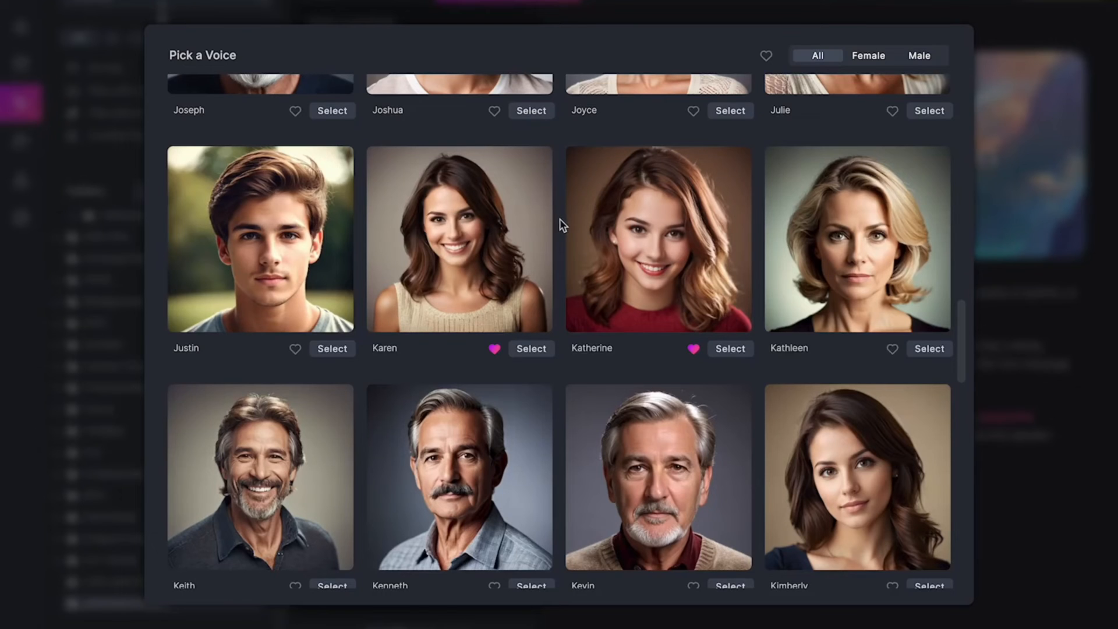
pyautogui.scroll(-3)
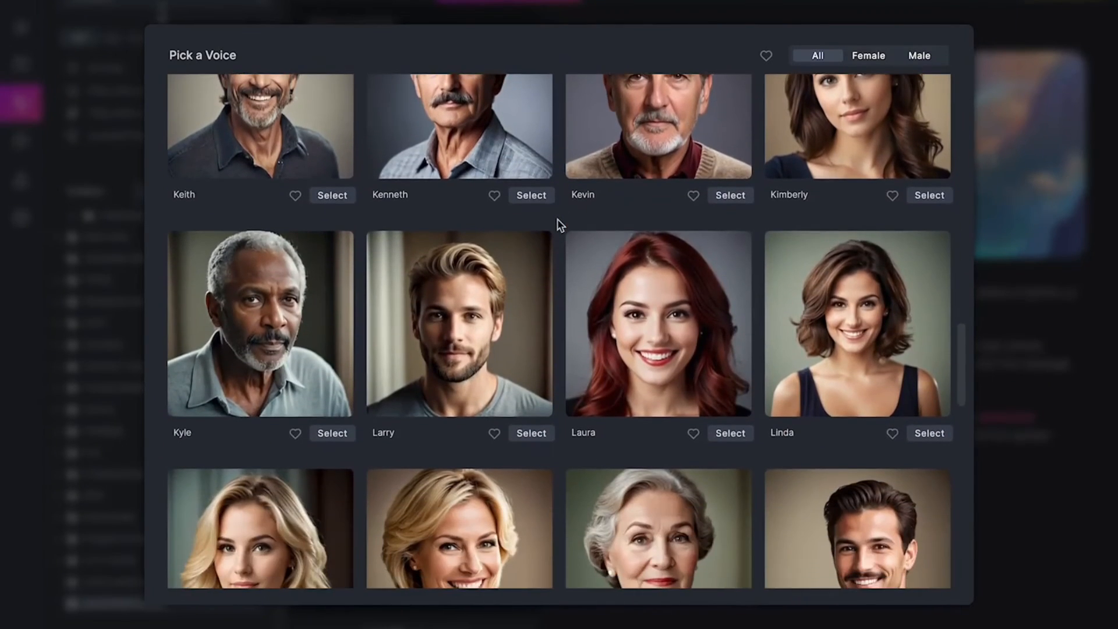
pyautogui.scroll(-3)
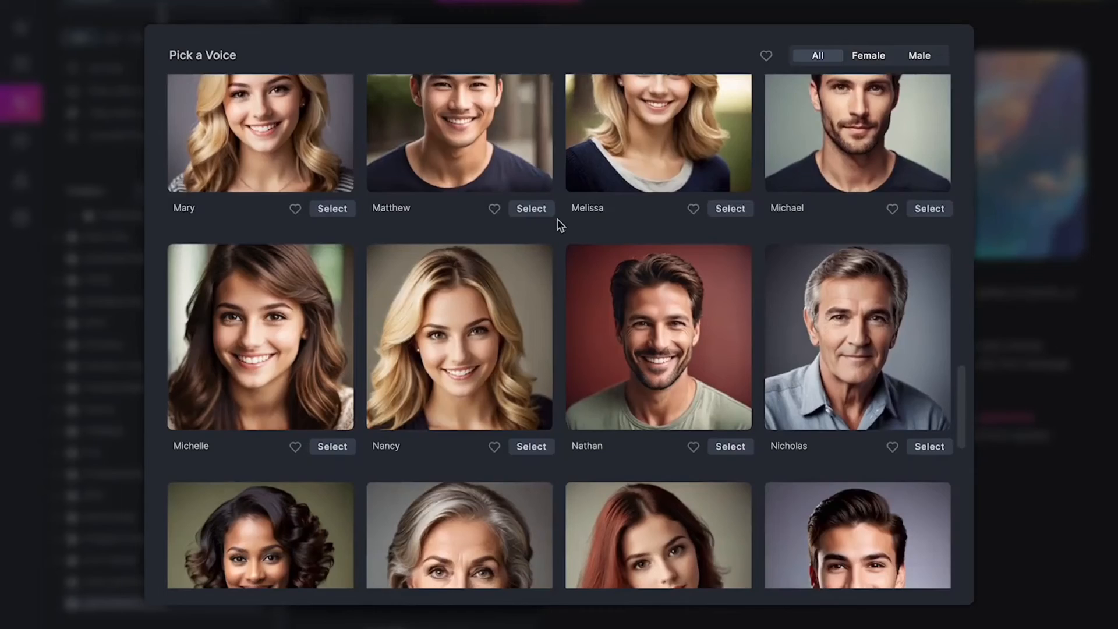
pyautogui.scroll(-3)
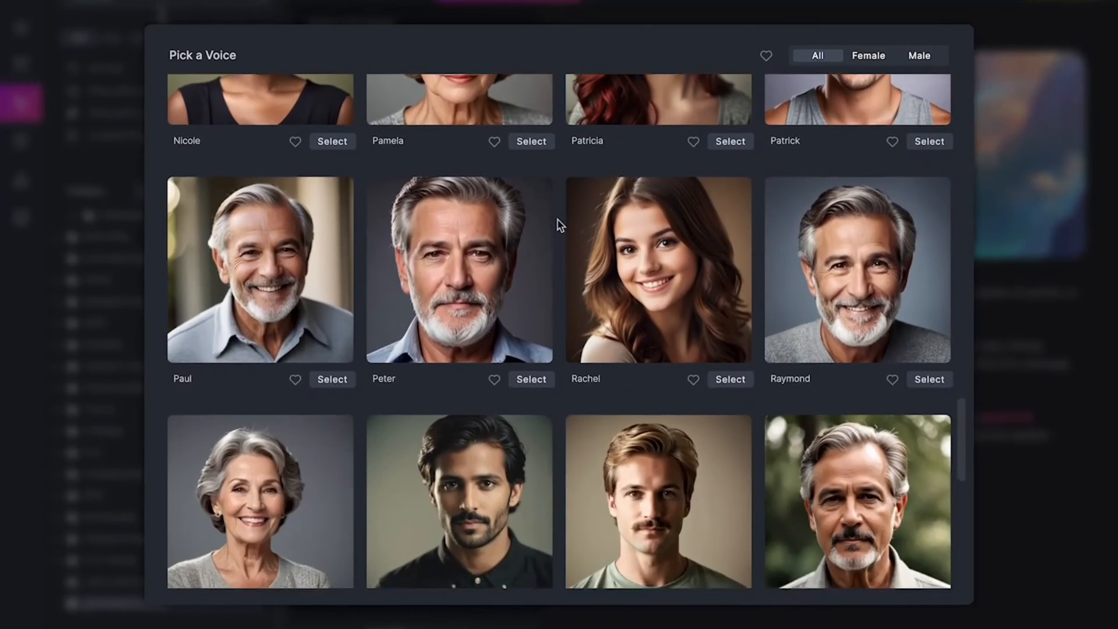
pyautogui.scroll(-3)
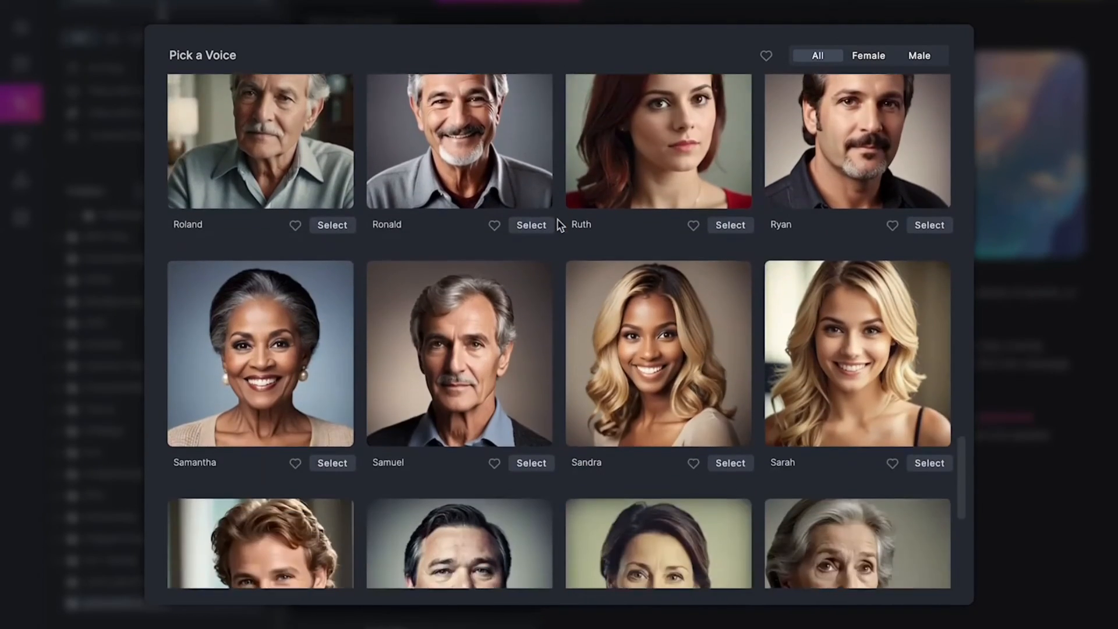
pyautogui.scroll(-3)
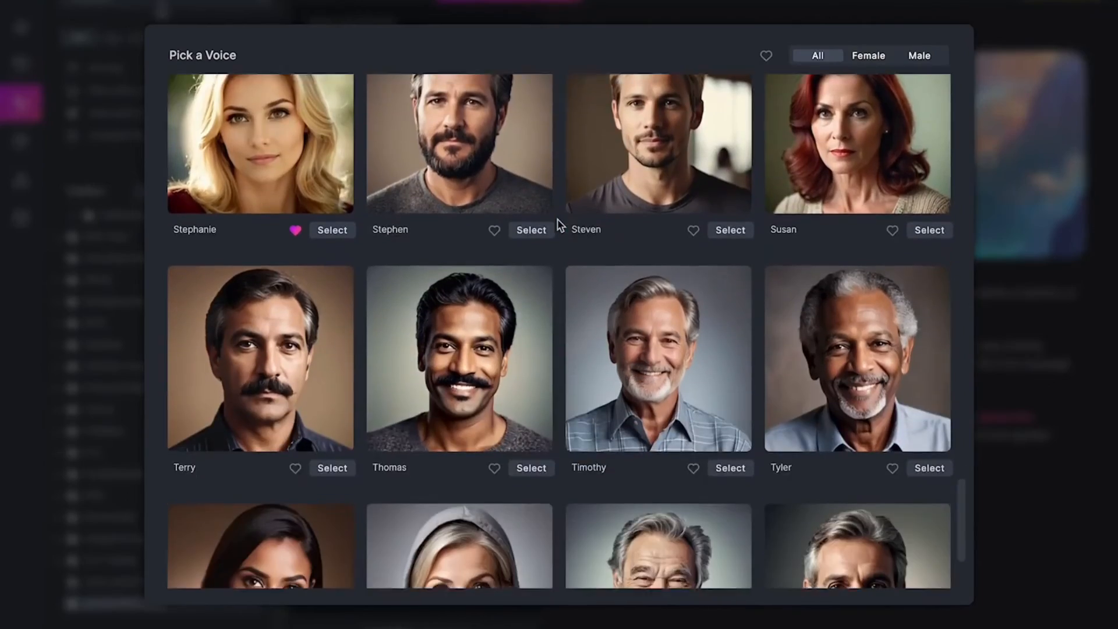
pyautogui.scroll(-3)
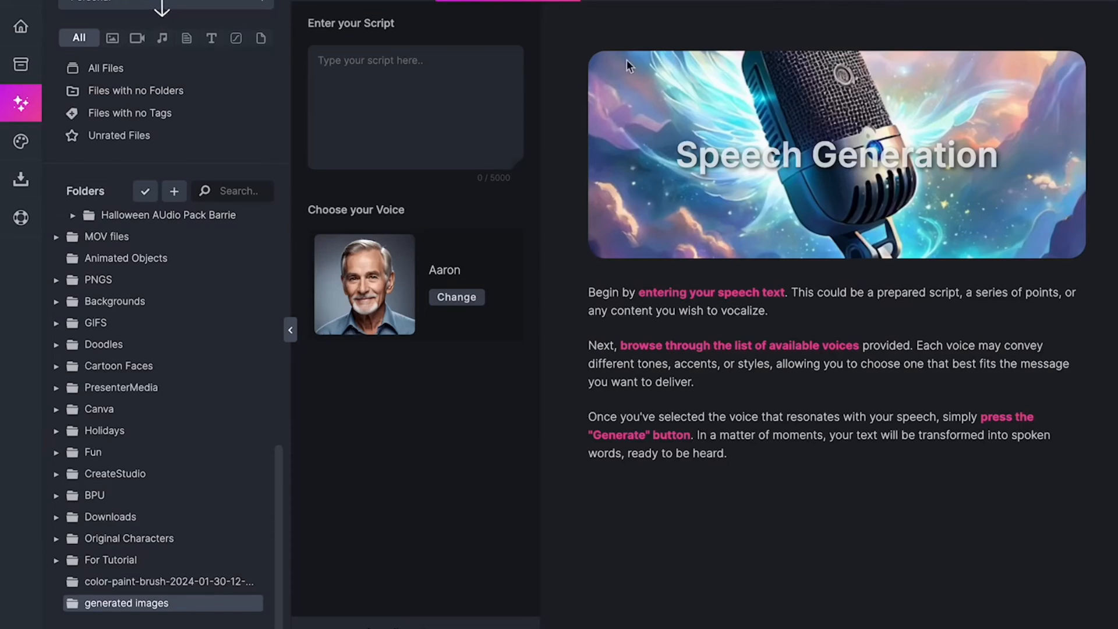
pyautogui.moveTo(617, 113)
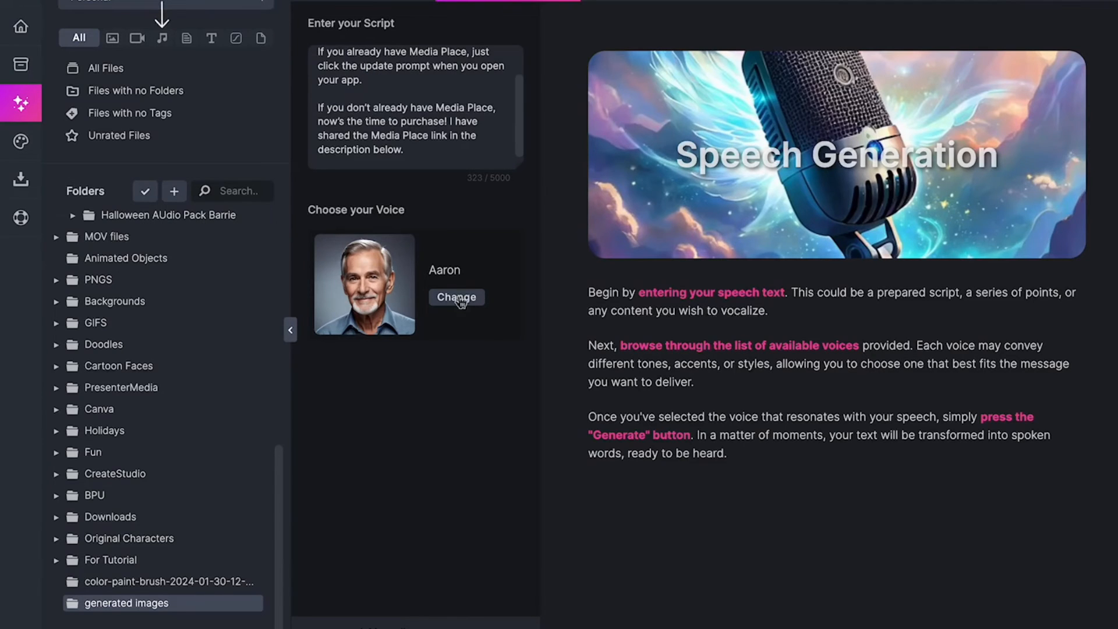
# Preview Amanda's voice and select her to replace Aaron for the update script
pyautogui.click(455, 297)
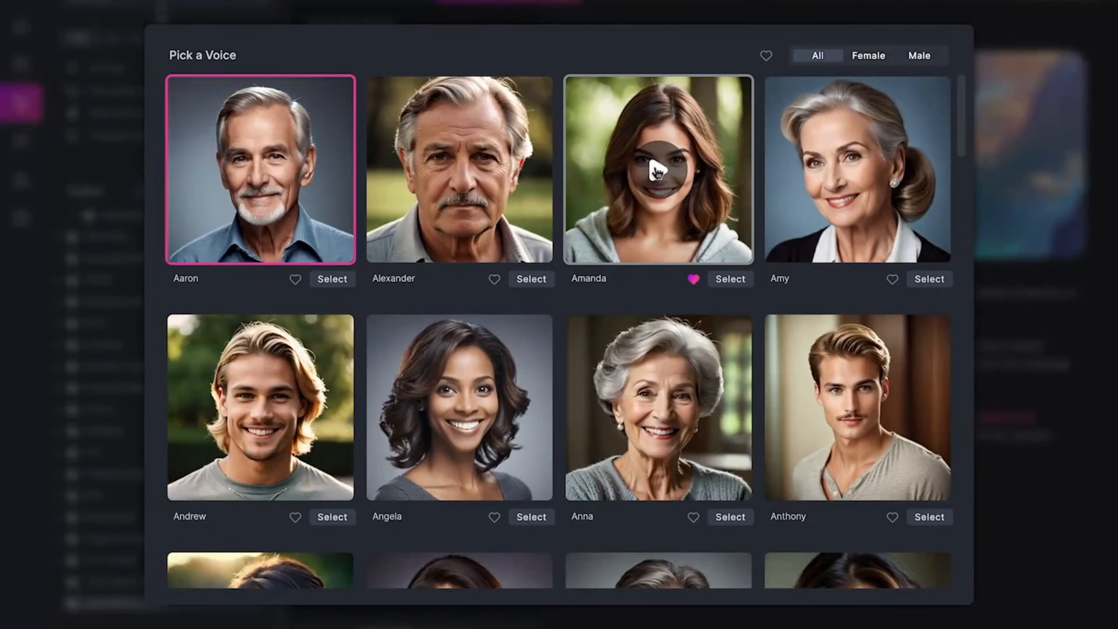
pyautogui.click(657, 170)
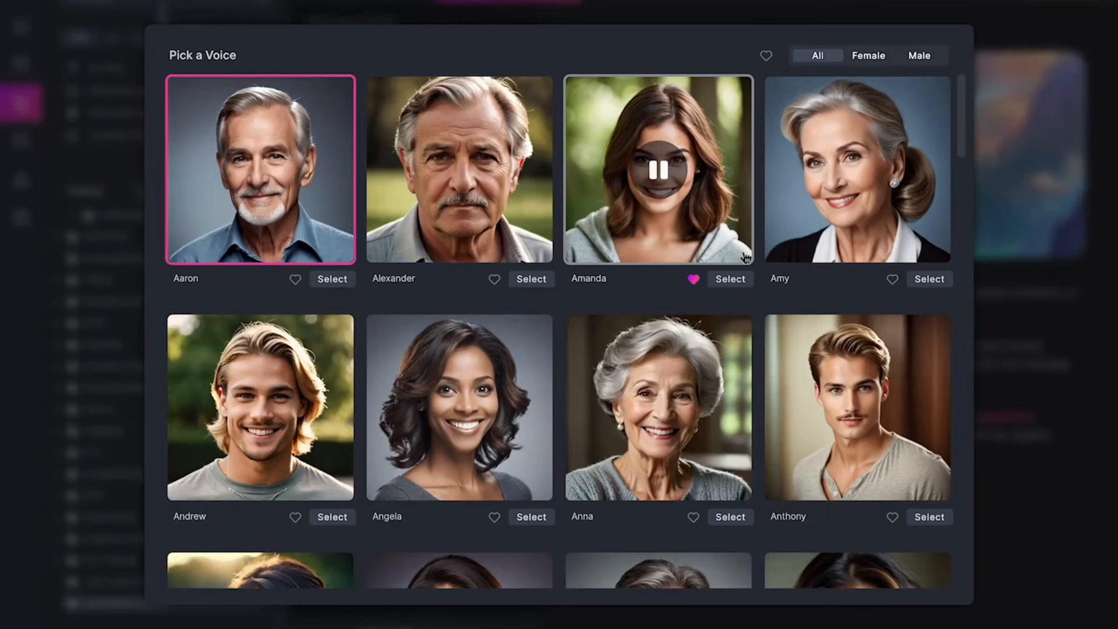
pyautogui.click(729, 279)
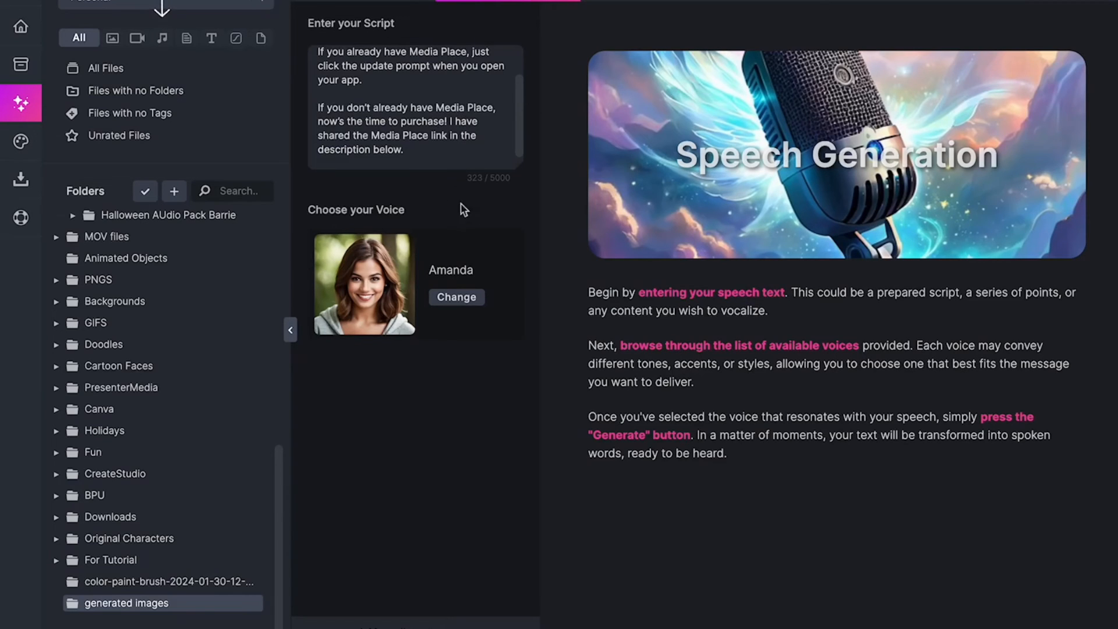
# Generate the script's speech in Amanda's voice, play it back, then stop playback
pyautogui.scroll(-3)
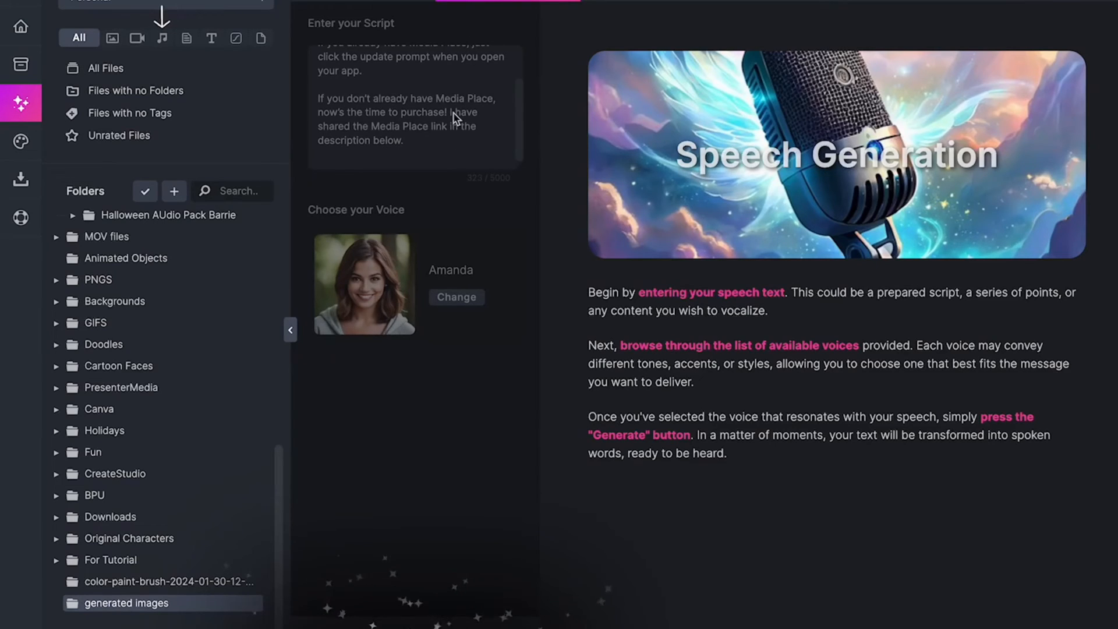
pyautogui.moveTo(496, 107)
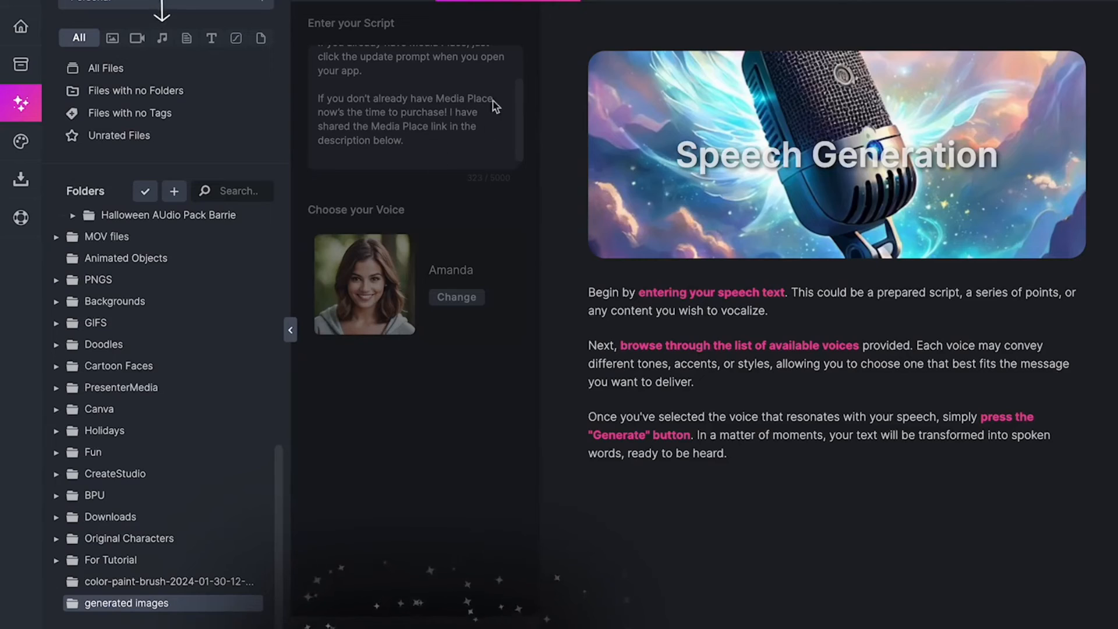
pyautogui.moveTo(436, 134)
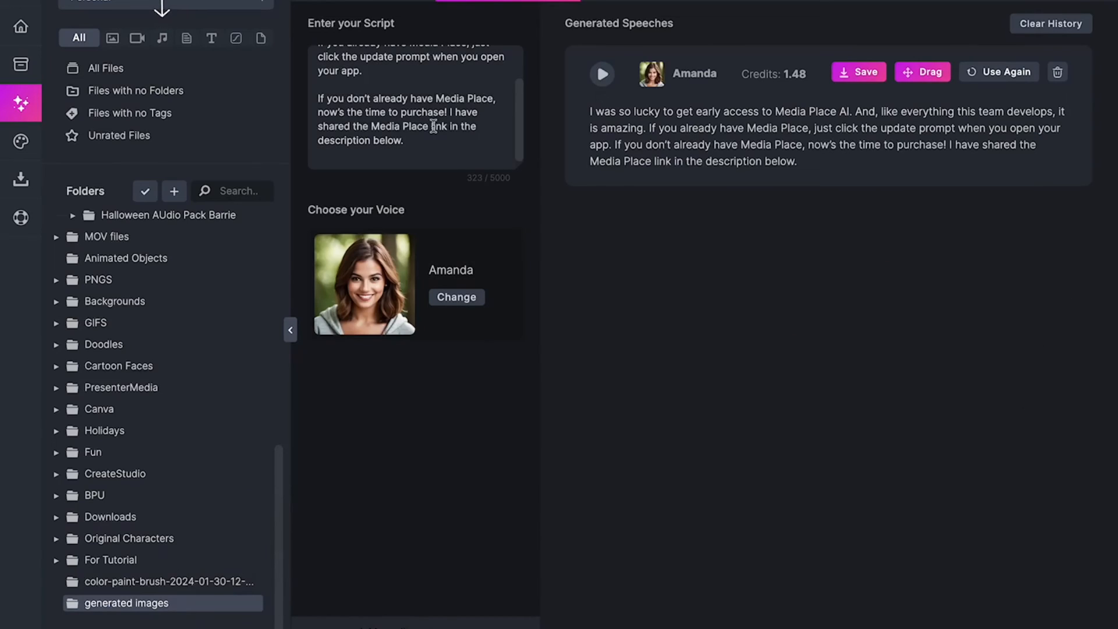
pyautogui.moveTo(832, 229)
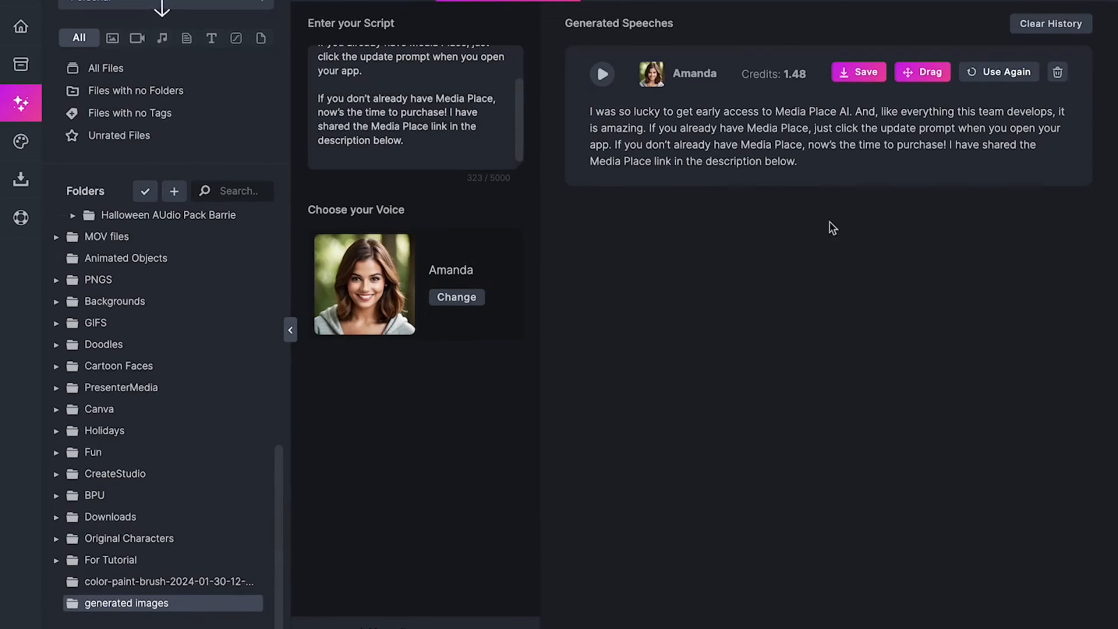
pyautogui.moveTo(601, 73)
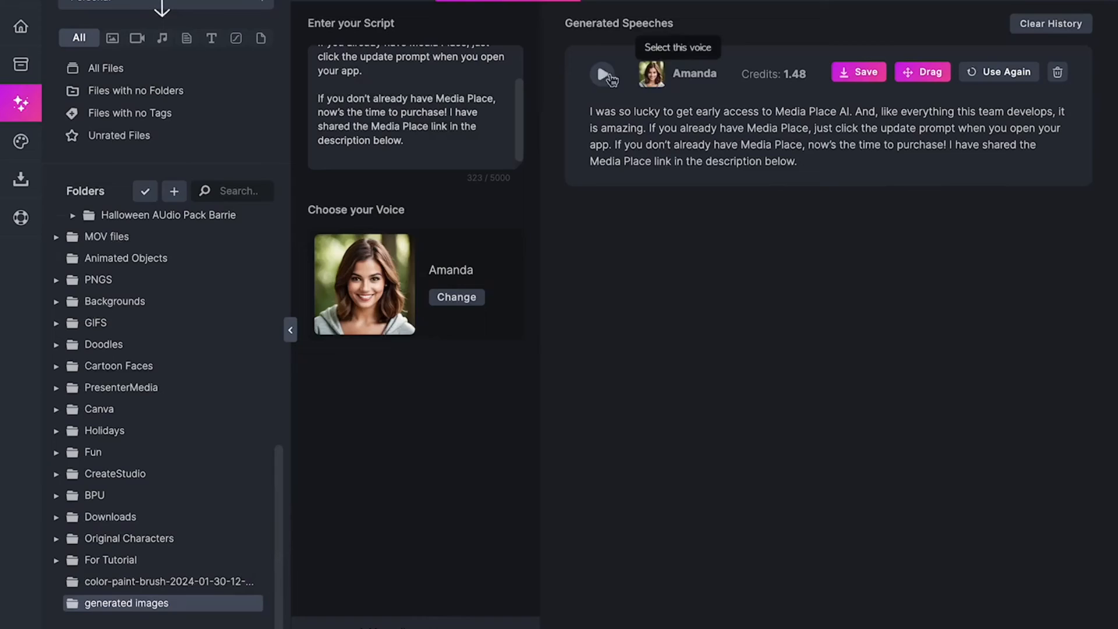
pyautogui.click(602, 74)
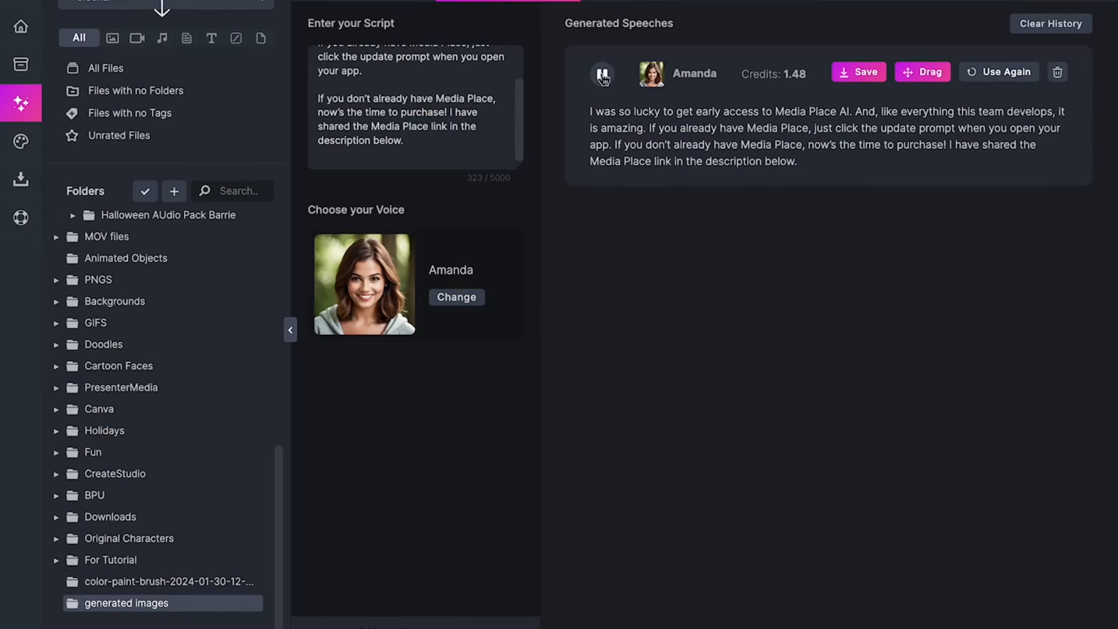
pyautogui.click(602, 75)
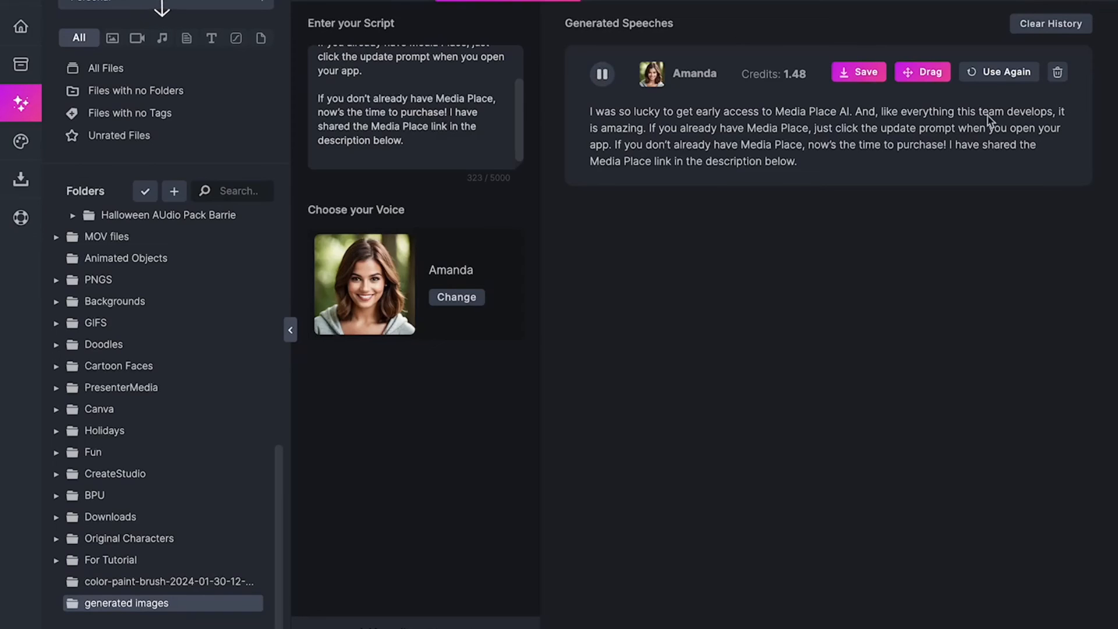
pyautogui.moveTo(923, 71)
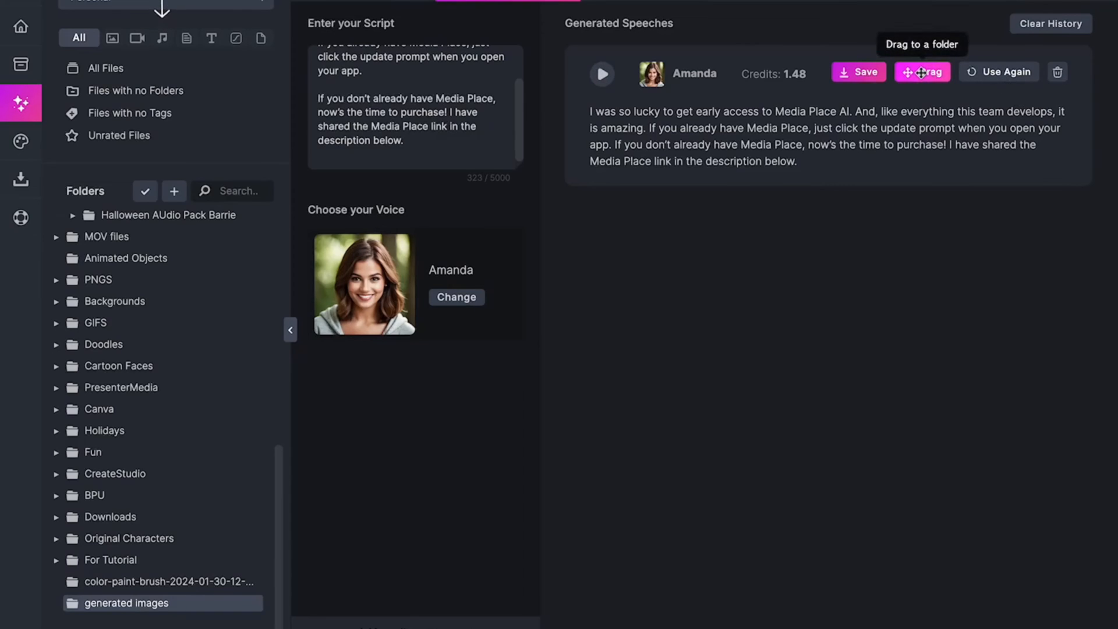
pyautogui.moveTo(858, 72)
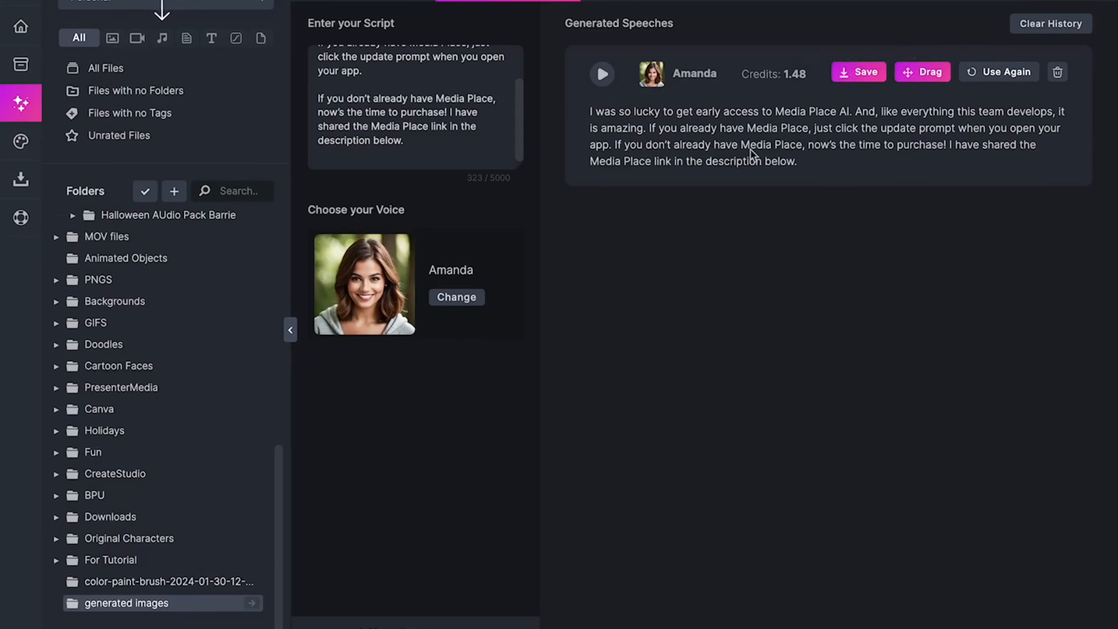
# Save Amanda's generated speech and drag it into the generated images folder
pyautogui.click(858, 72)
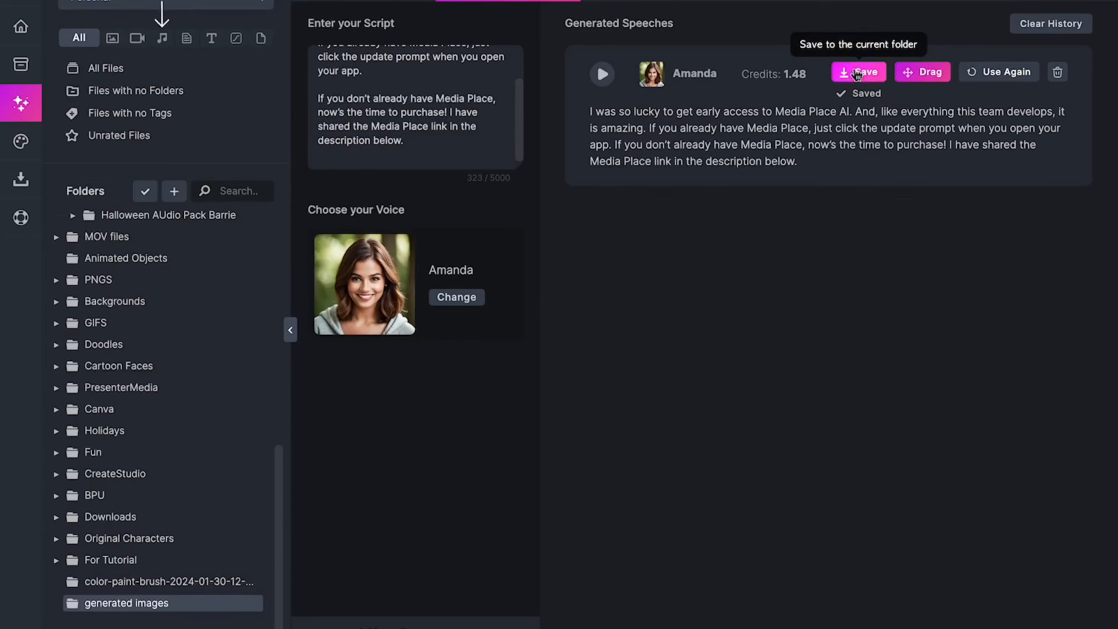
pyautogui.moveTo(776, 155)
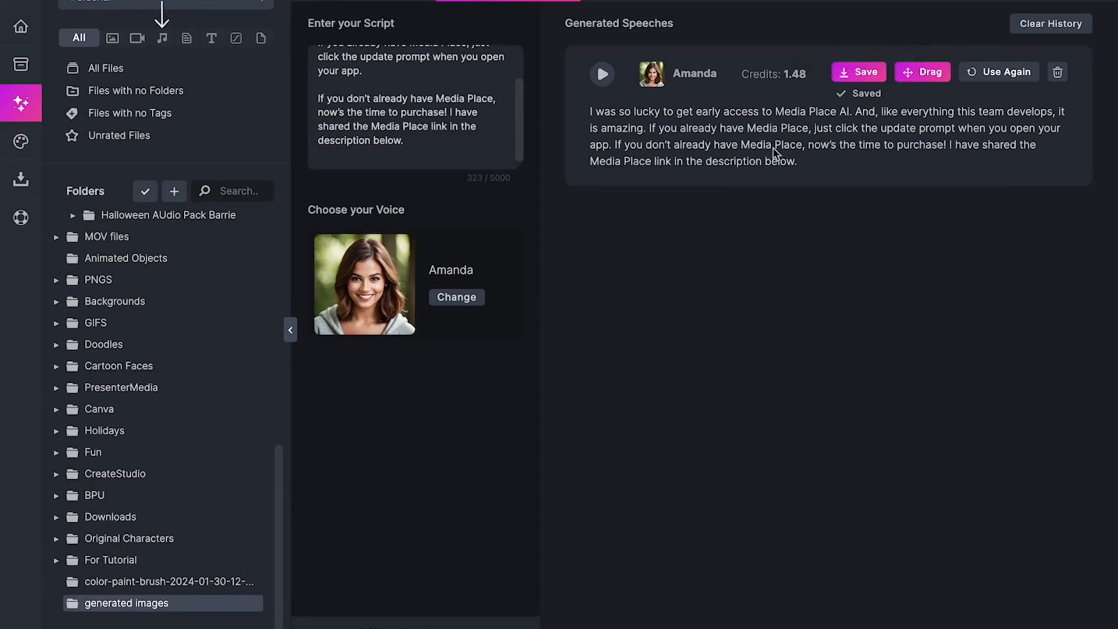
pyautogui.moveTo(922, 71)
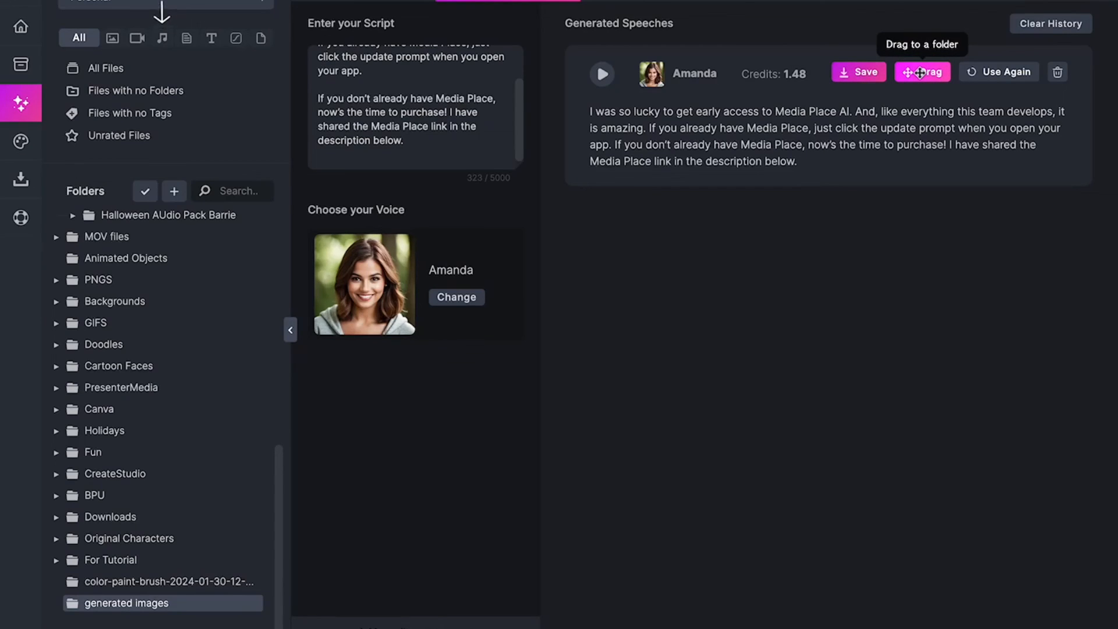
pyautogui.moveTo(921, 71); pyautogui.dragTo(128, 235)
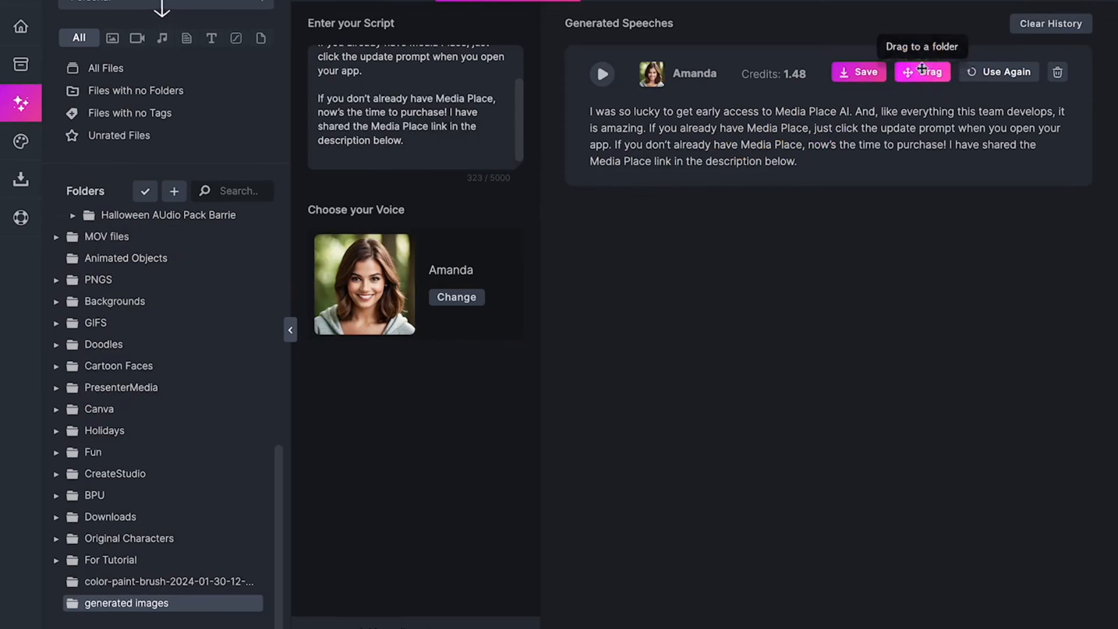
pyautogui.moveTo(21, 104)
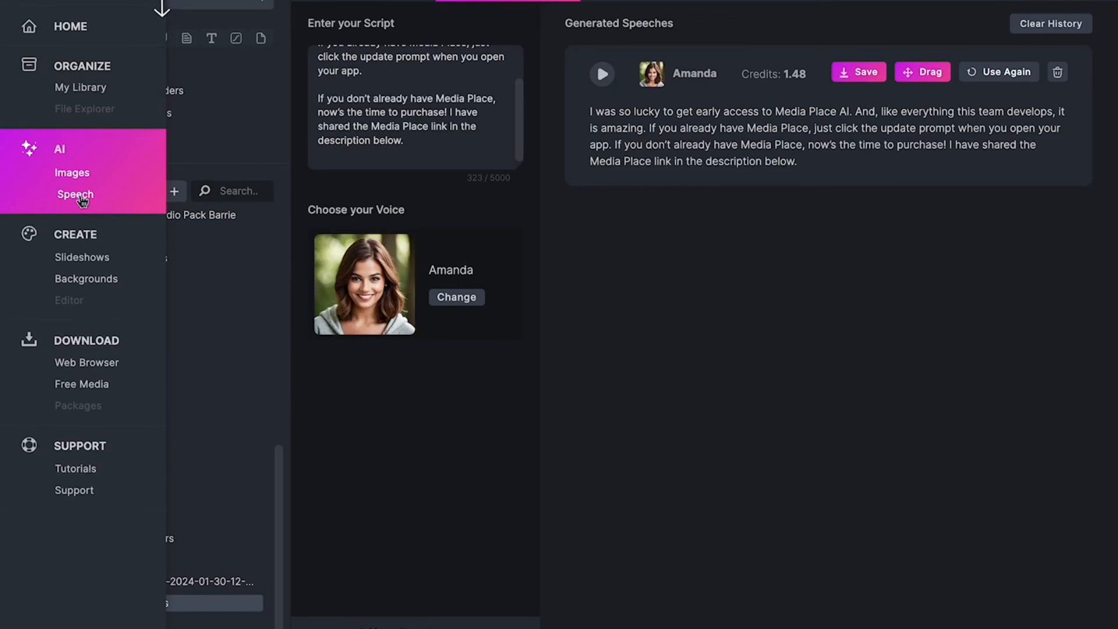
pyautogui.moveTo(98, 144)
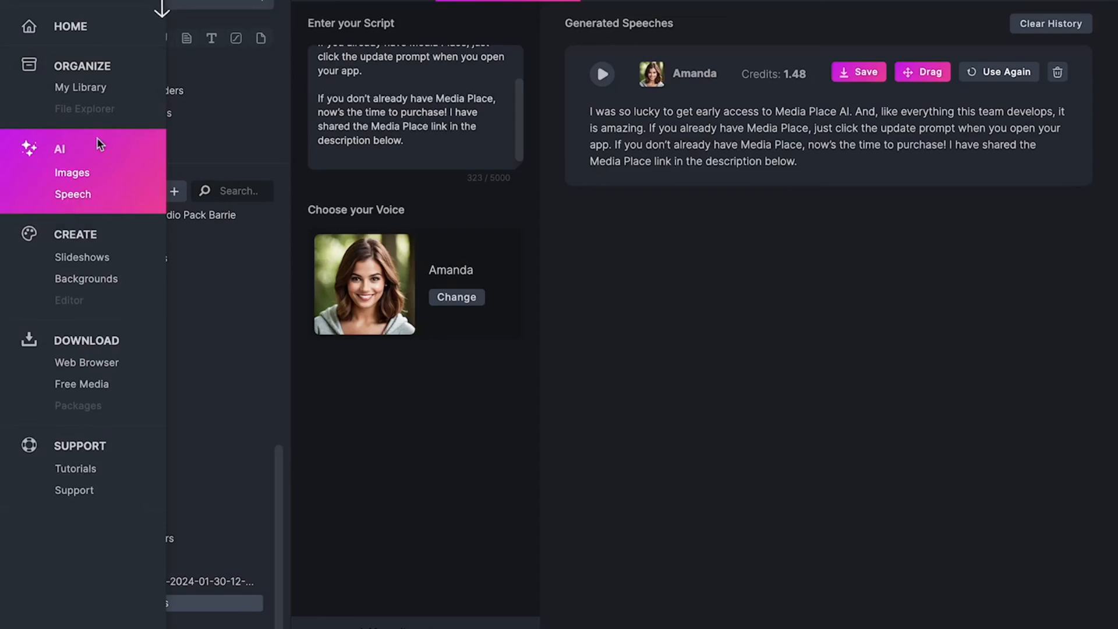
pyautogui.moveTo(77, 256)
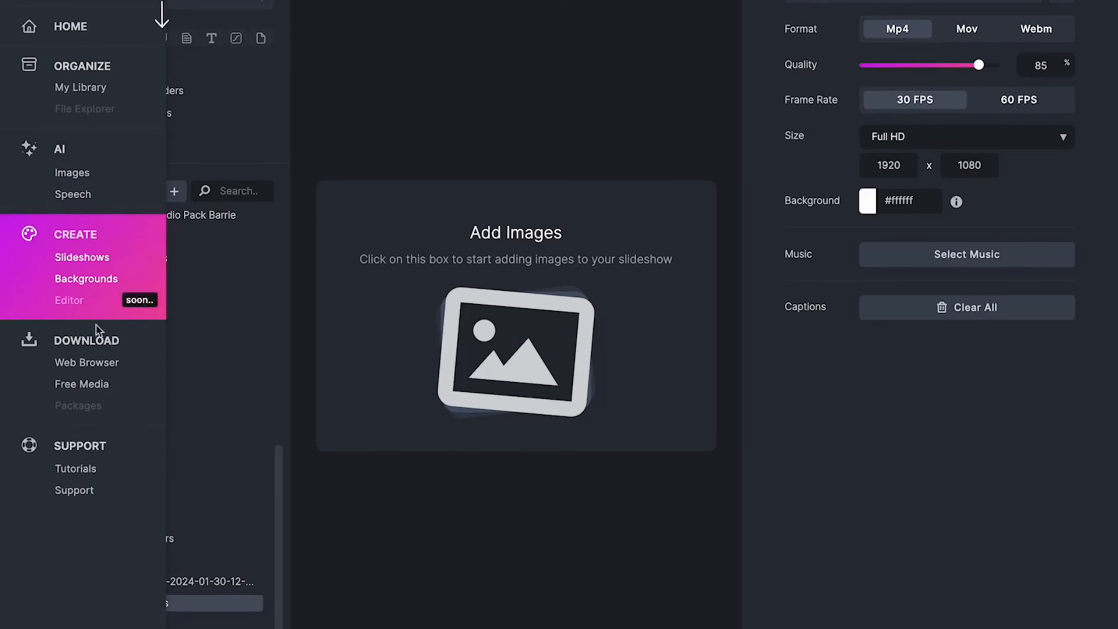
pyautogui.moveTo(74, 195)
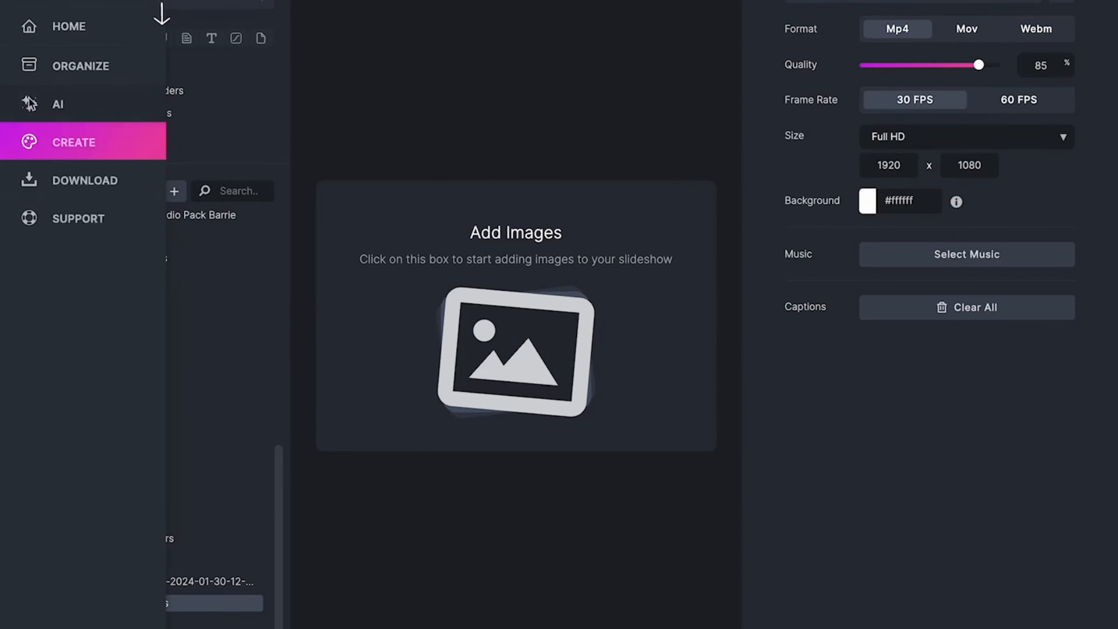
# Choose Create > Slideshows from the side menu to reach the slideshow maker
pyautogui.click(57, 103)
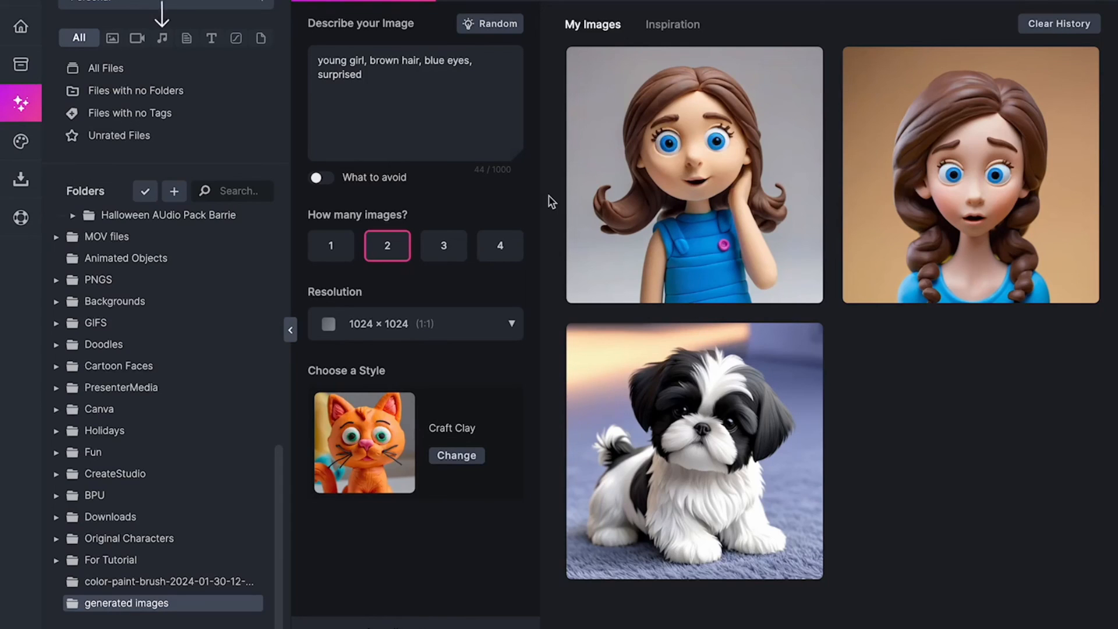
pyautogui.moveTo(470, 208)
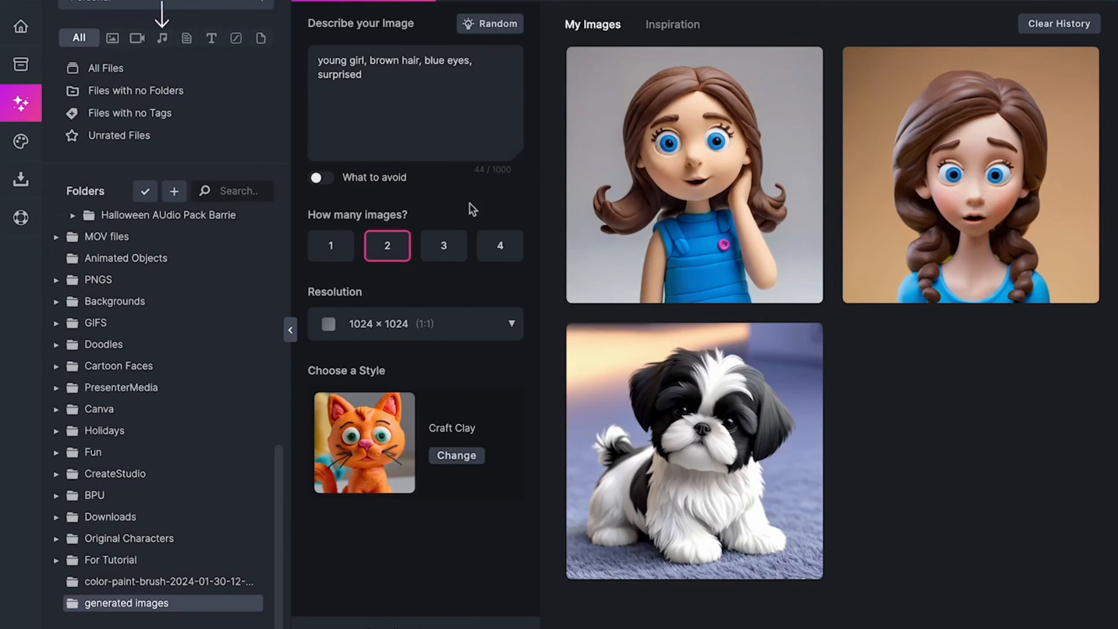